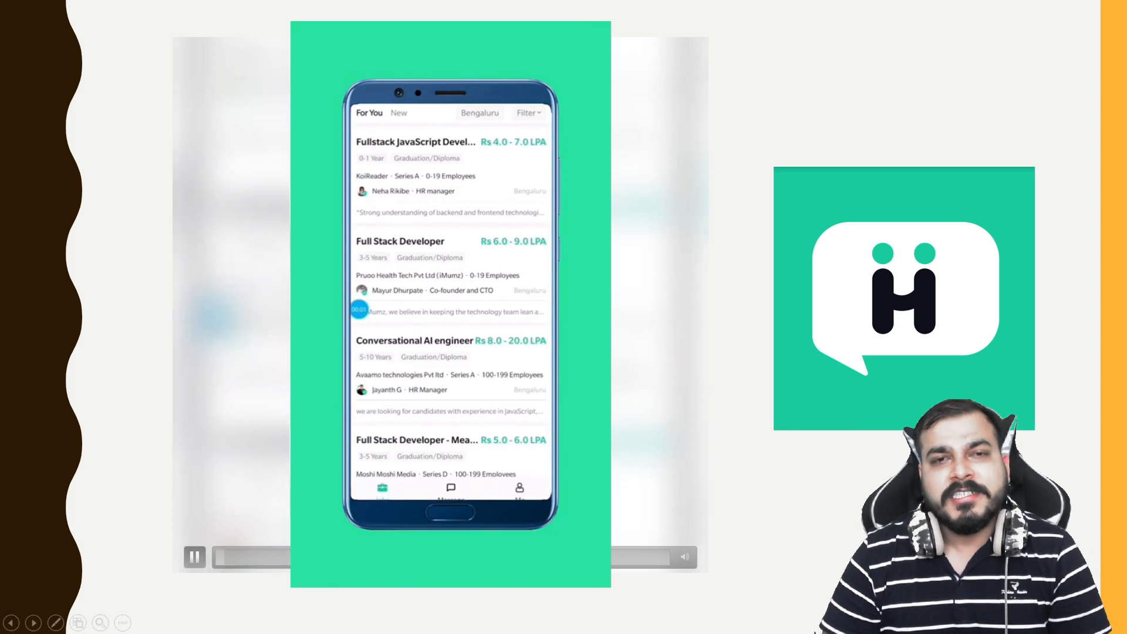
- Scroll the RapidMiner page and type 'it's a bi' and 'growth is' into a text field
scroll(down, 3)
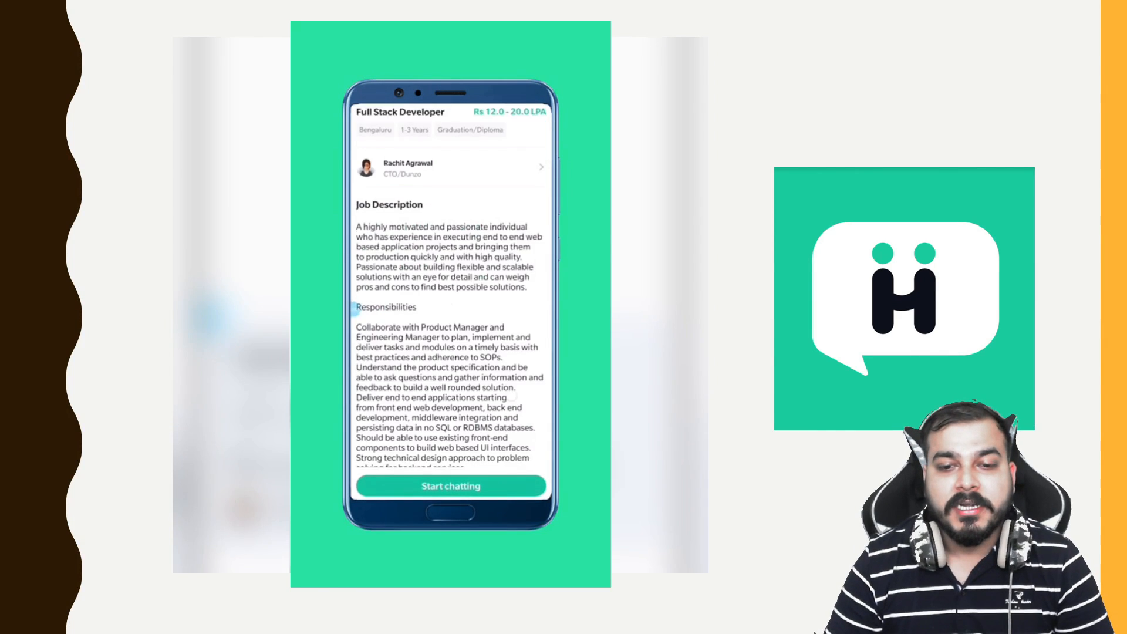
scroll(down, 3)
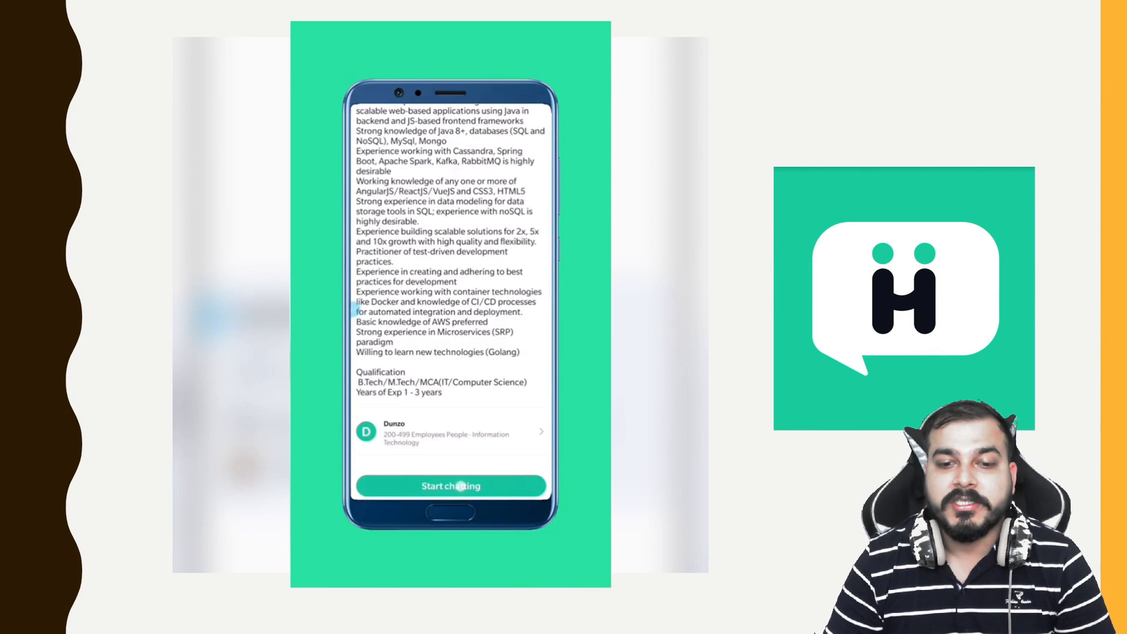
click(450, 486)
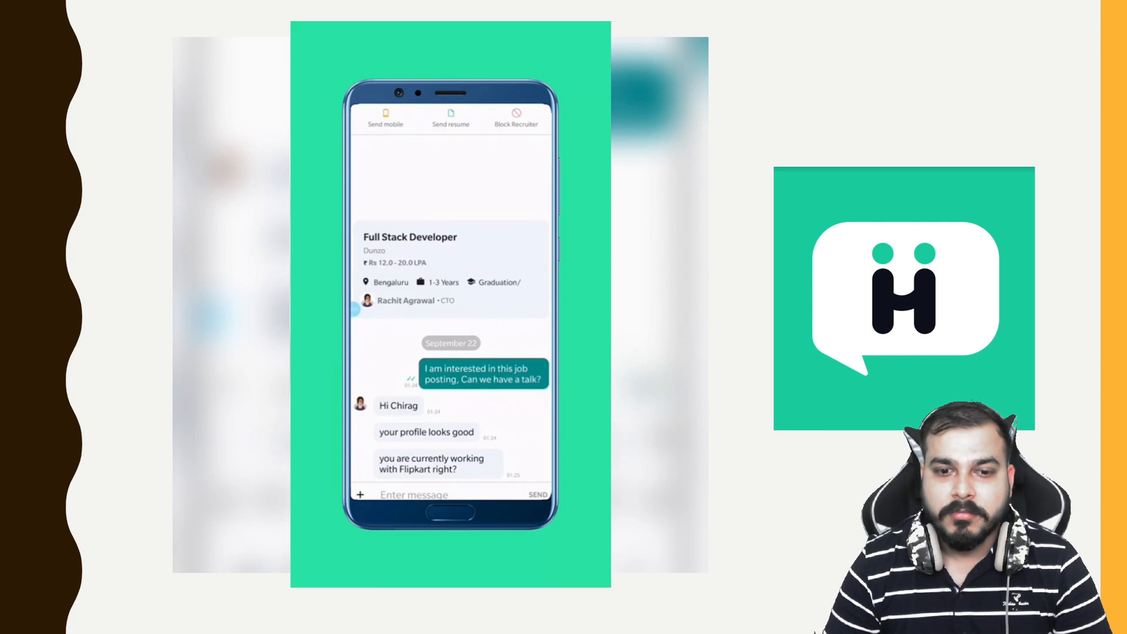
click(433, 495)
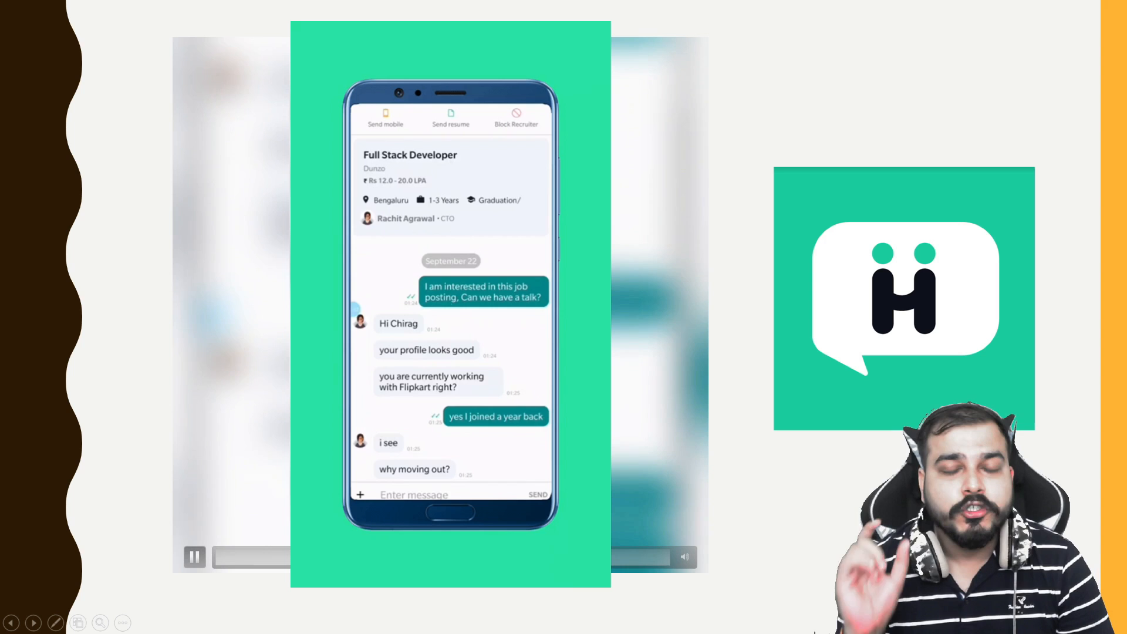
text(it's a bi)
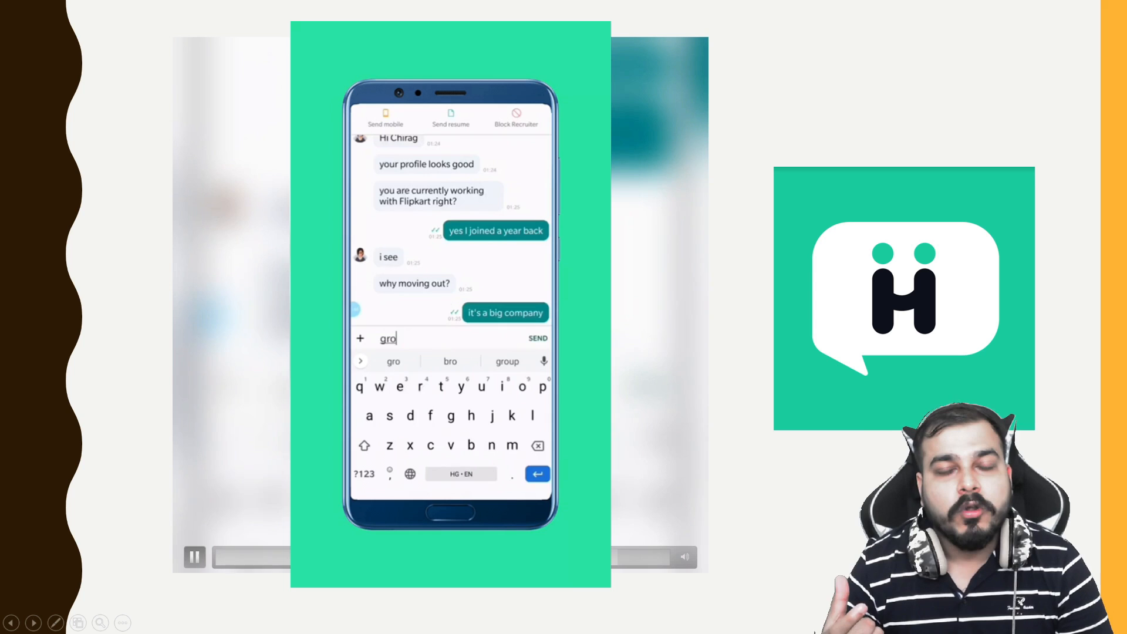
text(growth is)
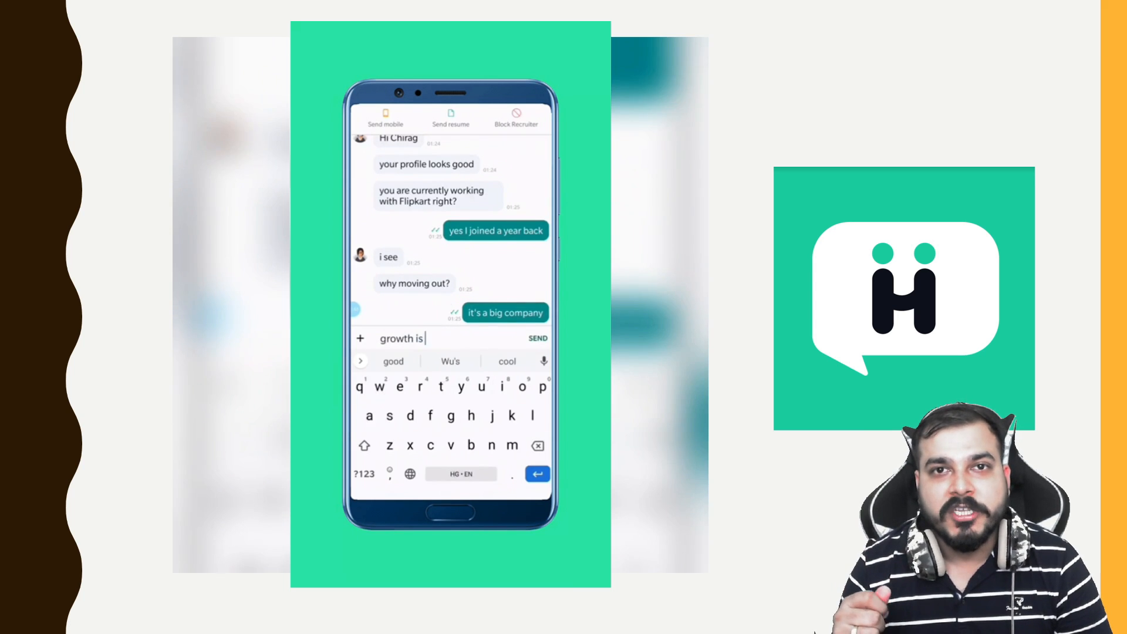
click(537, 338)
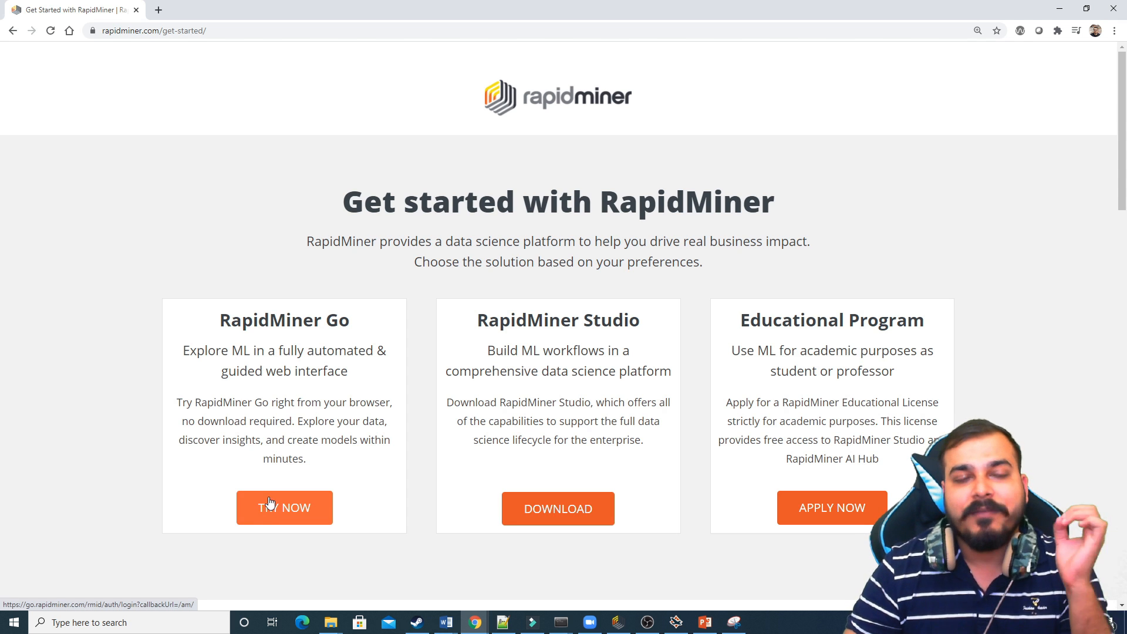
mouse_move(430, 456)
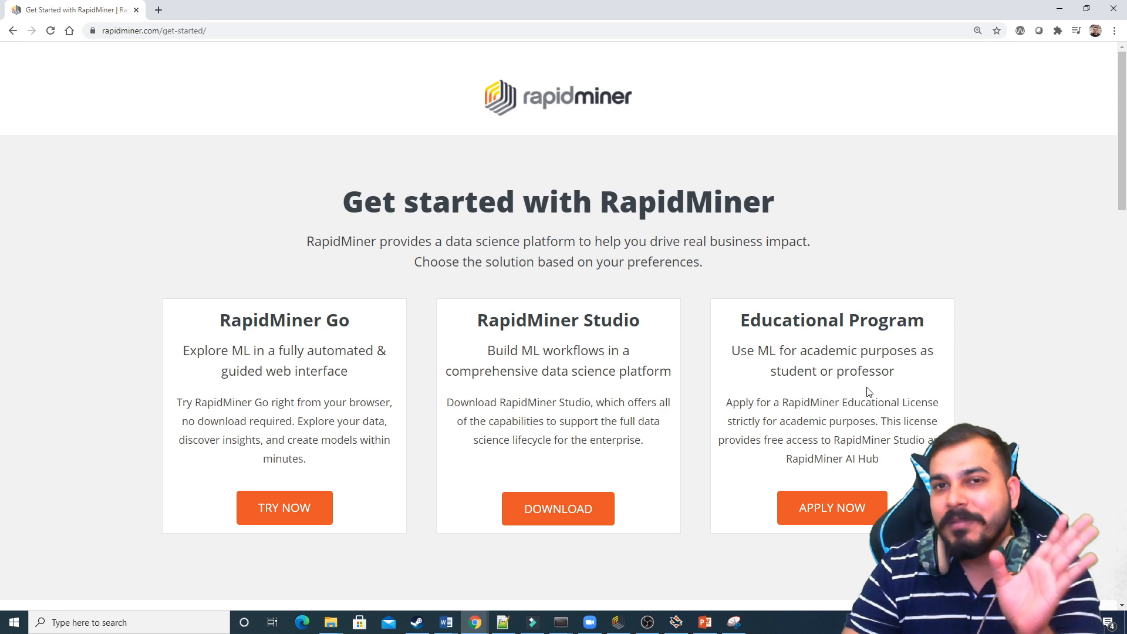
- Scroll through the Go, Studio and Educational sections and highlight the RapidMiner Go tagline
scroll(down, 3)
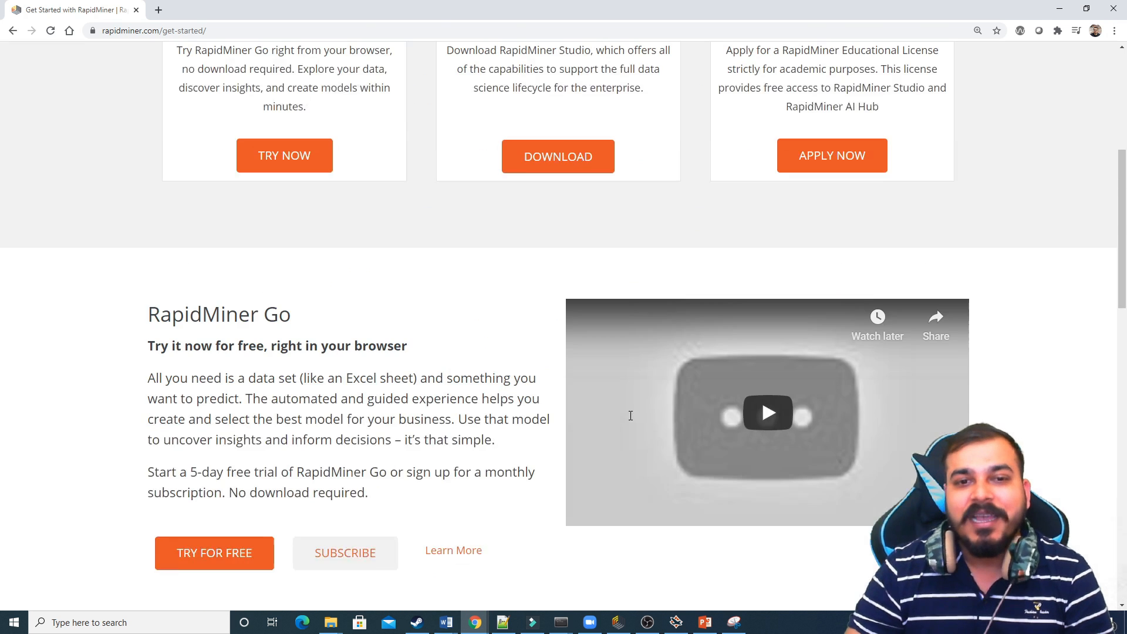
scroll(down, 3)
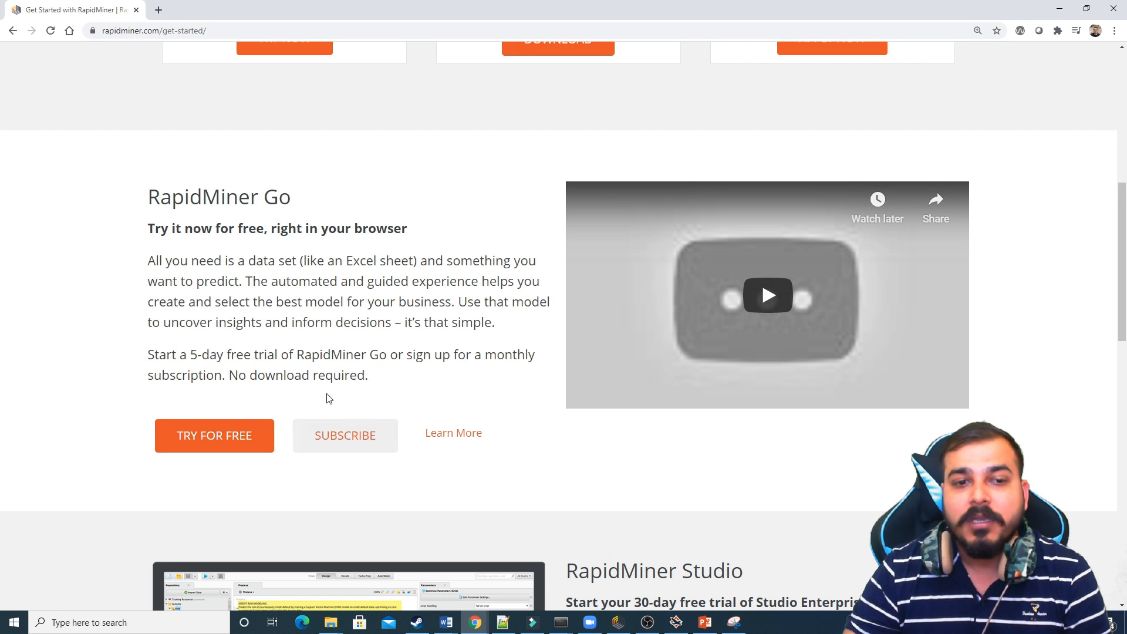
scroll(up, 3)
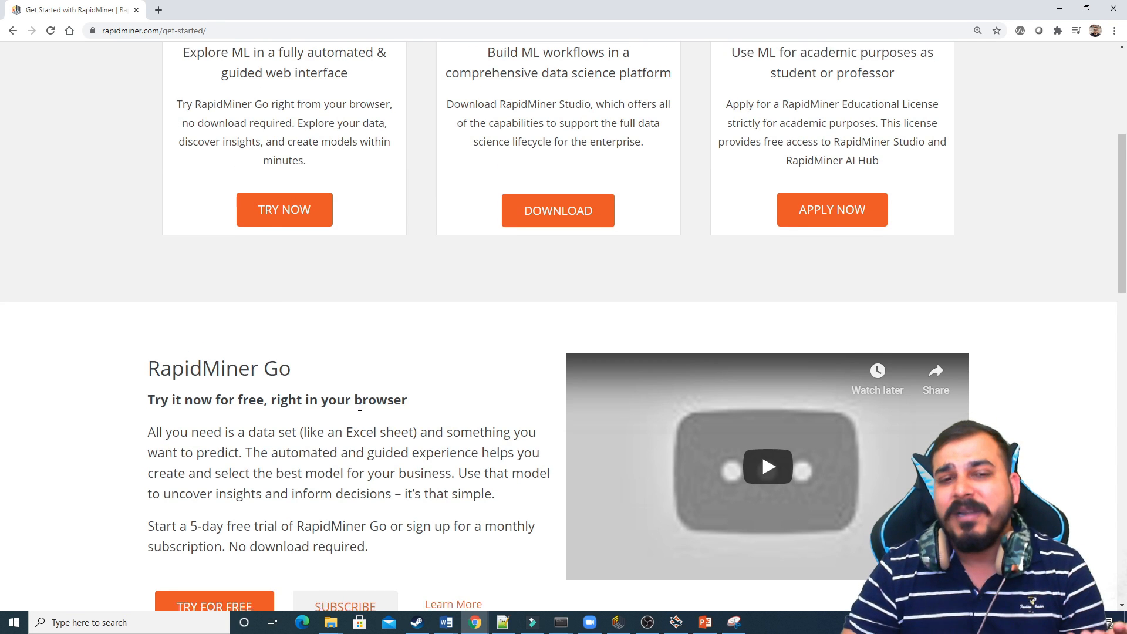
scroll(down, 3)
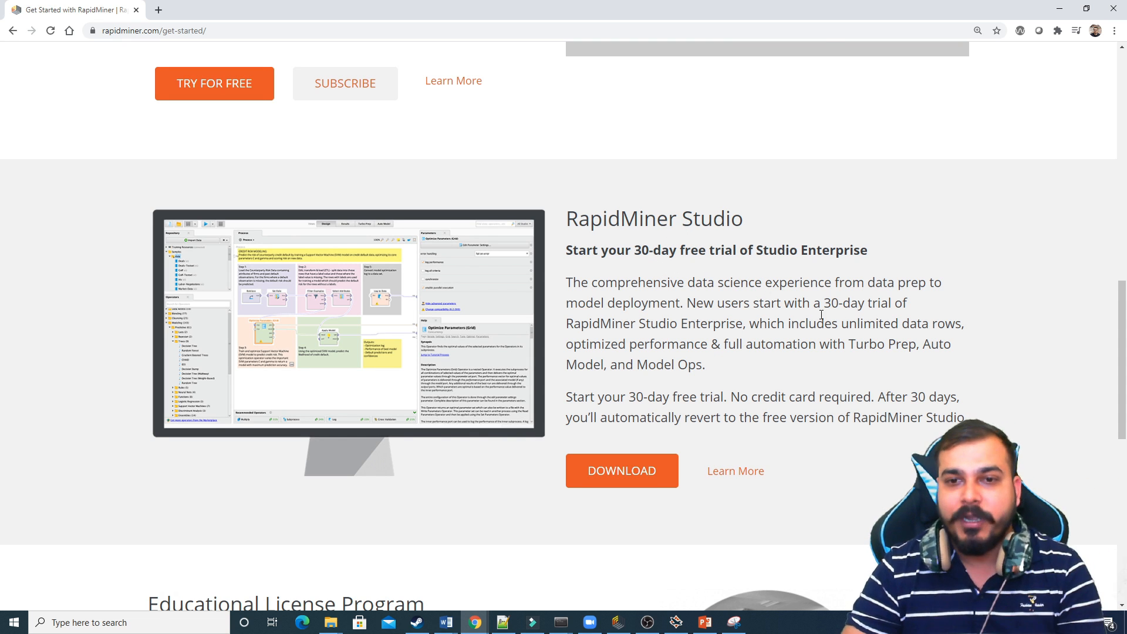
scroll(down, 3)
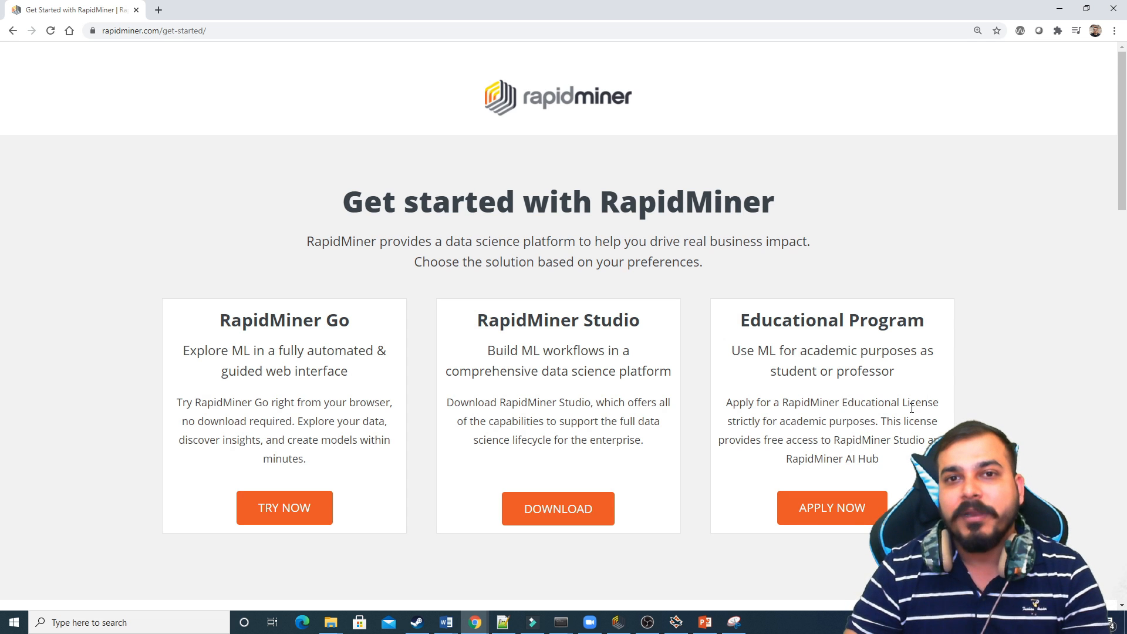
mouse_move(902, 417)
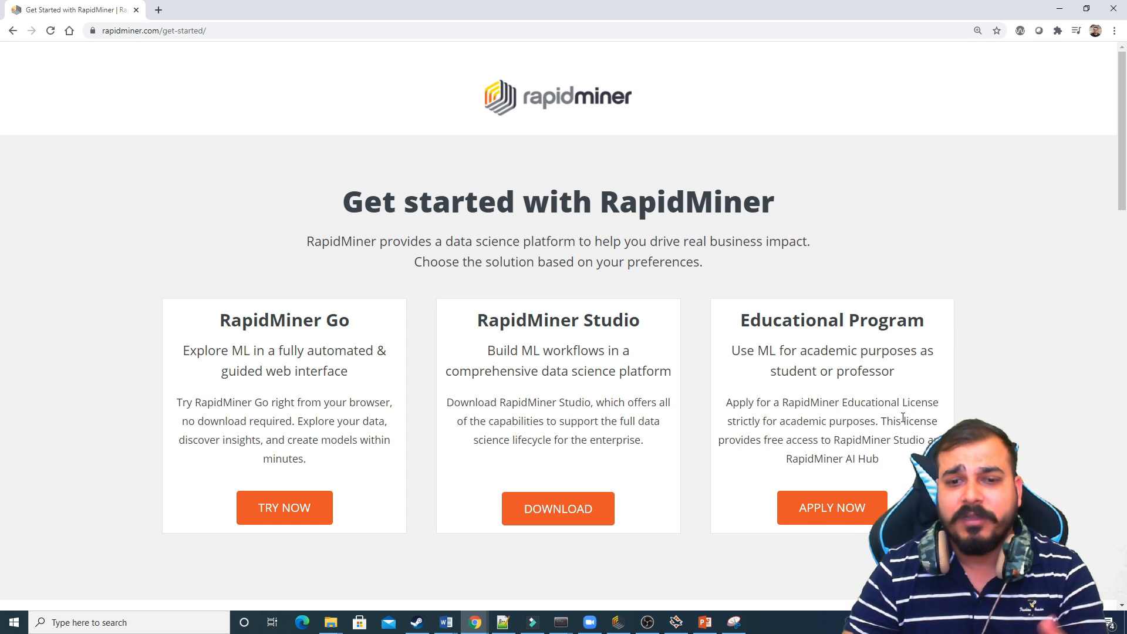
mouse_move(318, 465)
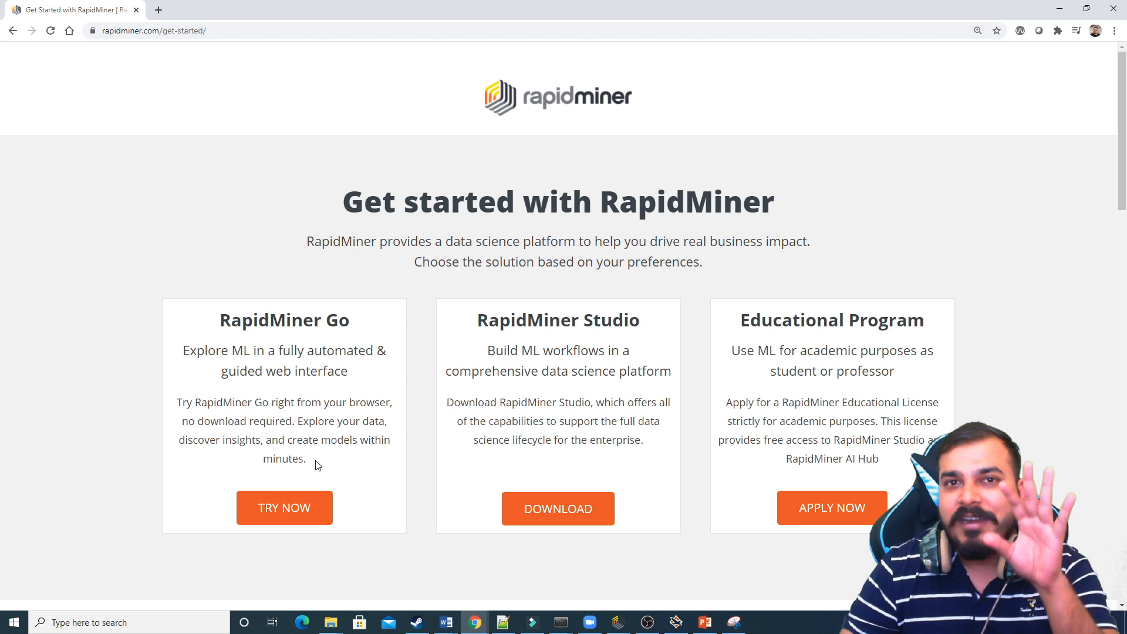
drag(183, 350, 366, 371)
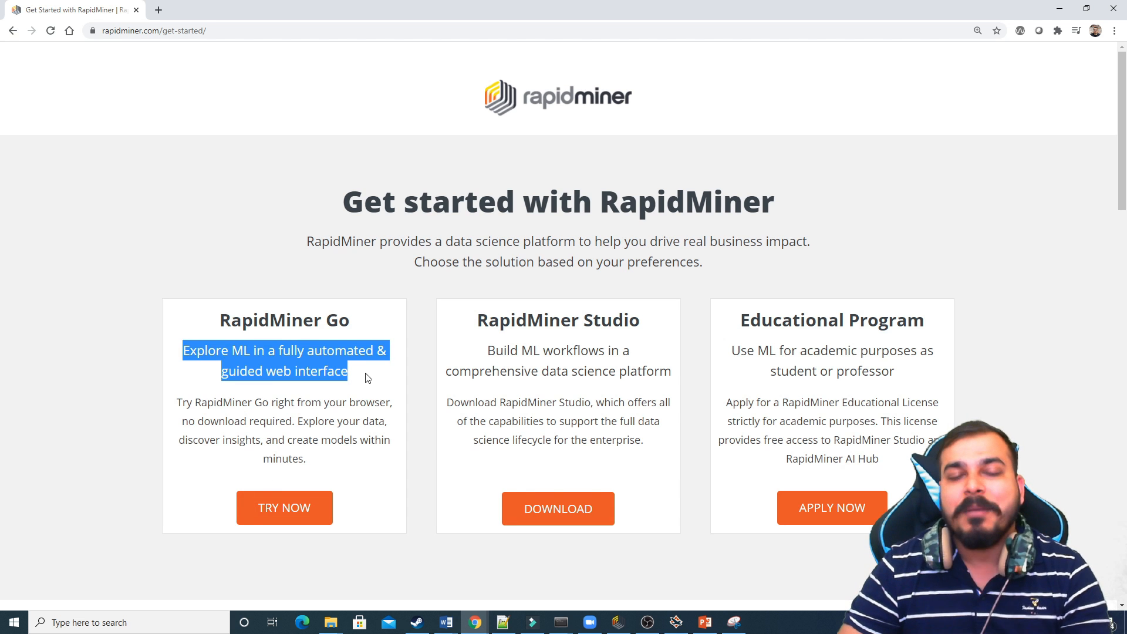
mouse_move(363, 442)
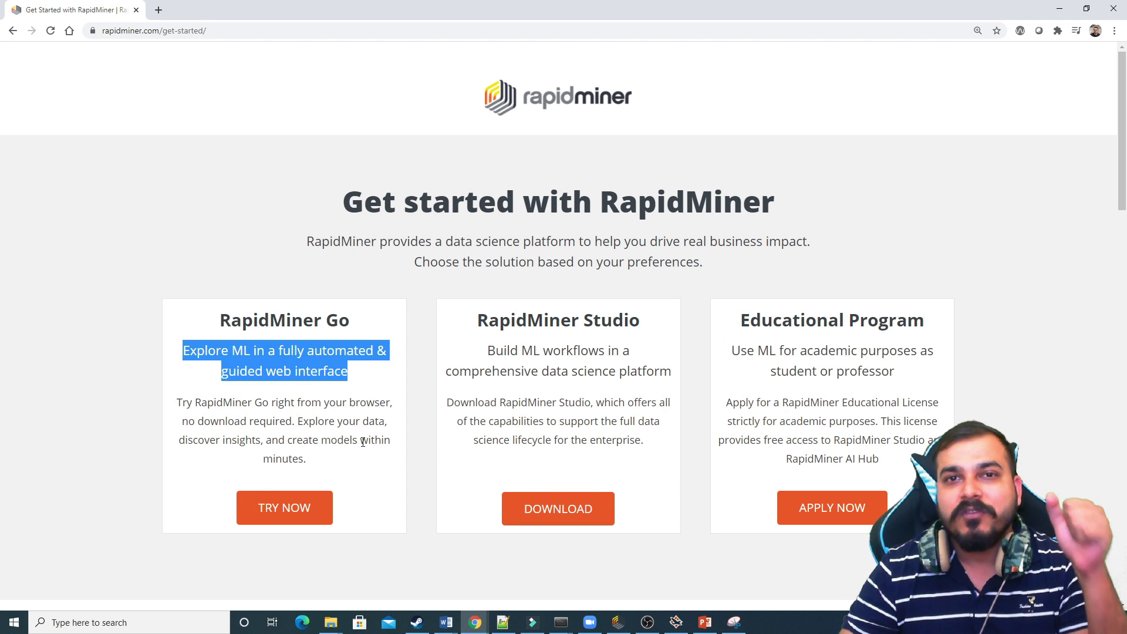
mouse_move(318, 507)
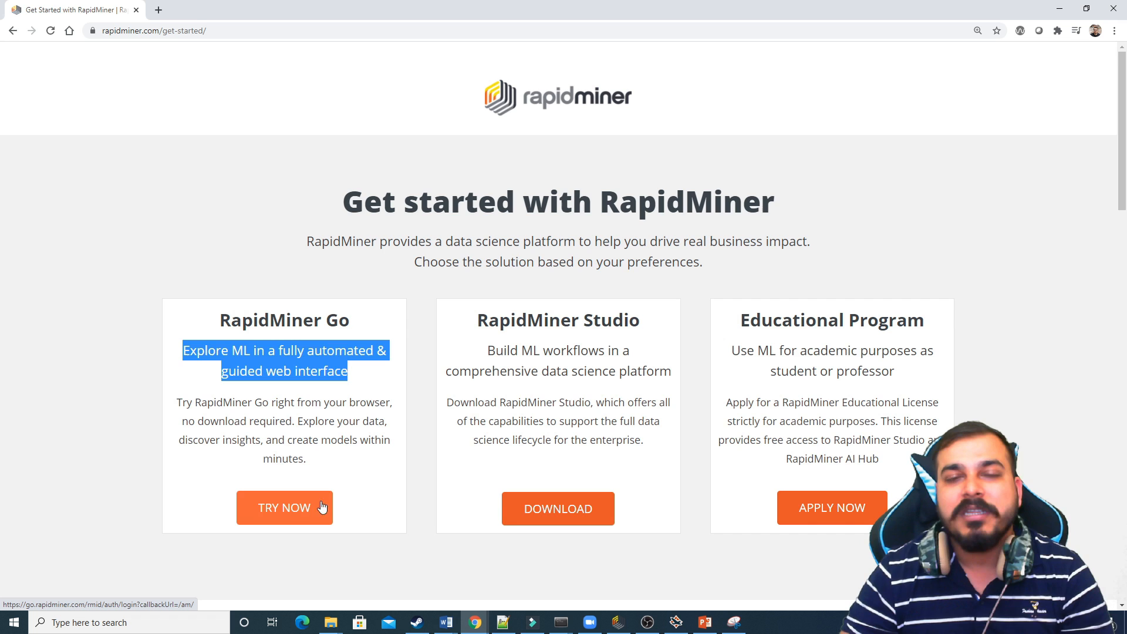
- Start the free RapidMiner Go trial and log in via the company identity provider
click(284, 507)
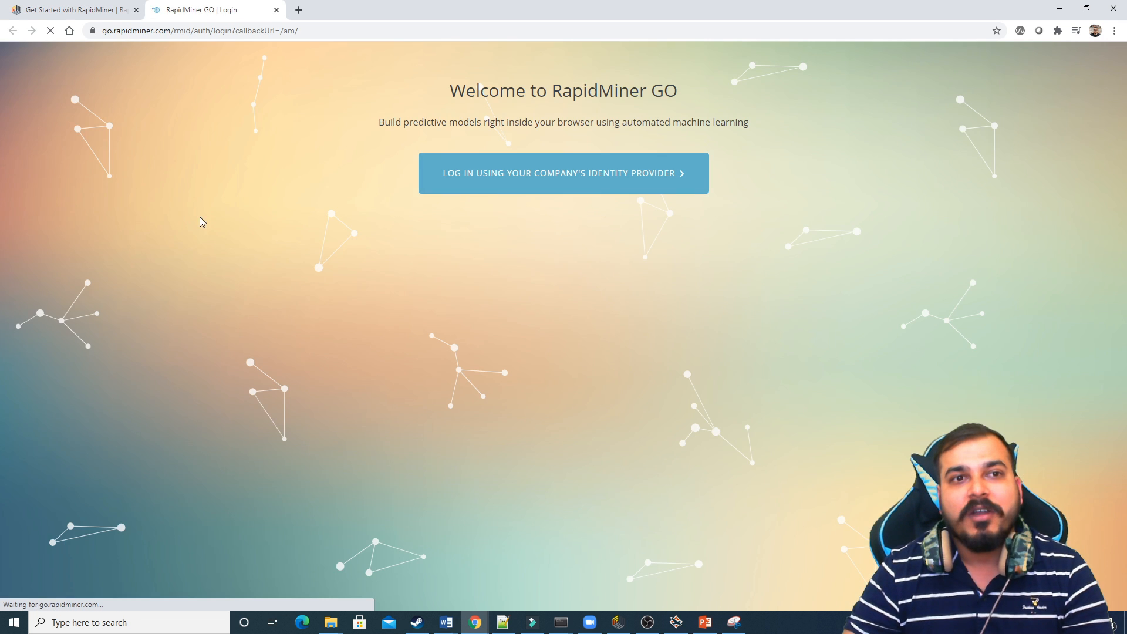
click(563, 172)
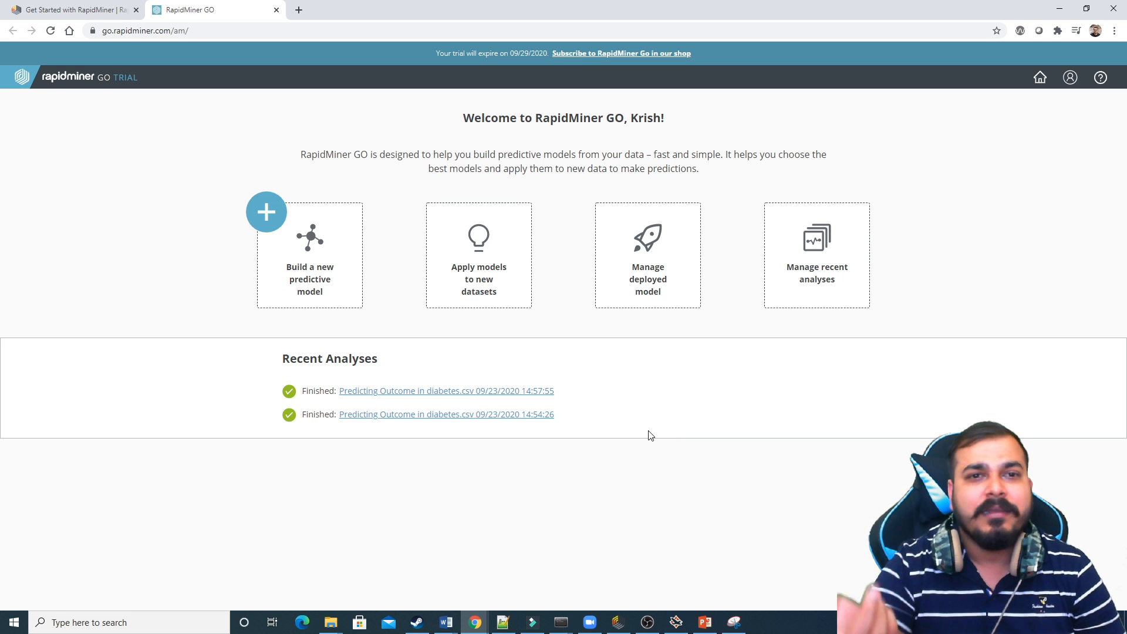
mouse_move(669, 345)
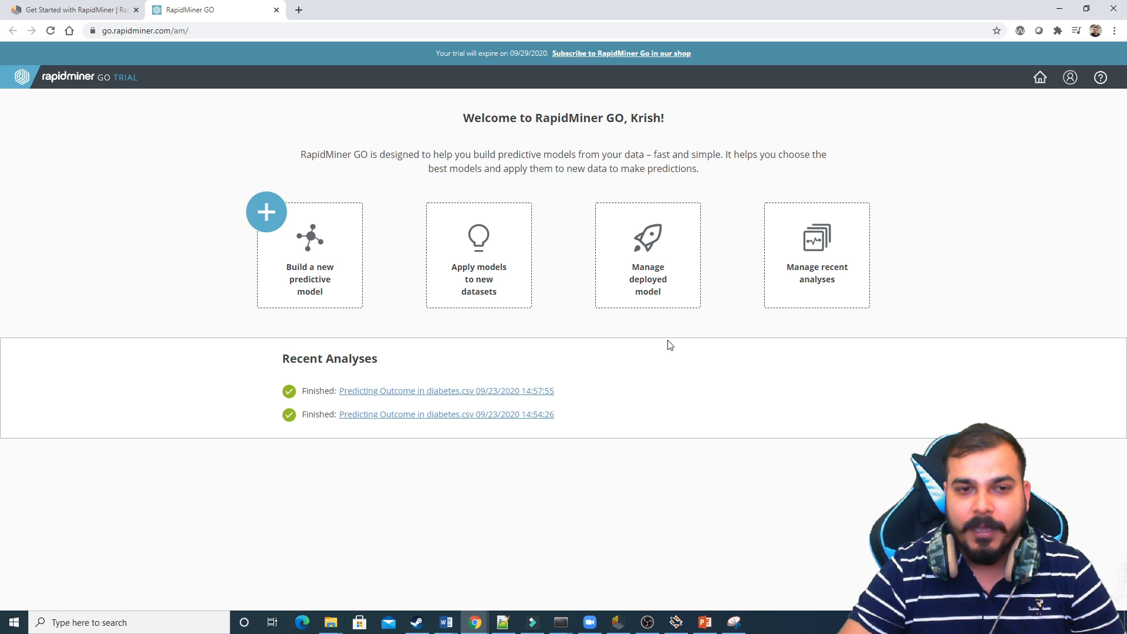
mouse_move(246, 319)
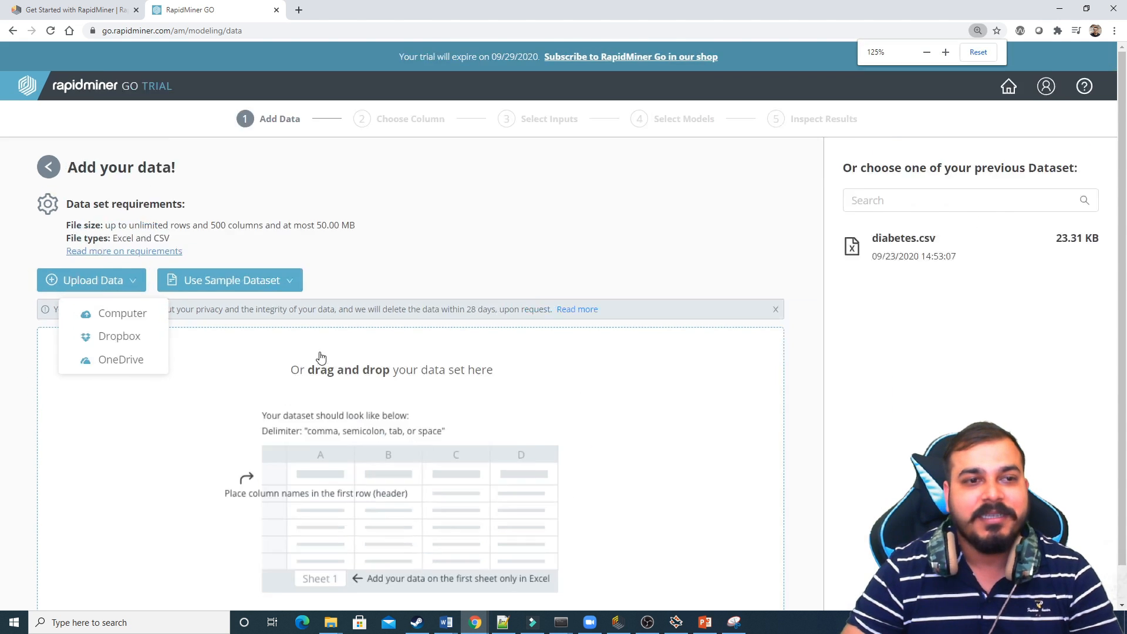
- Upload diabetes.csv via Upload Data > Computer and scroll its 768-row, 9-column preview
click(123, 312)
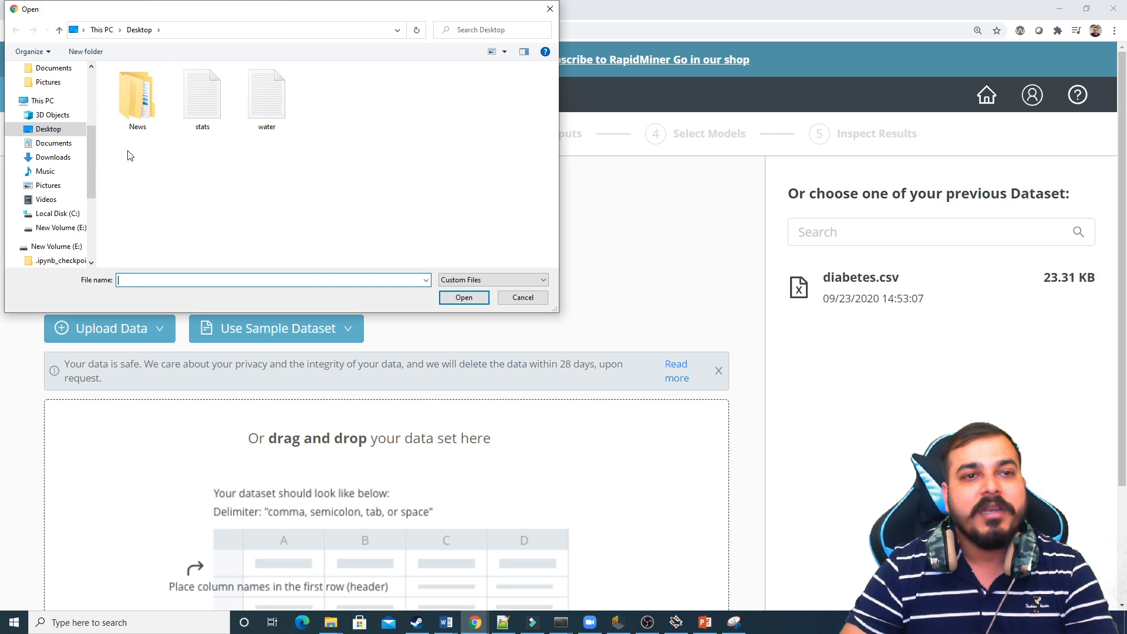
click(57, 245)
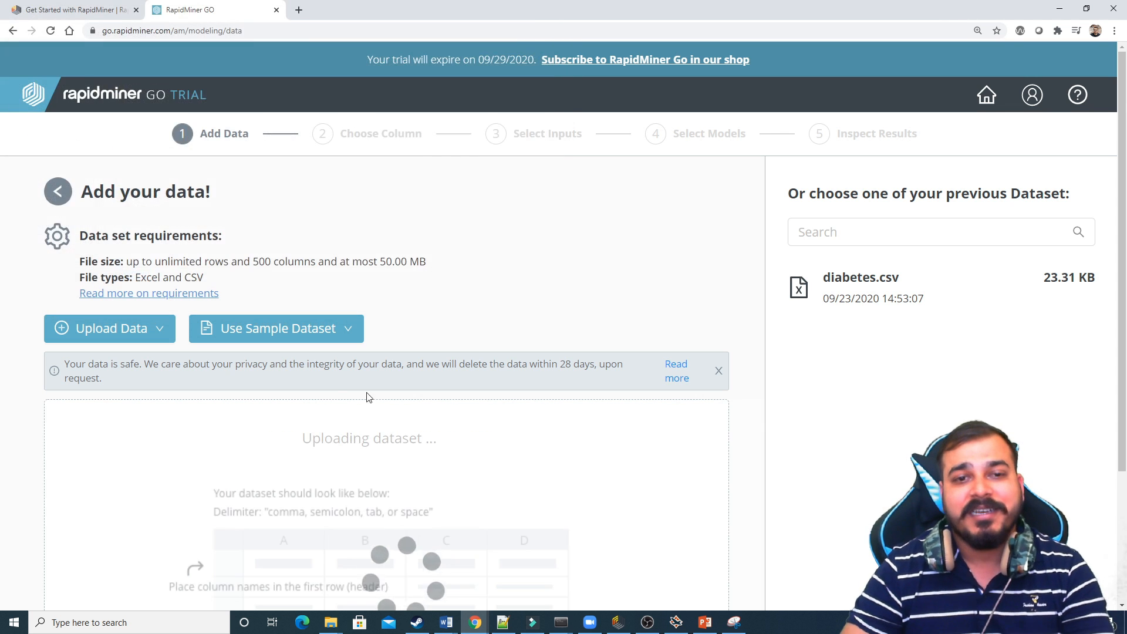
click(860, 277)
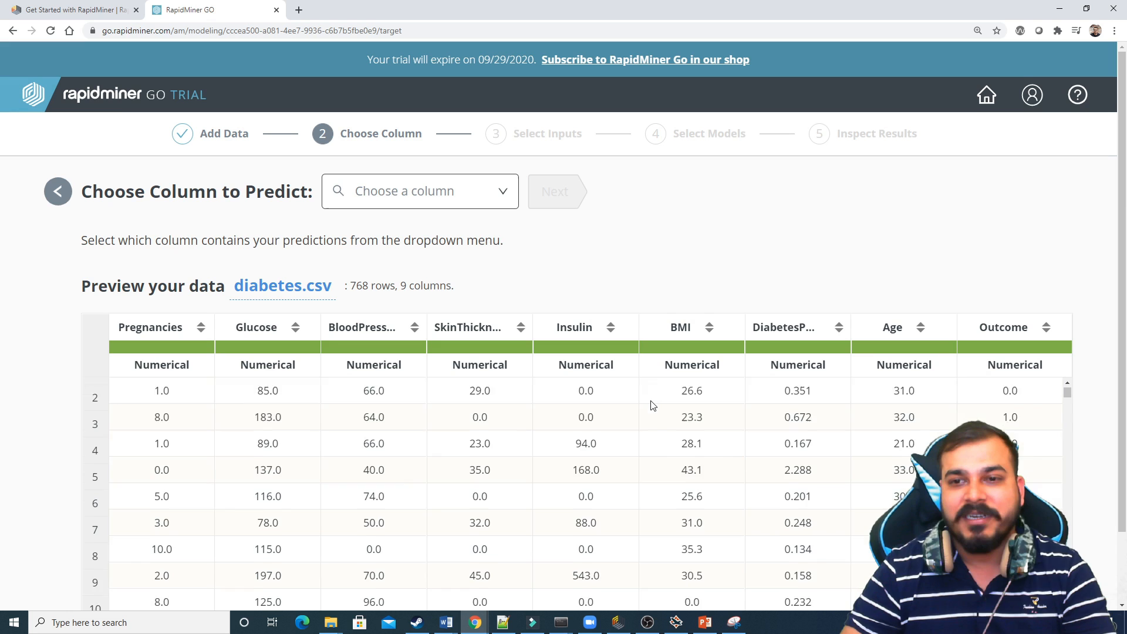
scroll(down, 3)
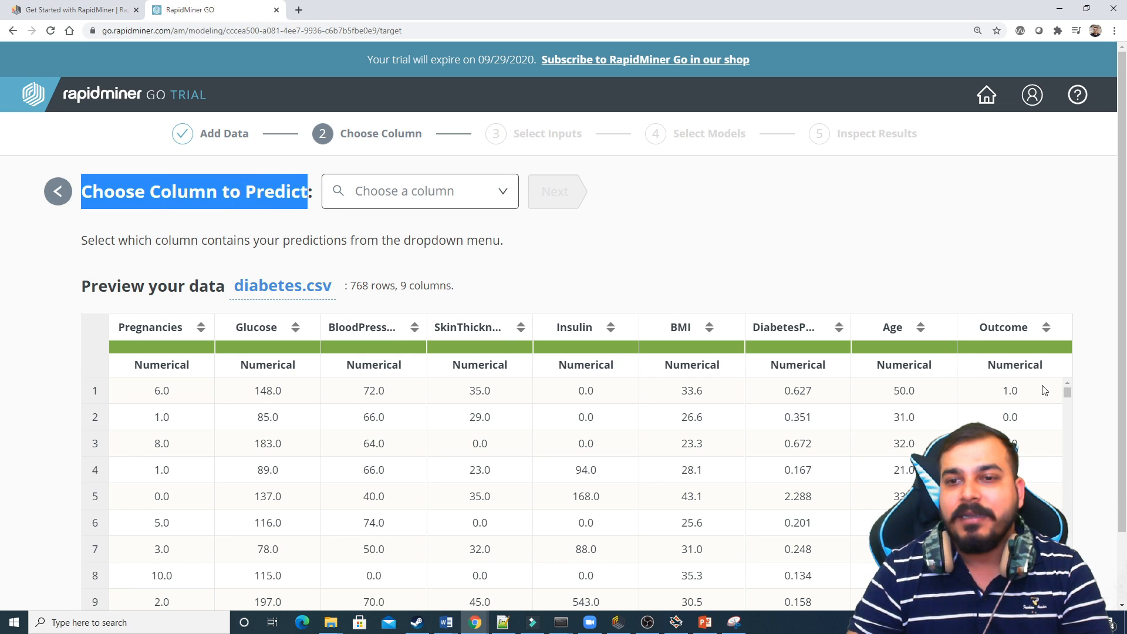
mouse_move(1045, 349)
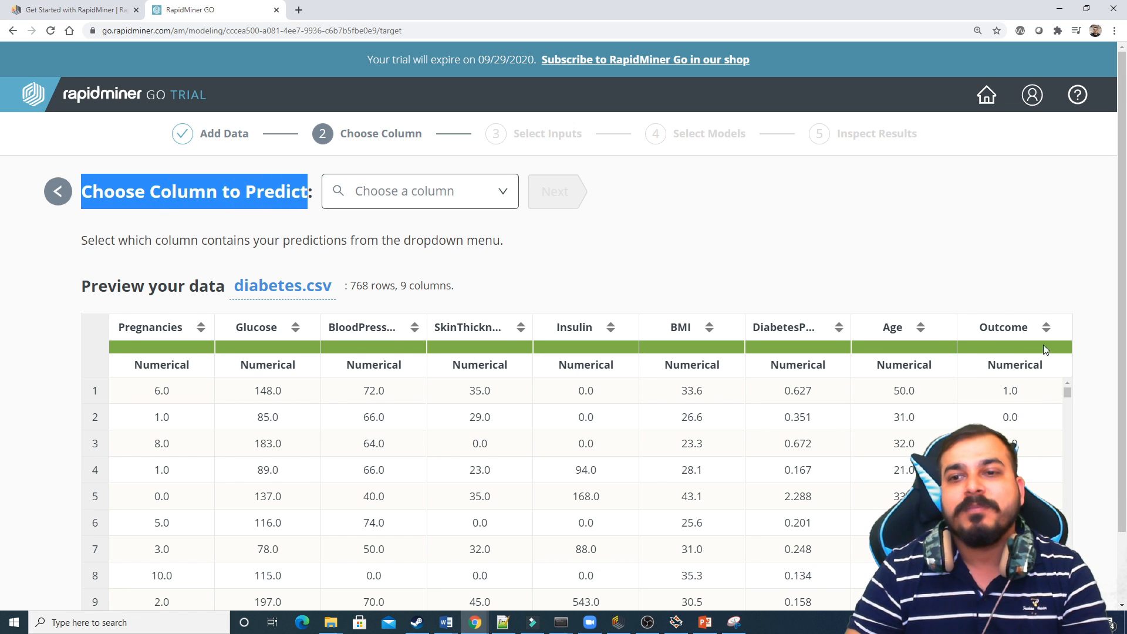
- Choose Outcome as the prediction column and mark 1.00 as the more important value
click(420, 190)
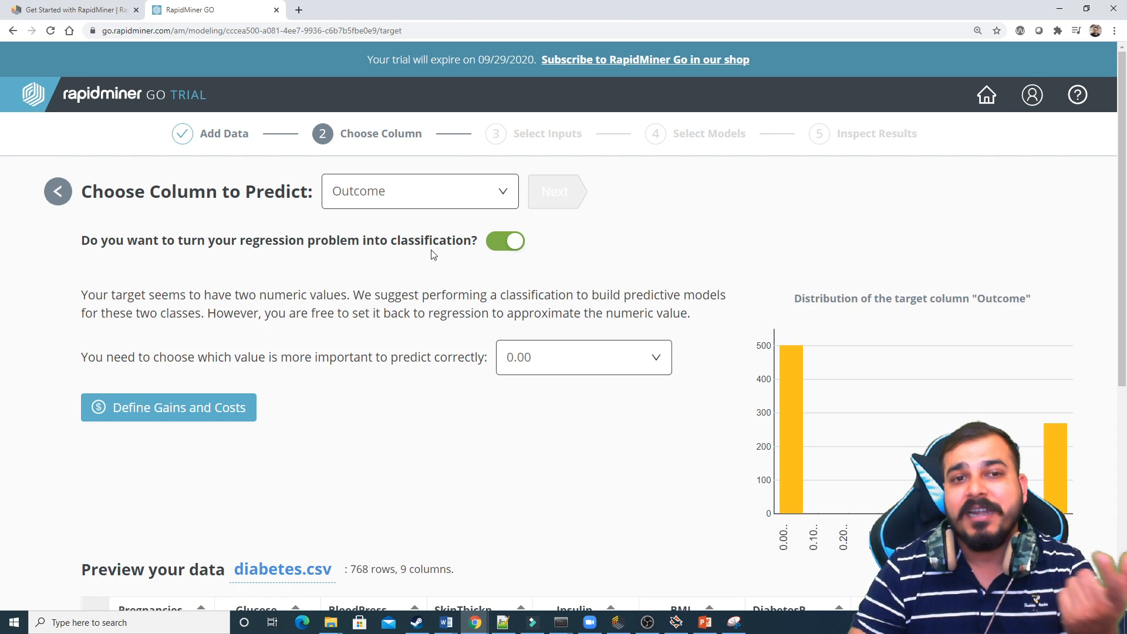
scroll(down, 3)
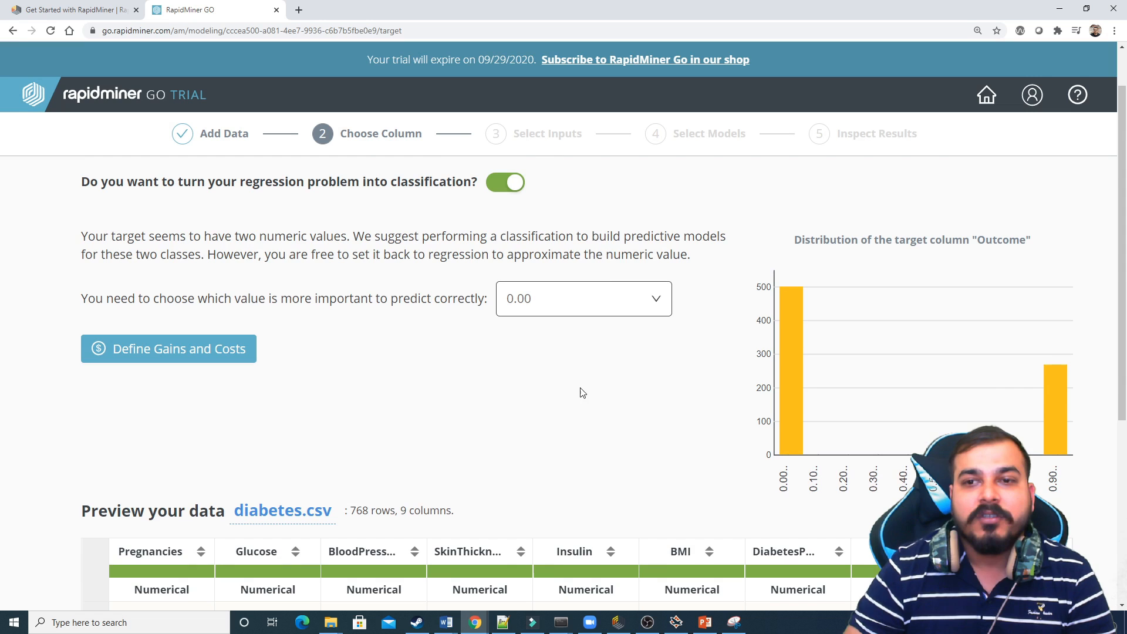
mouse_move(153, 357)
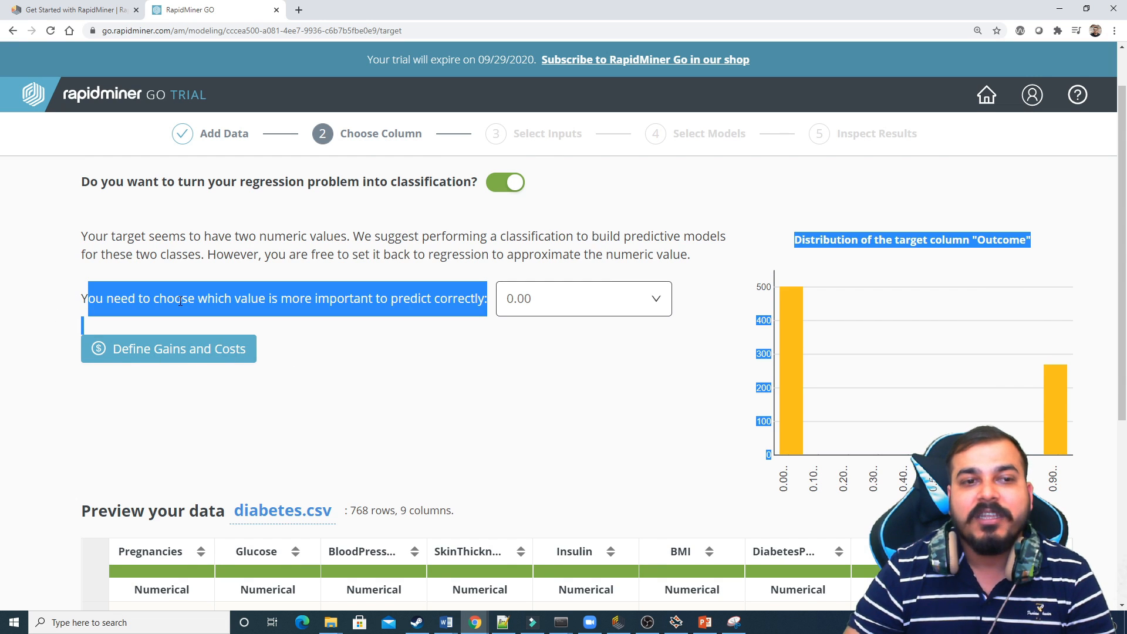
mouse_move(471, 303)
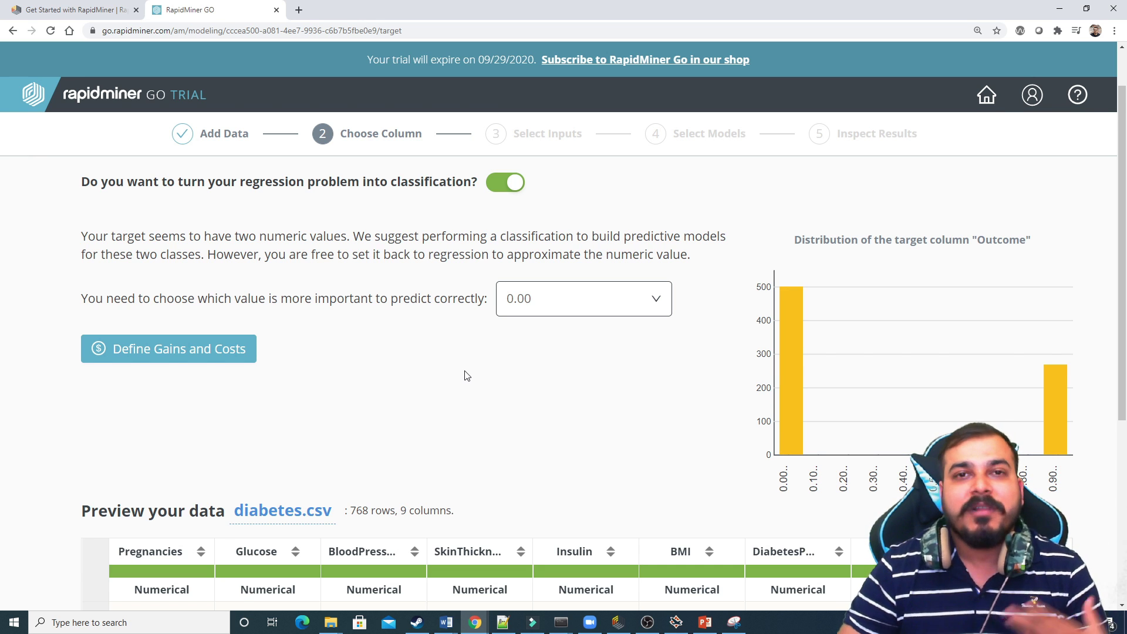
mouse_move(510, 367)
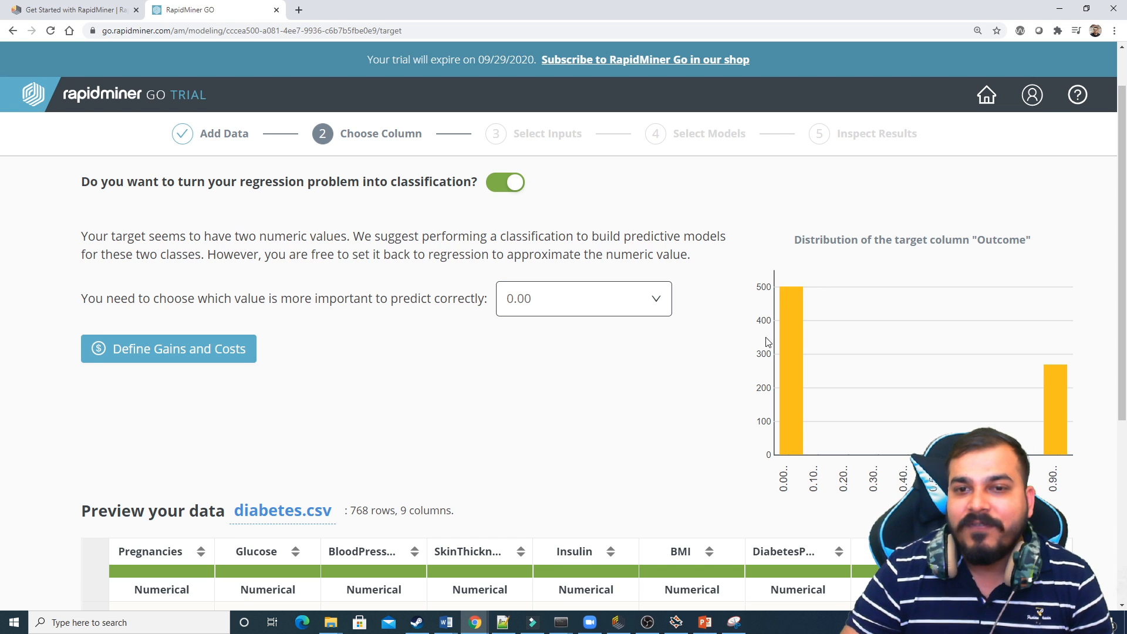
mouse_move(1064, 386)
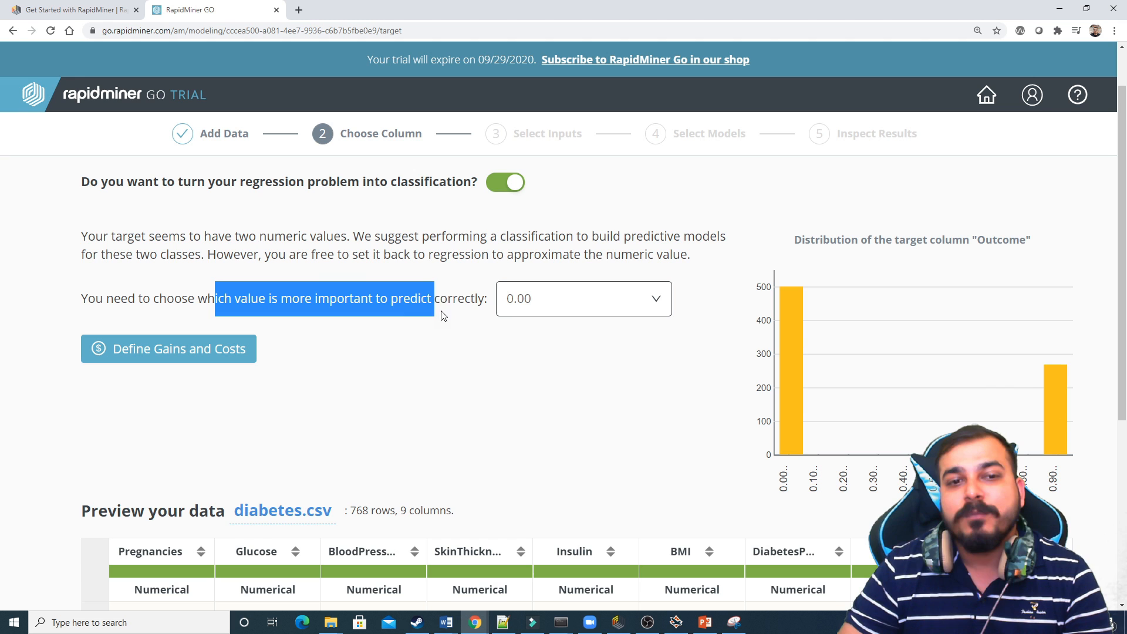
click(584, 298)
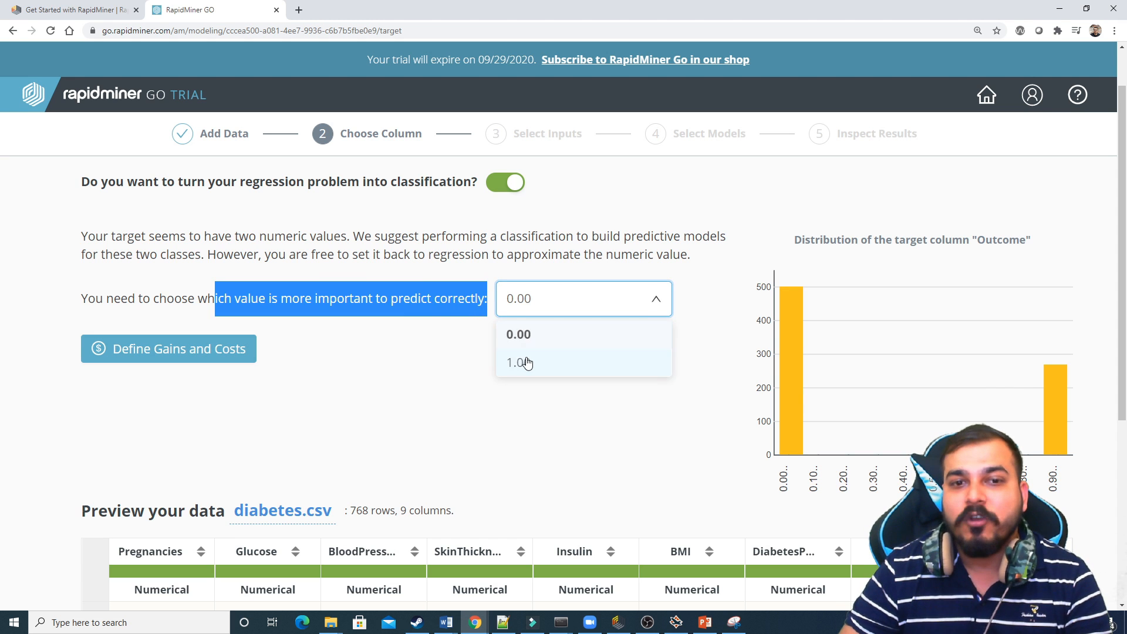
click(517, 362)
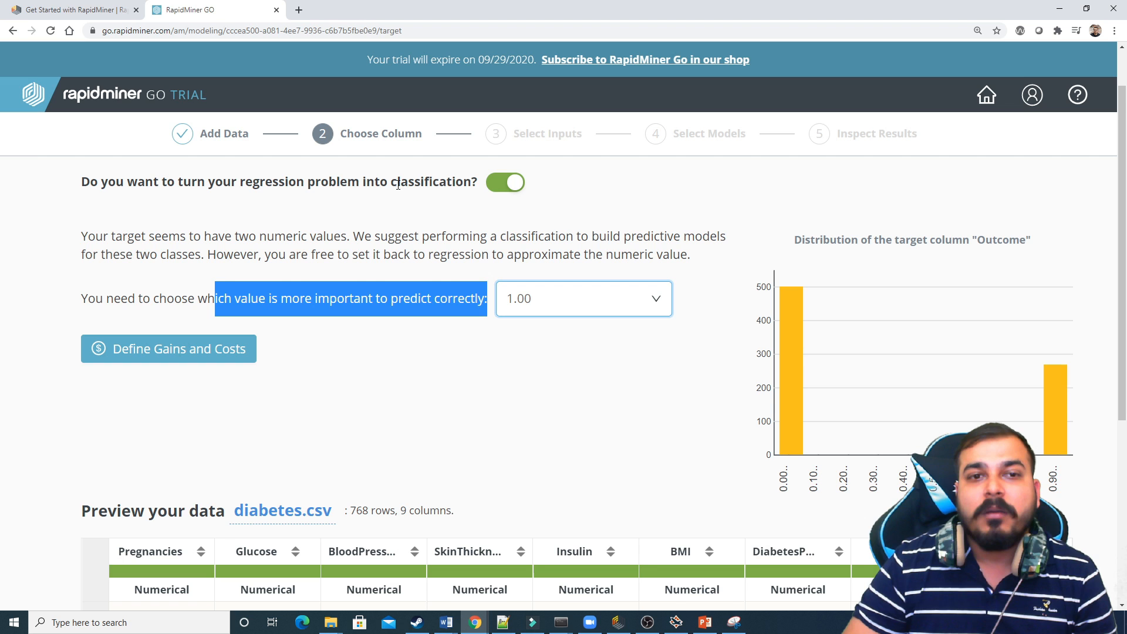
mouse_move(666, 200)
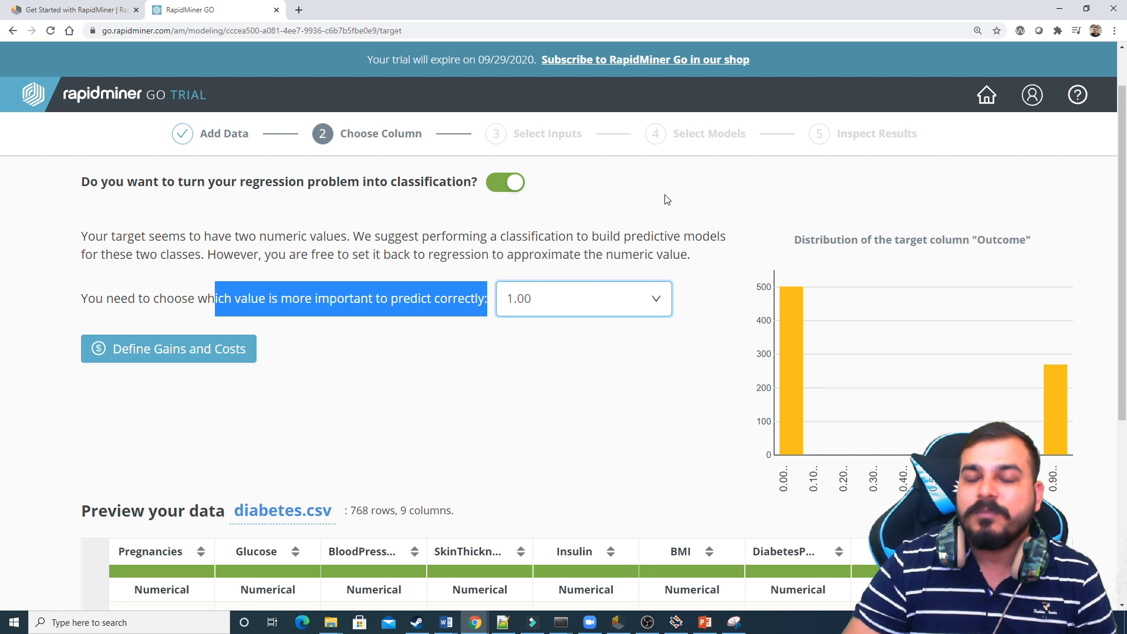
scroll(down, 3)
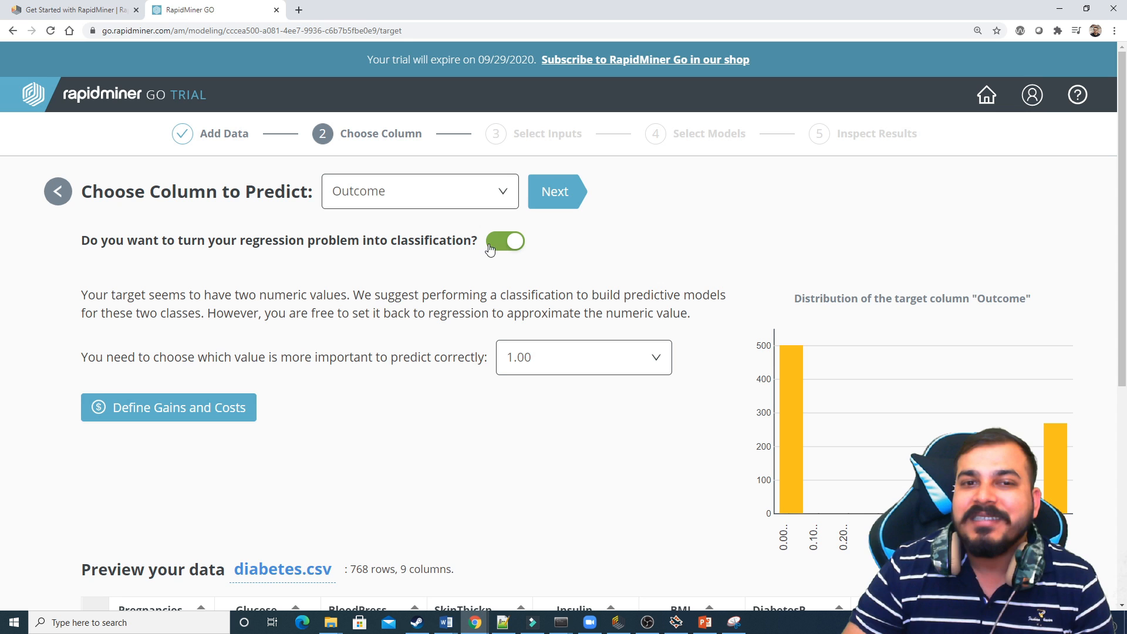
scroll(down, 3)
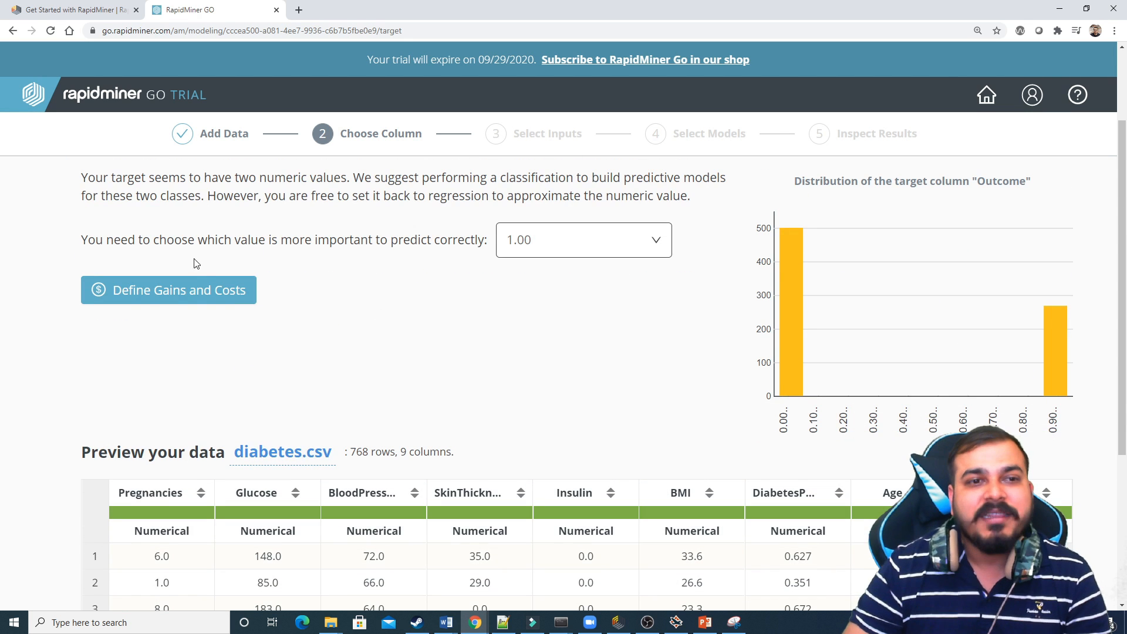
click(168, 290)
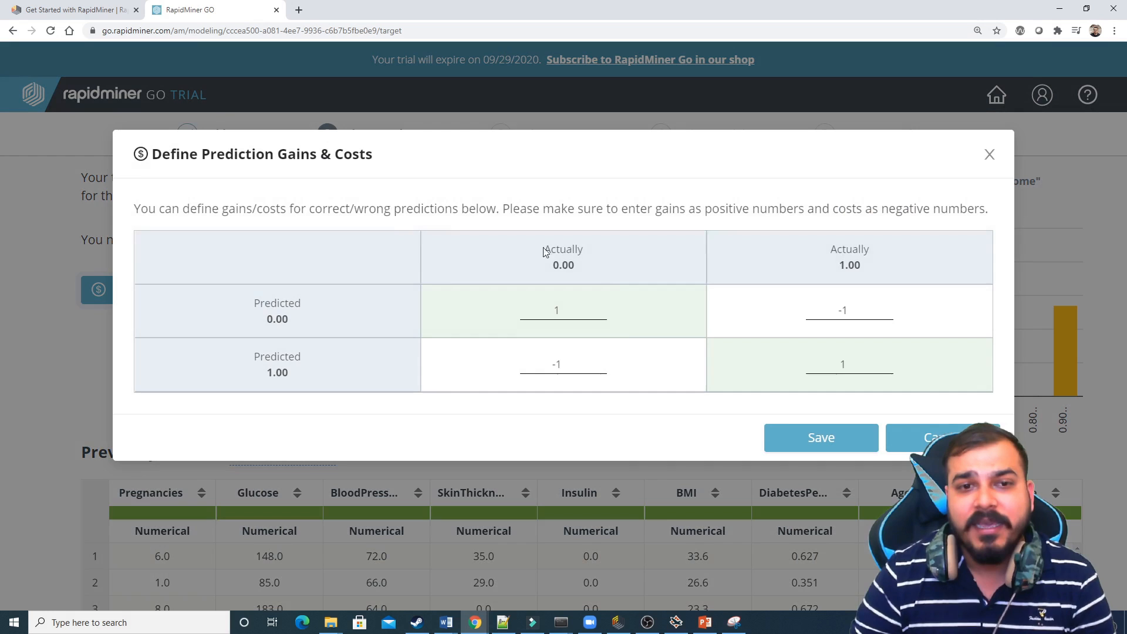
mouse_move(839, 273)
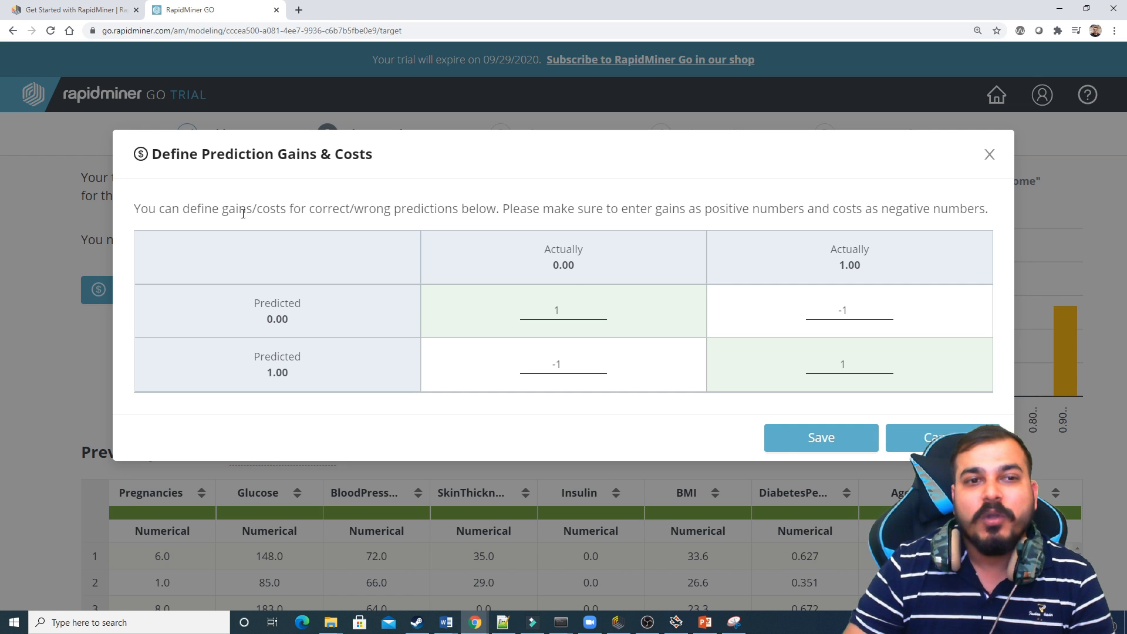
drag(246, 208, 352, 208)
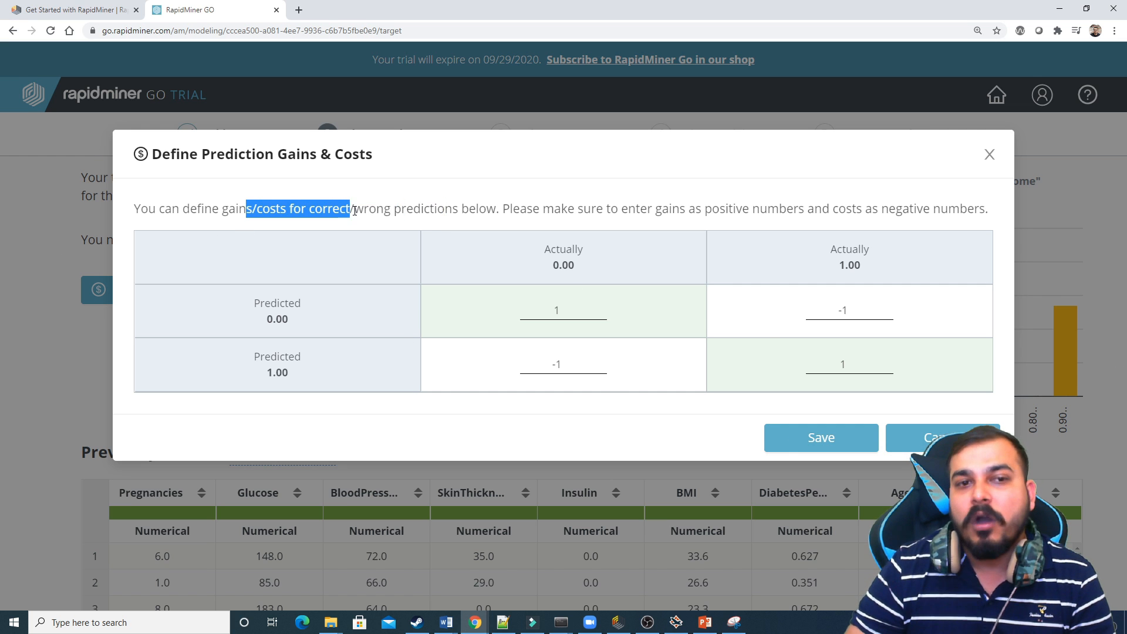
drag(348, 208, 507, 208)
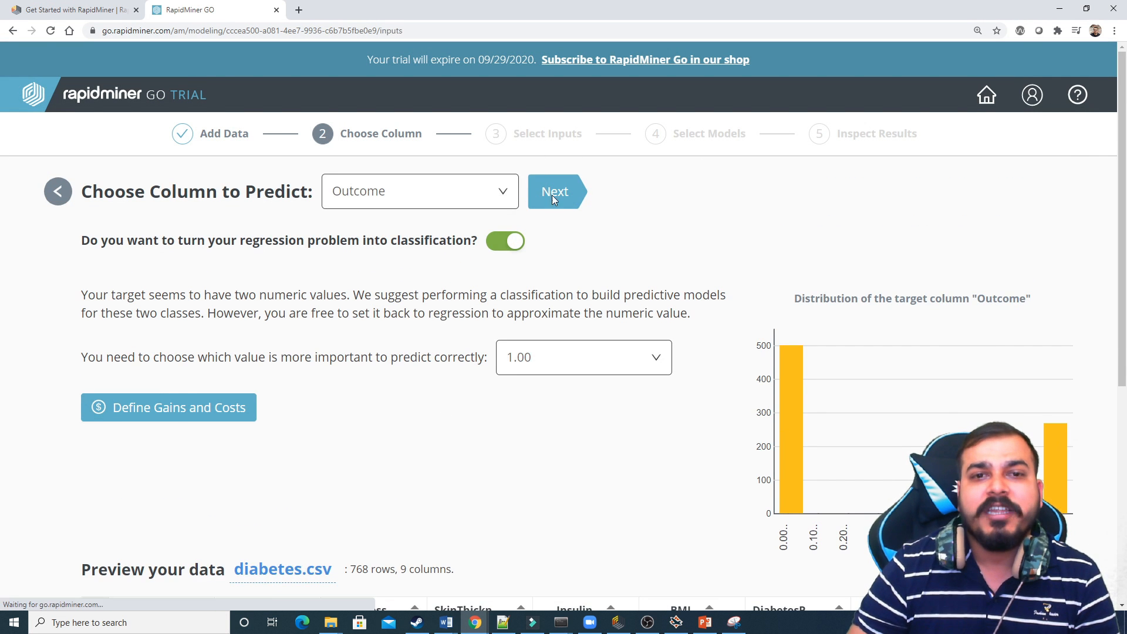
- Continue to input selection, toggling Pregnancies off and on so all 8 columns stay
click(554, 191)
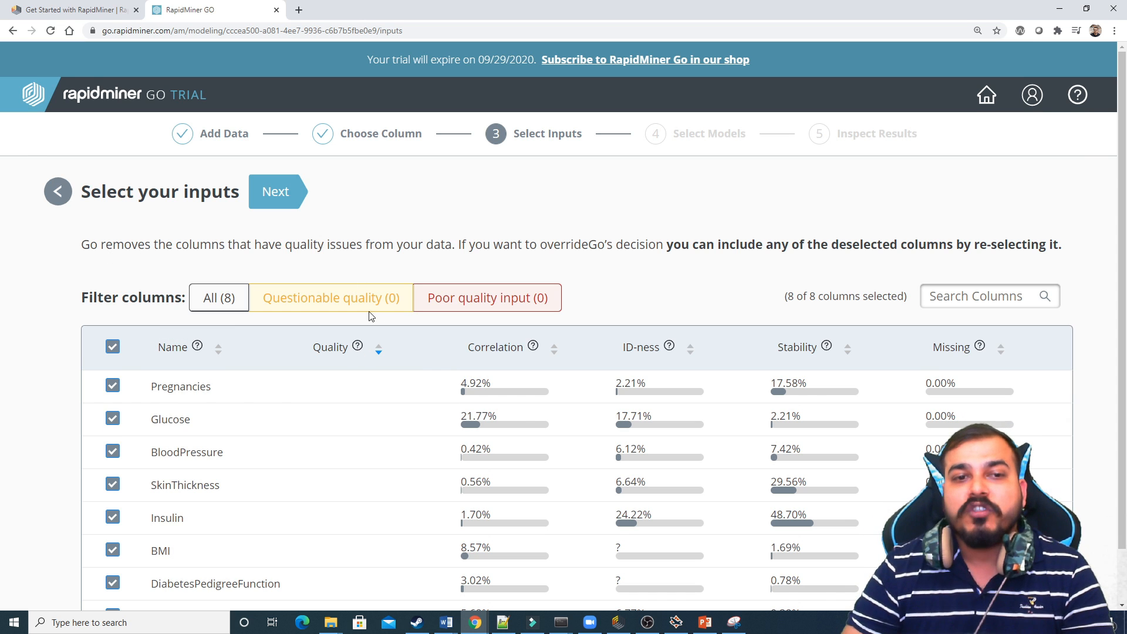
mouse_move(507, 307)
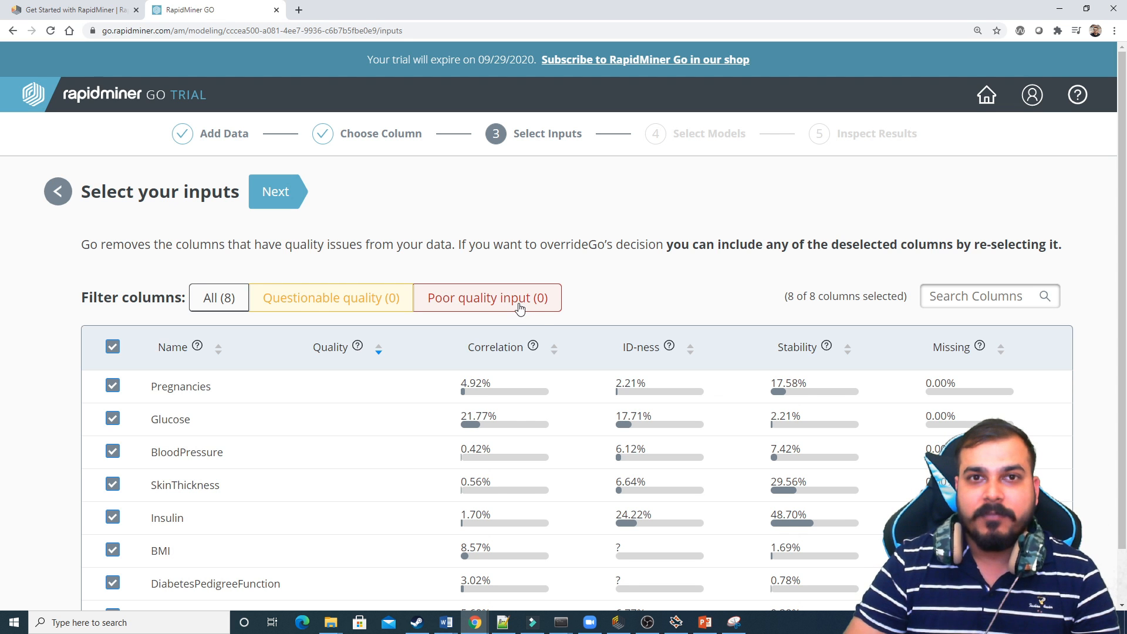
mouse_move(376, 317)
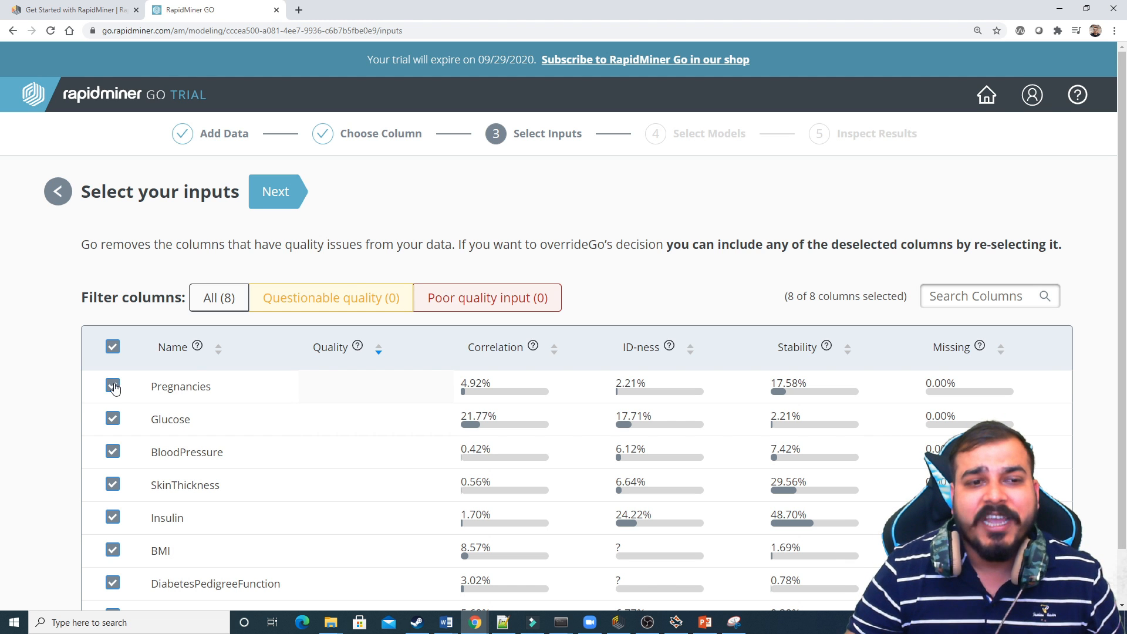
click(112, 386)
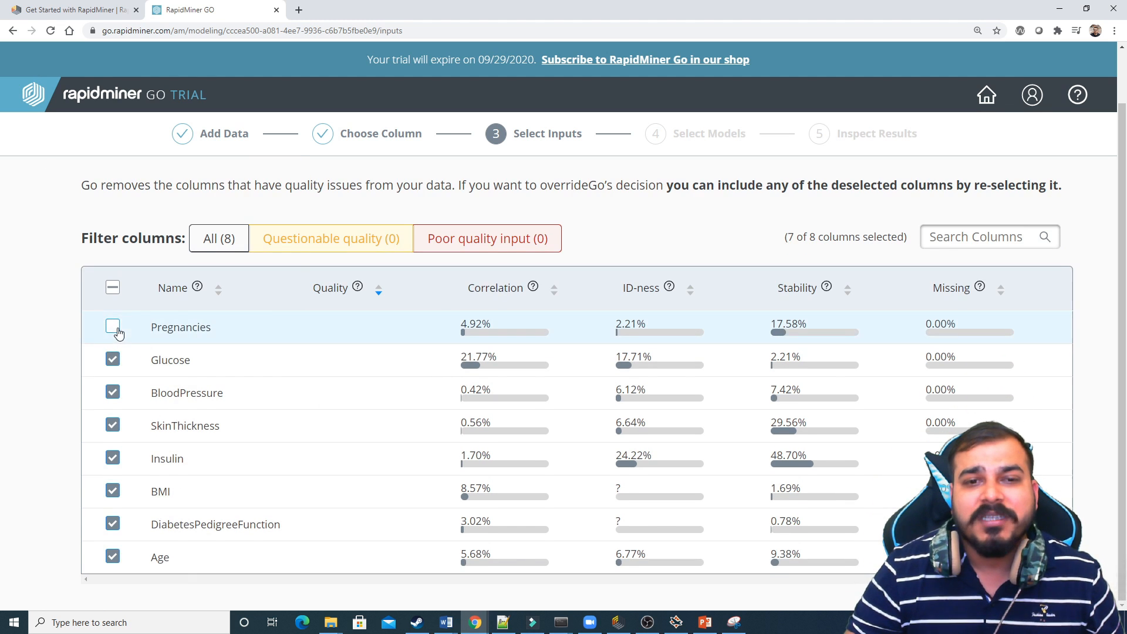
click(112, 327)
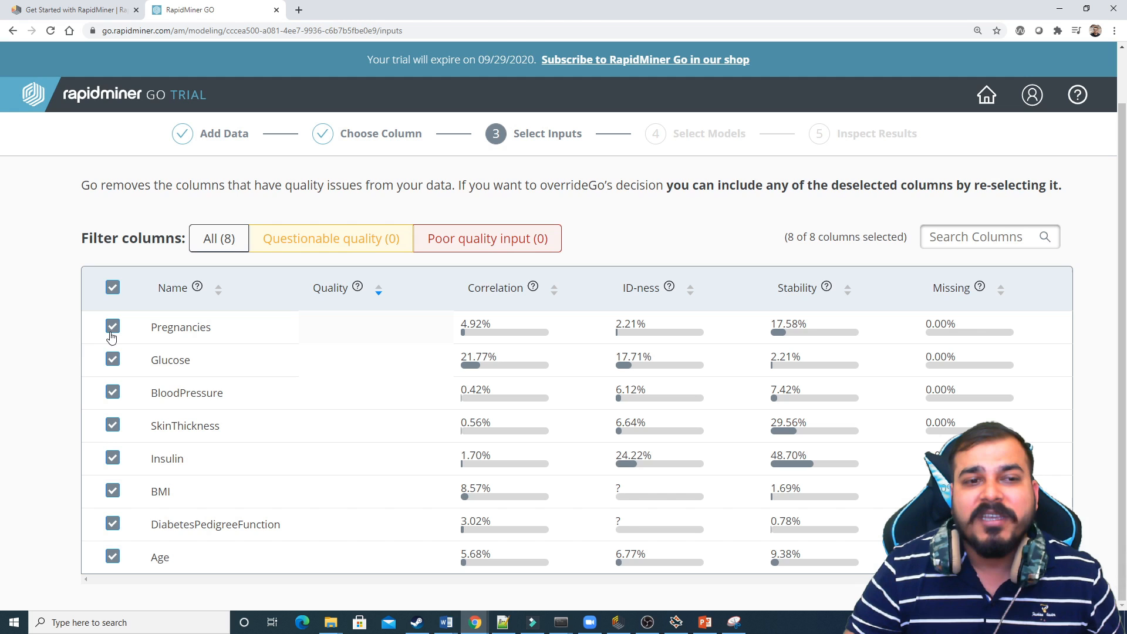
click(330, 239)
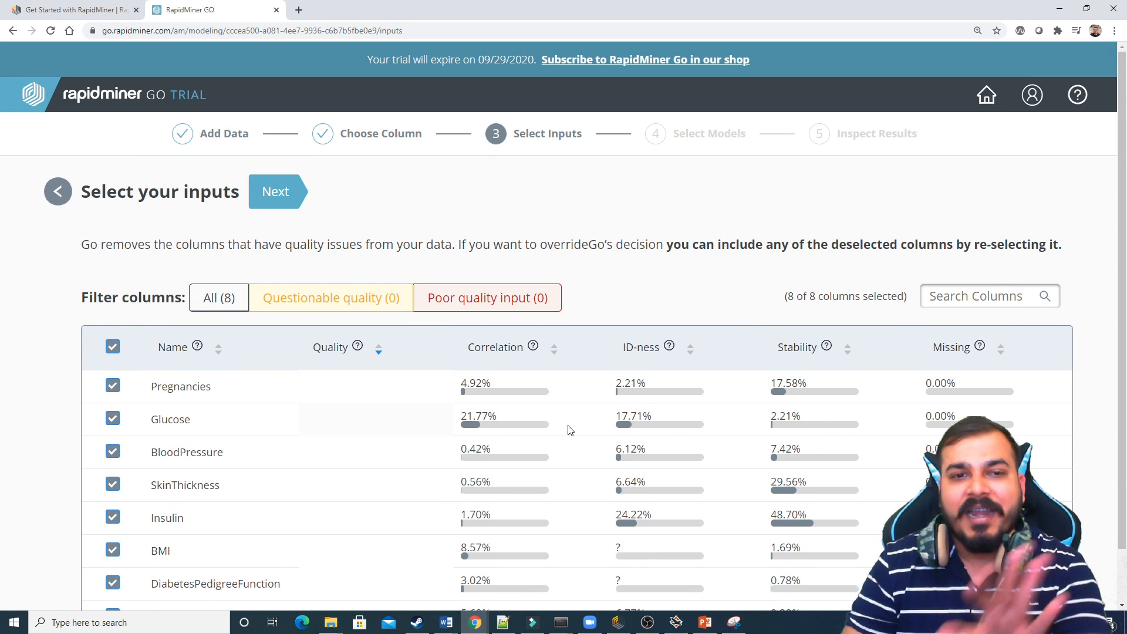
scroll(down, 3)
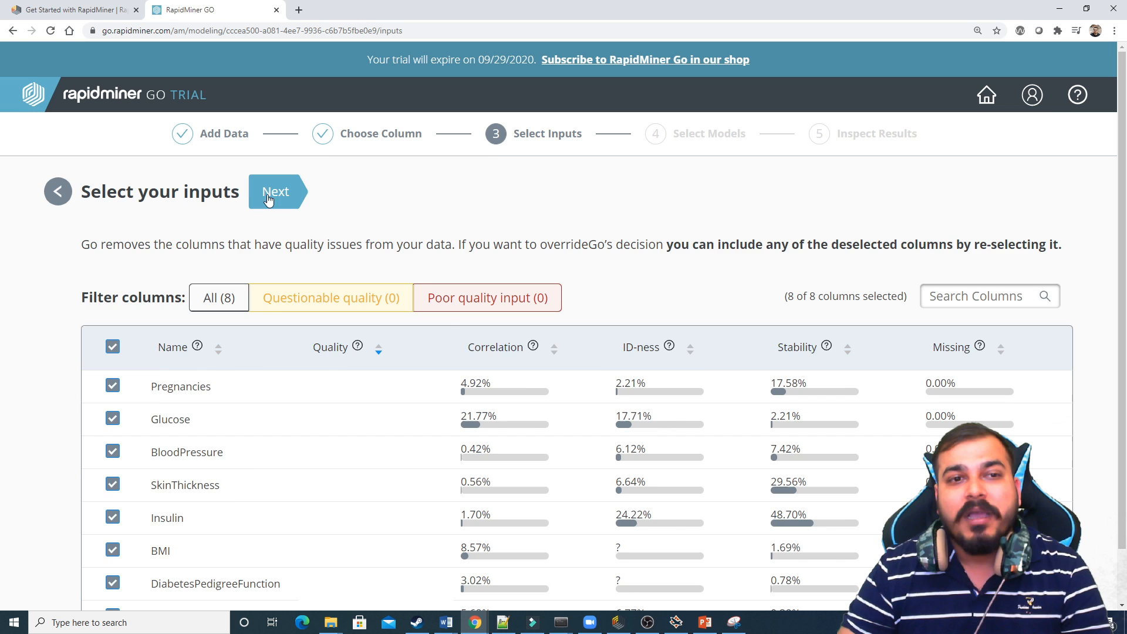
- Reach Select Models, try Quick Prototyping and Higher Accuracy, then return to Easily Interpretable
click(276, 191)
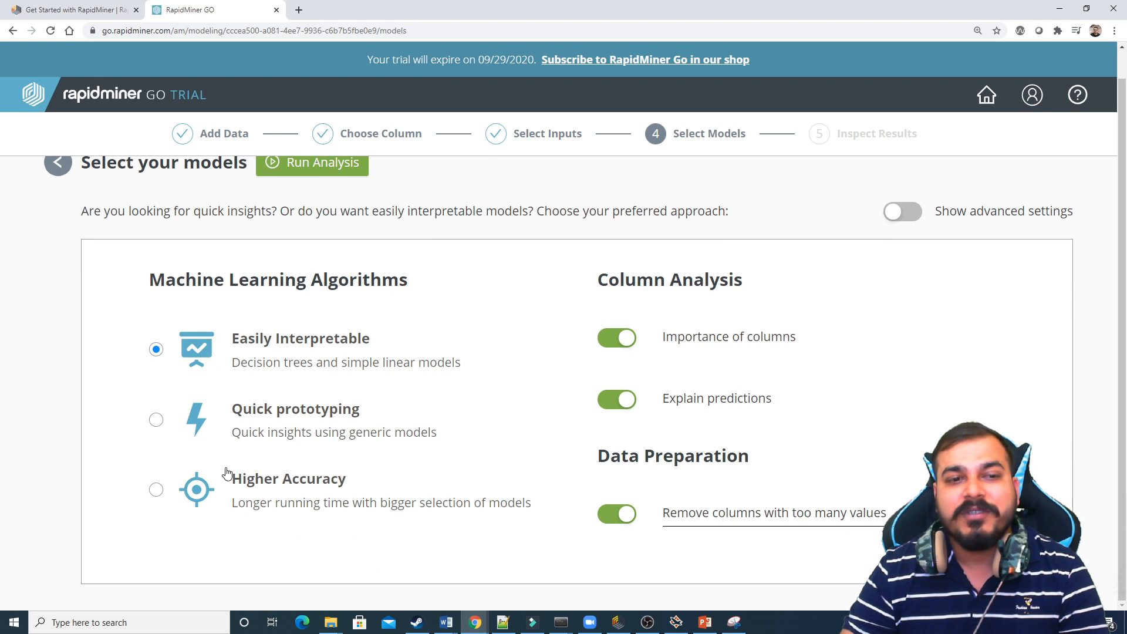
mouse_move(321, 308)
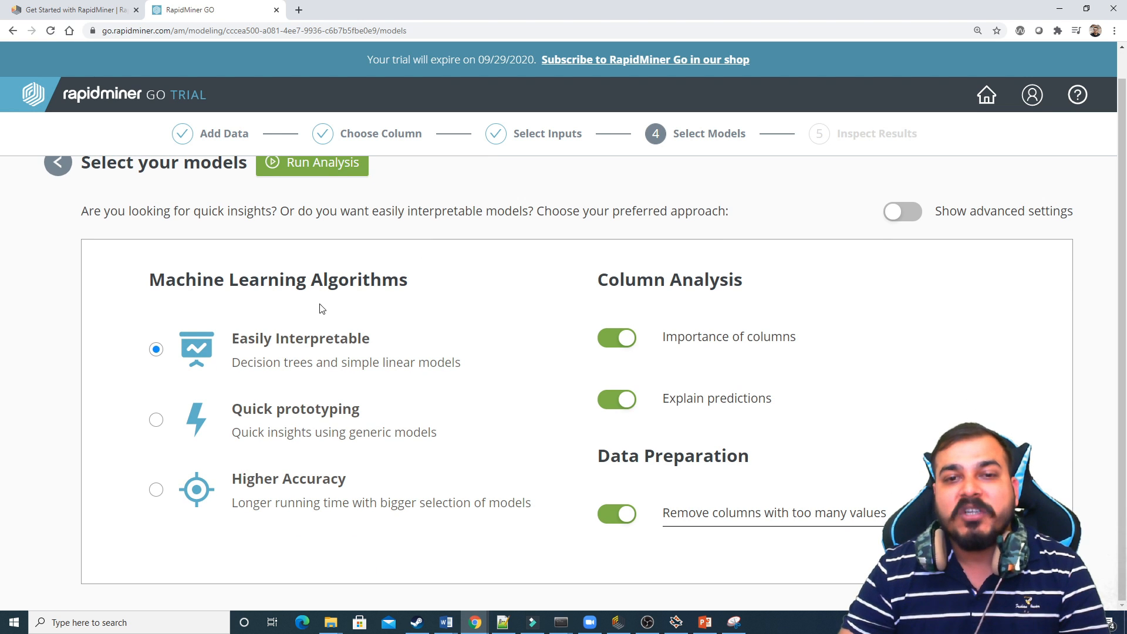
mouse_move(635, 276)
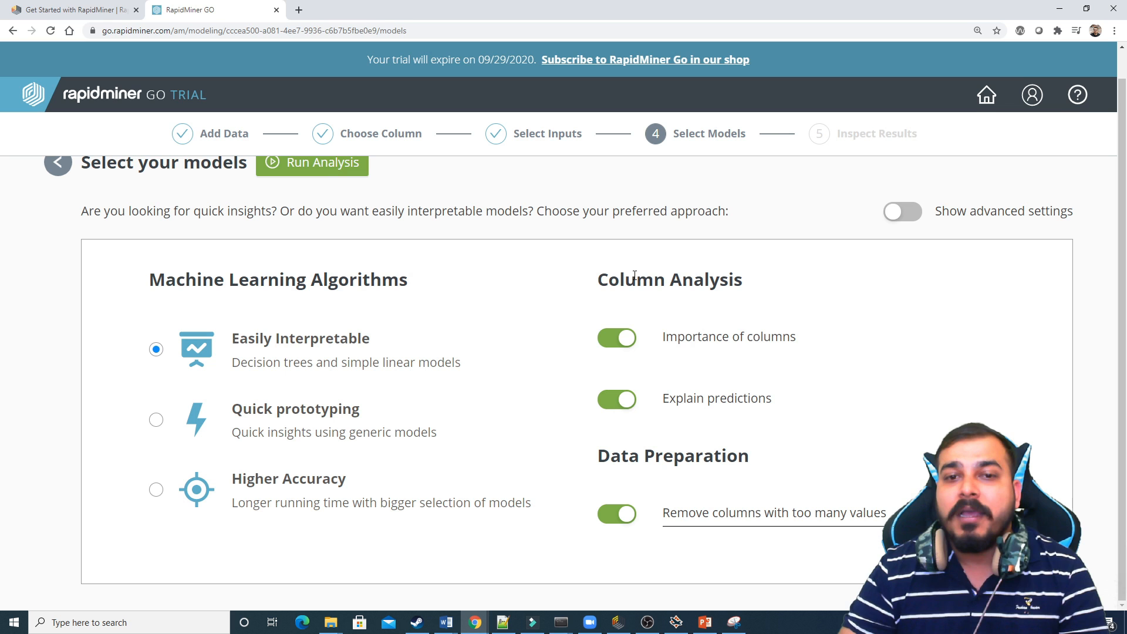
double_click(729, 336)
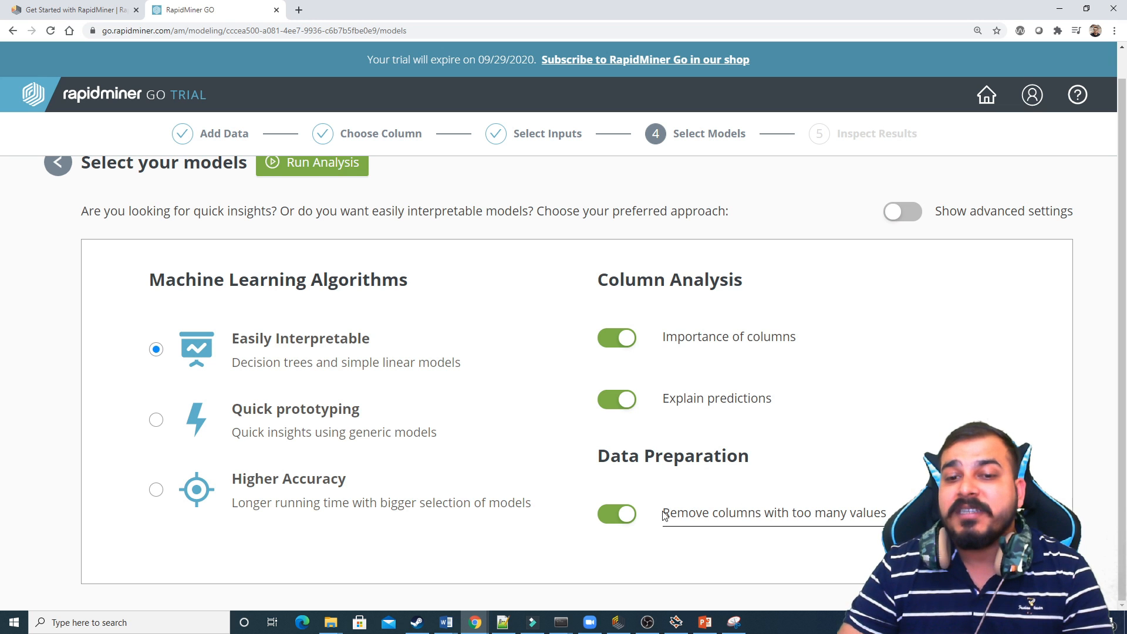
double_click(773, 512)
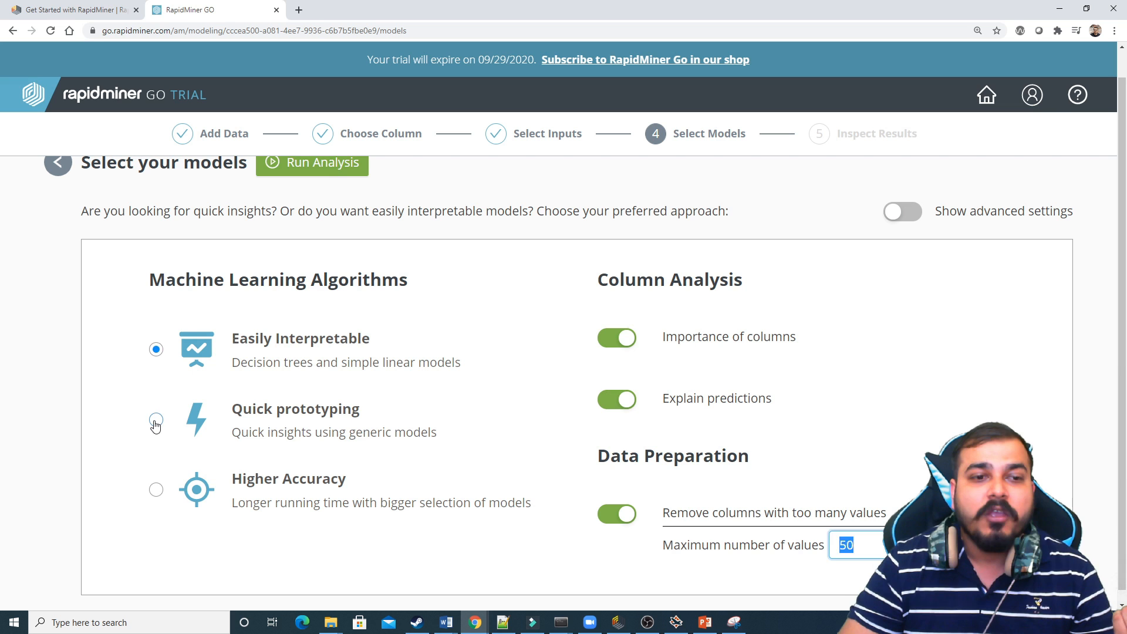
click(156, 420)
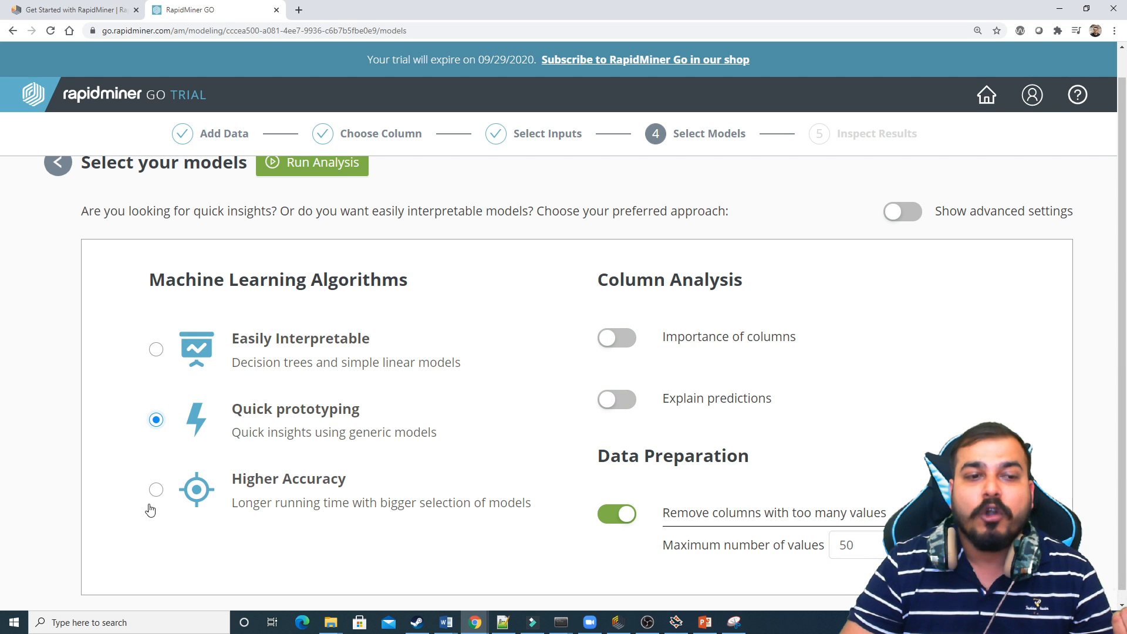
click(156, 490)
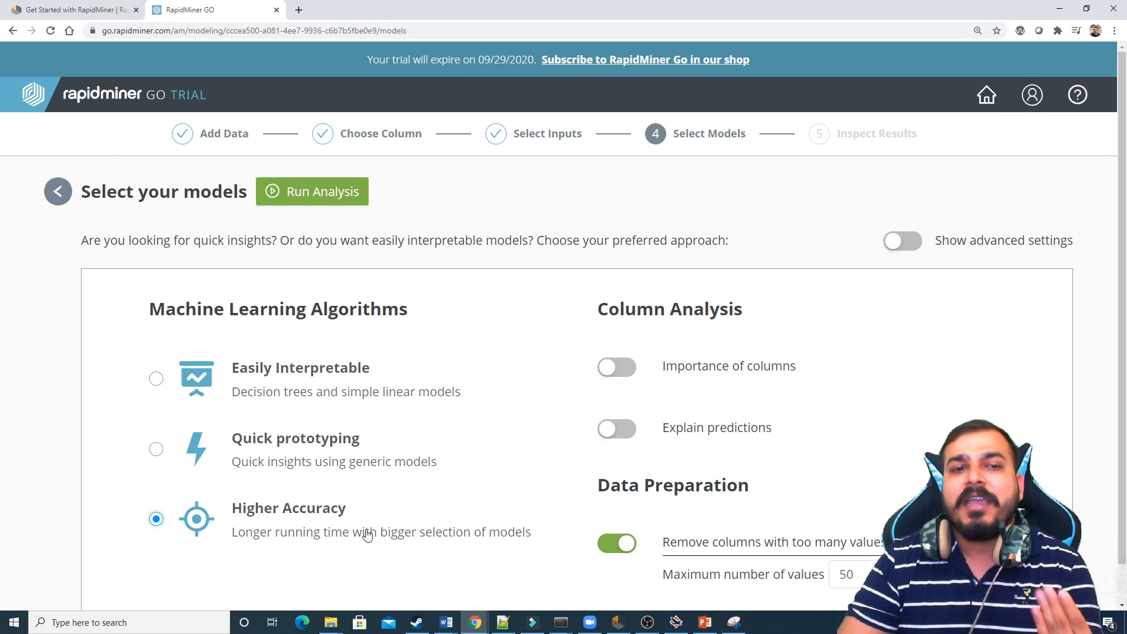
mouse_move(262, 432)
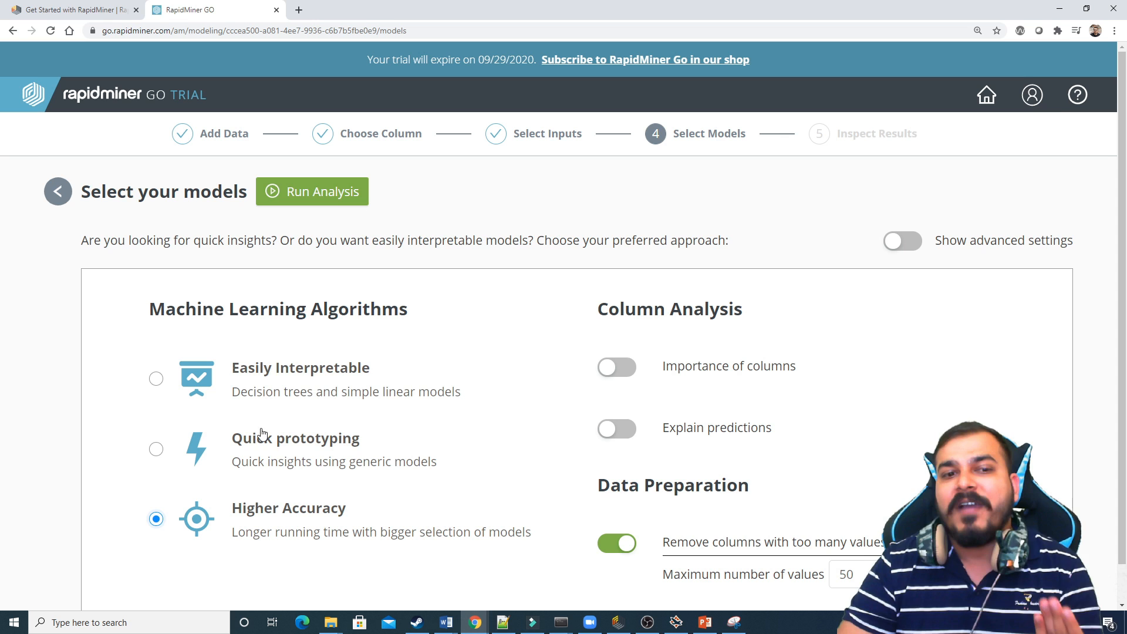
click(156, 378)
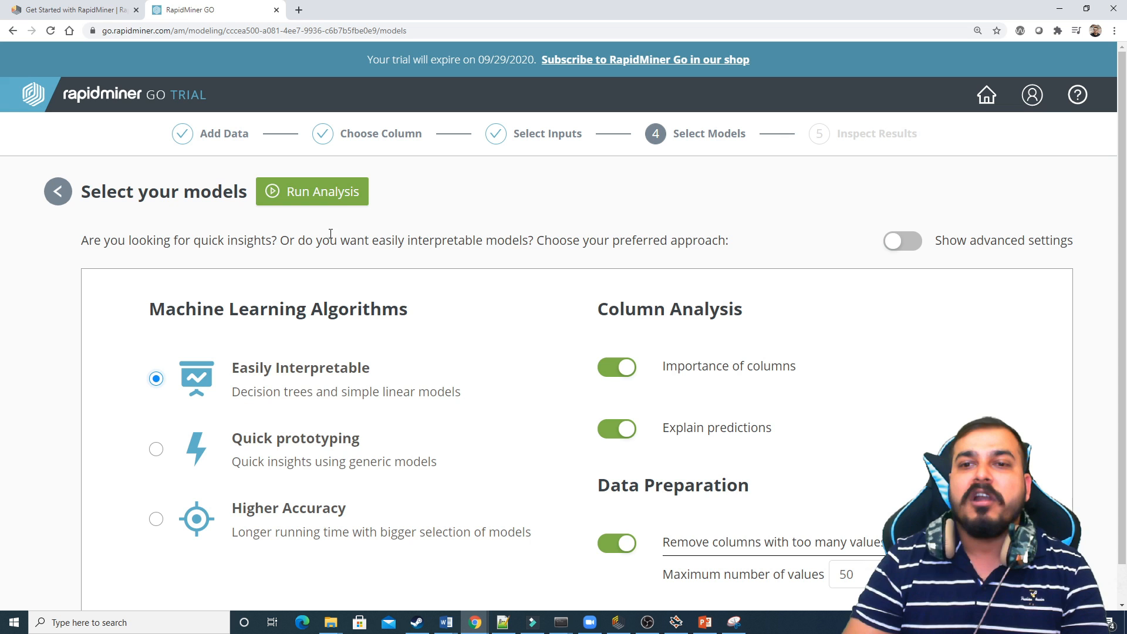
- Show the advanced algorithm list and switch off the Decision Tree model
click(902, 240)
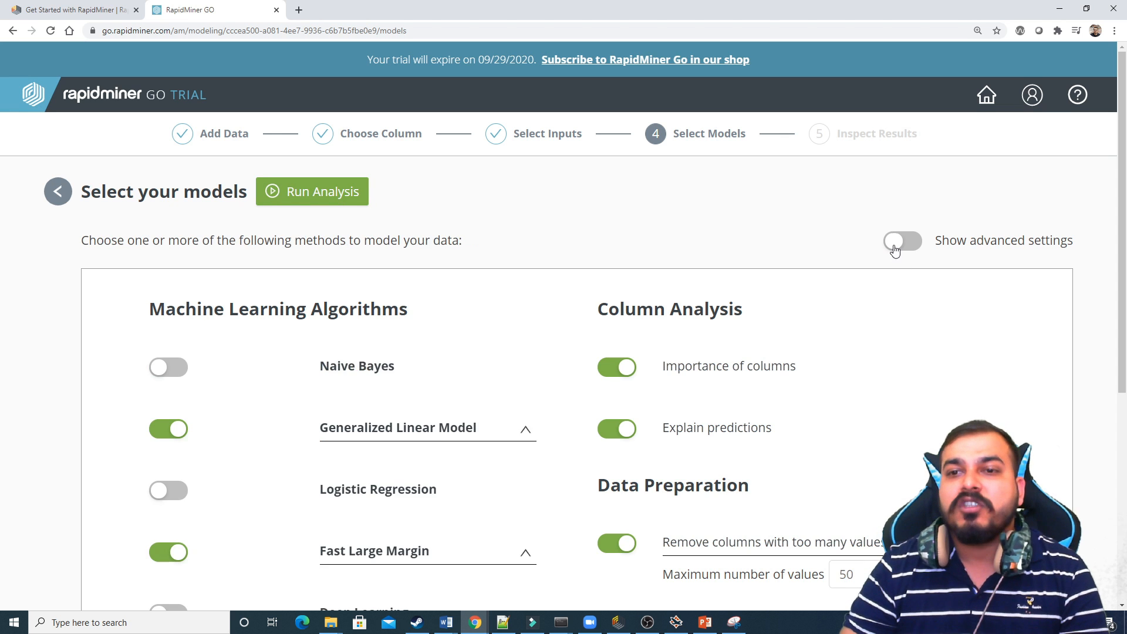
scroll(down, 3)
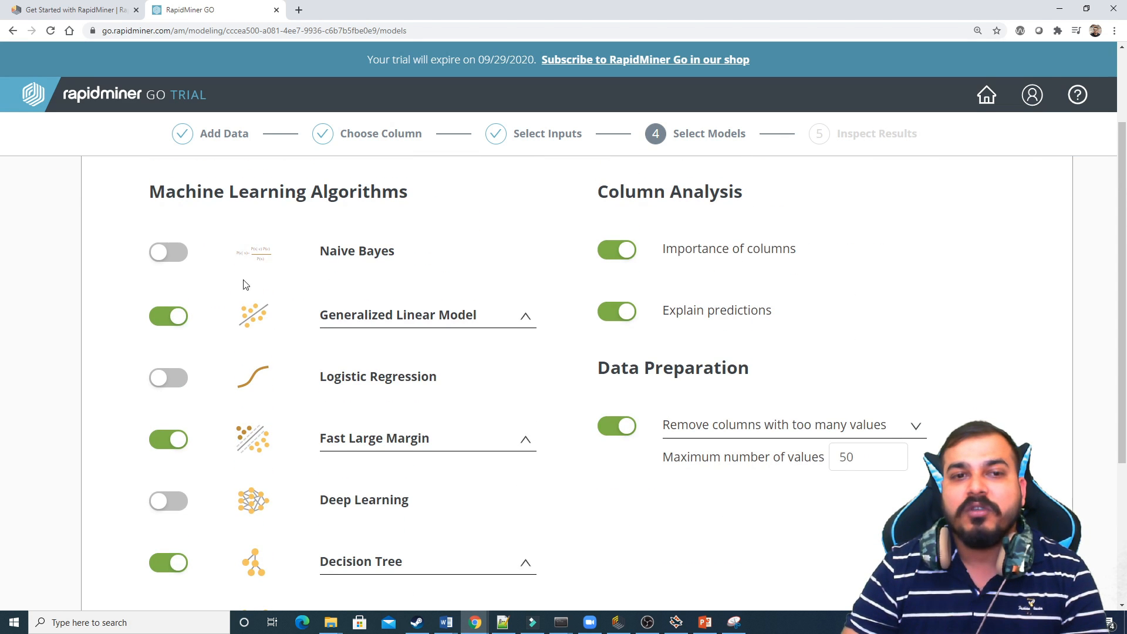
scroll(down, 3)
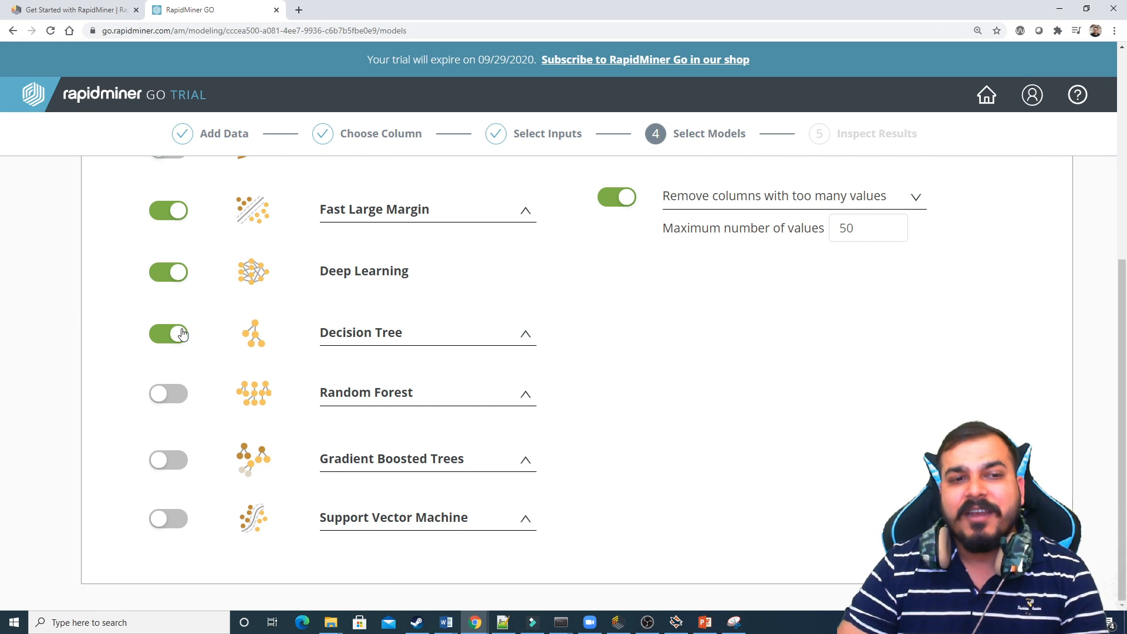
click(168, 333)
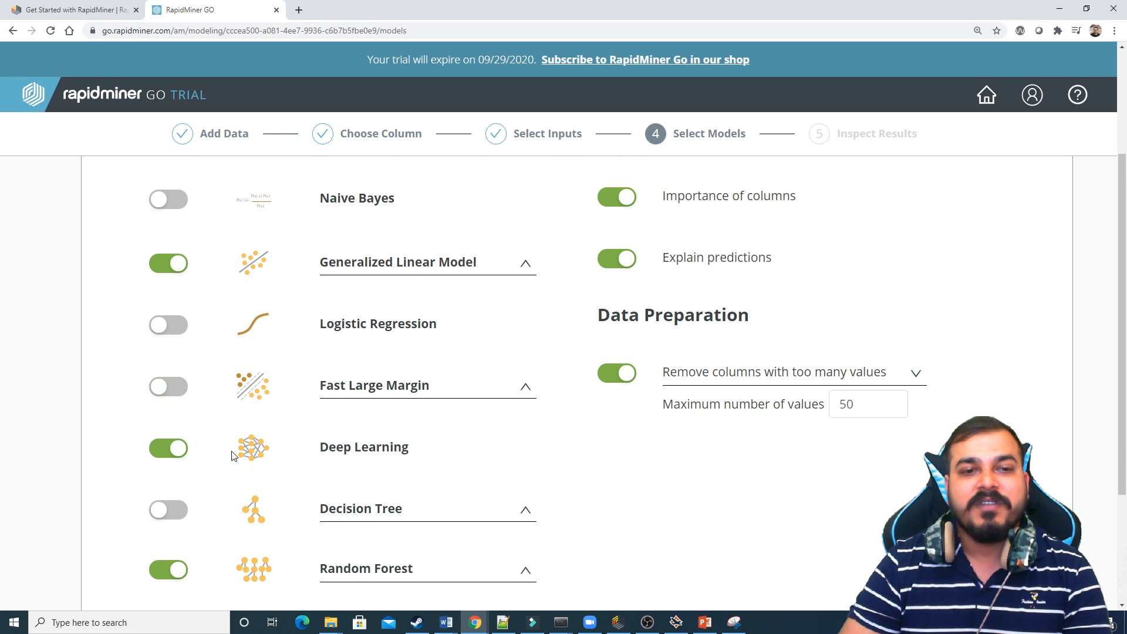
scroll(down, 3)
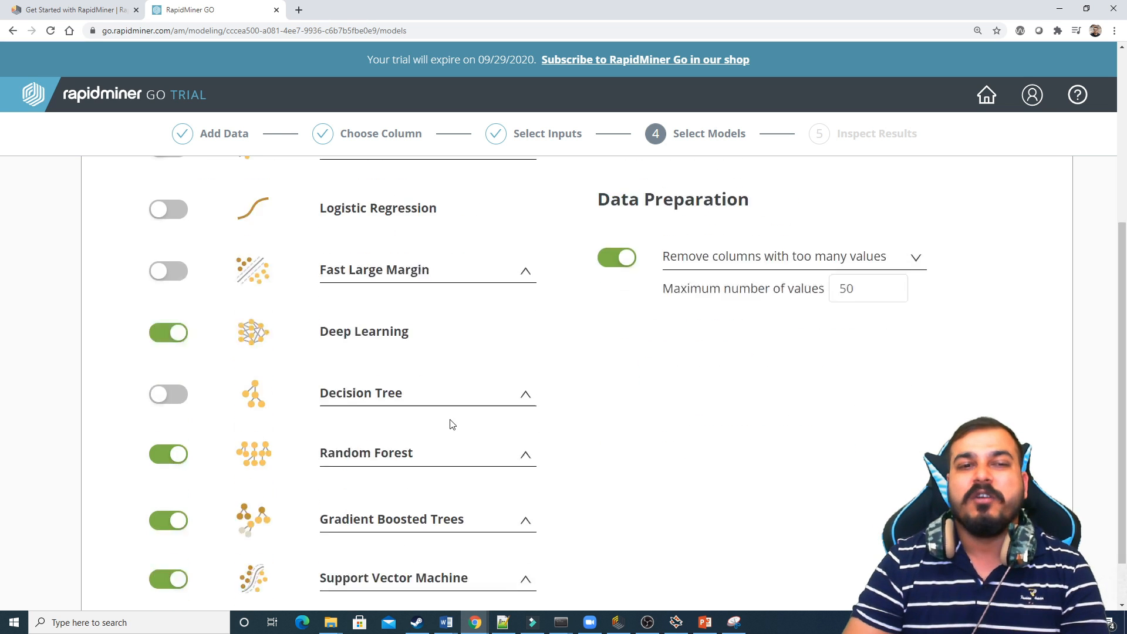
scroll(down, 3)
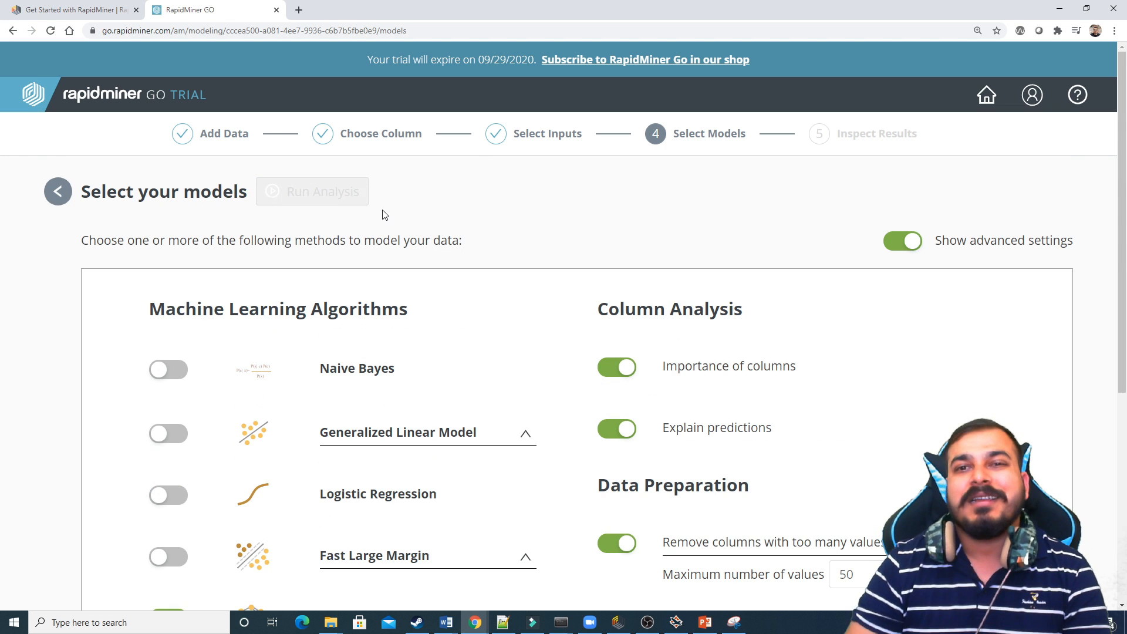
- Run the analysis and scroll the results as Deep Learning's 74.9% accuracy comes in
click(312, 191)
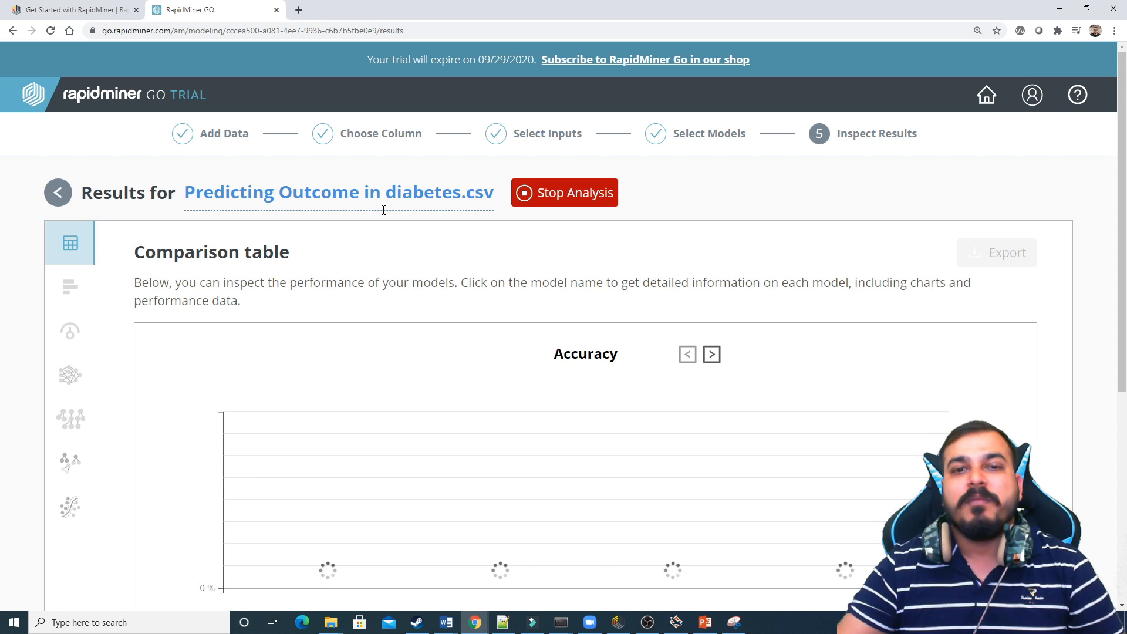
scroll(down, 3)
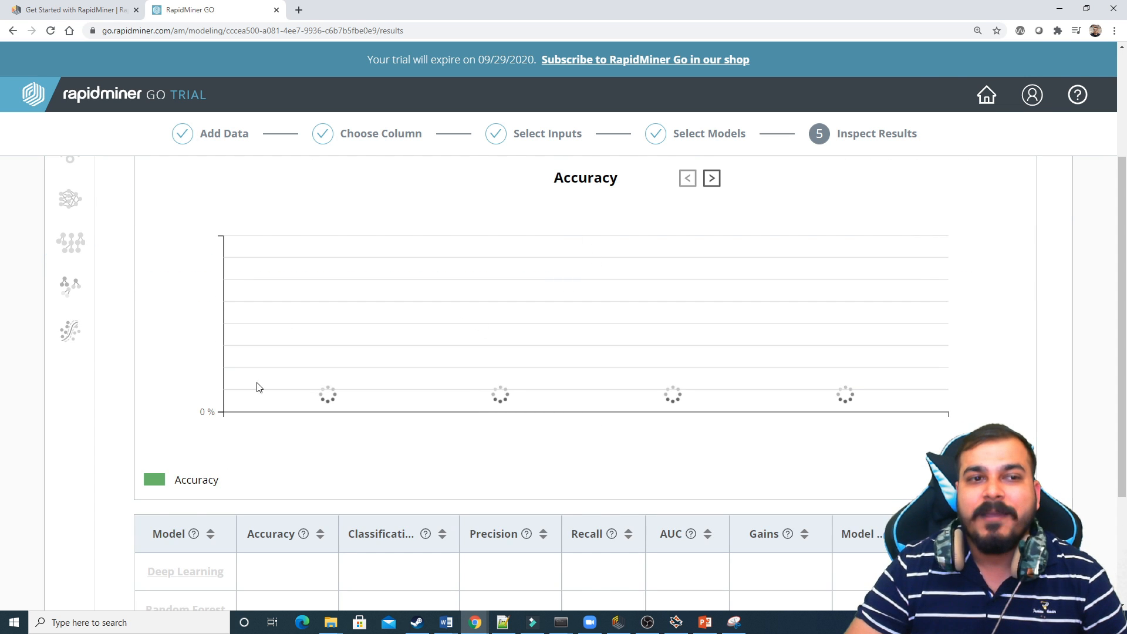
scroll(down, 3)
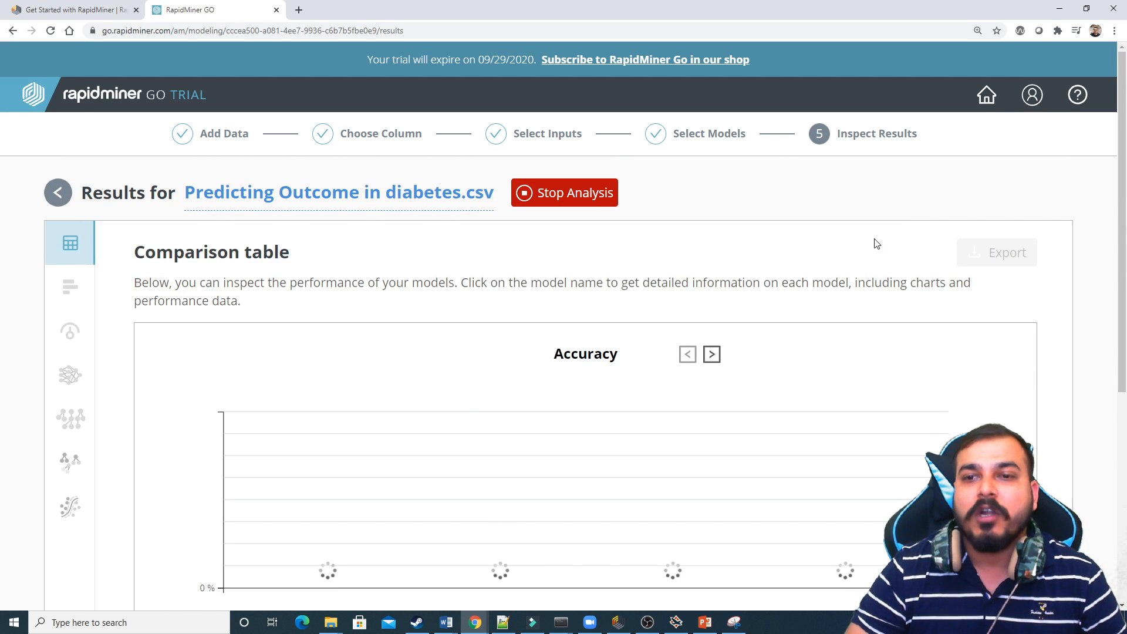
scroll(down, 3)
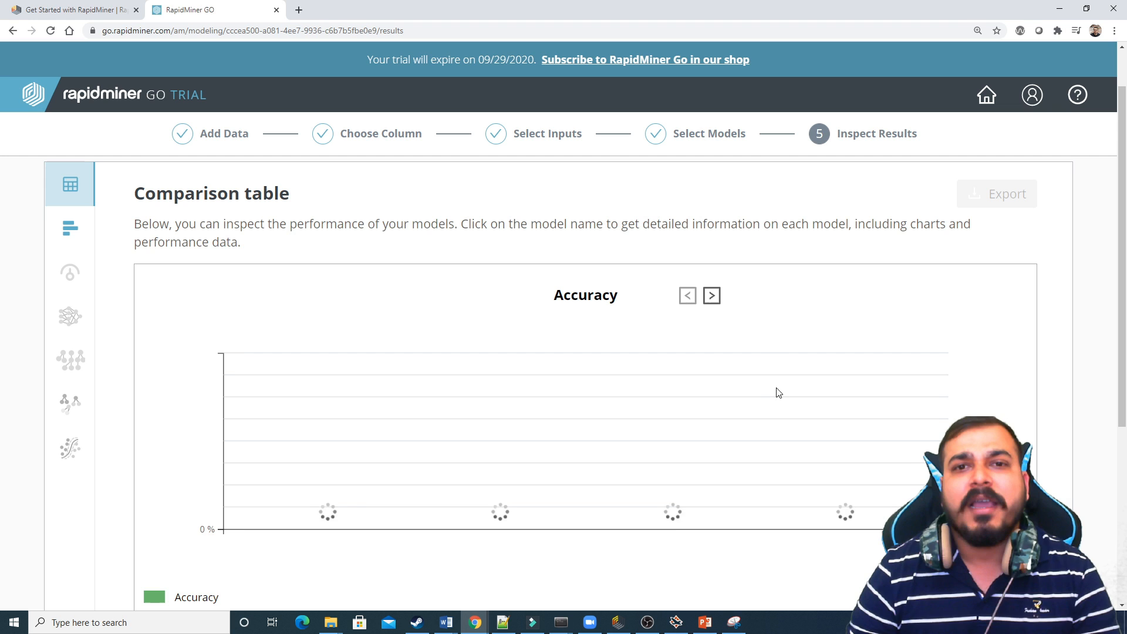
mouse_move(737, 450)
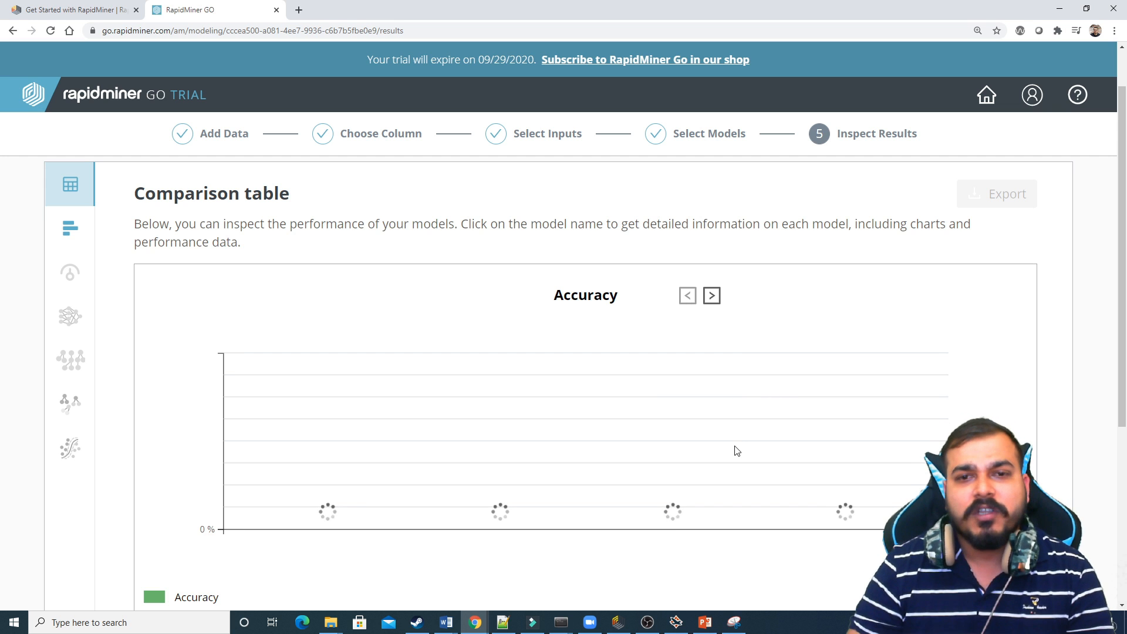
scroll(down, 3)
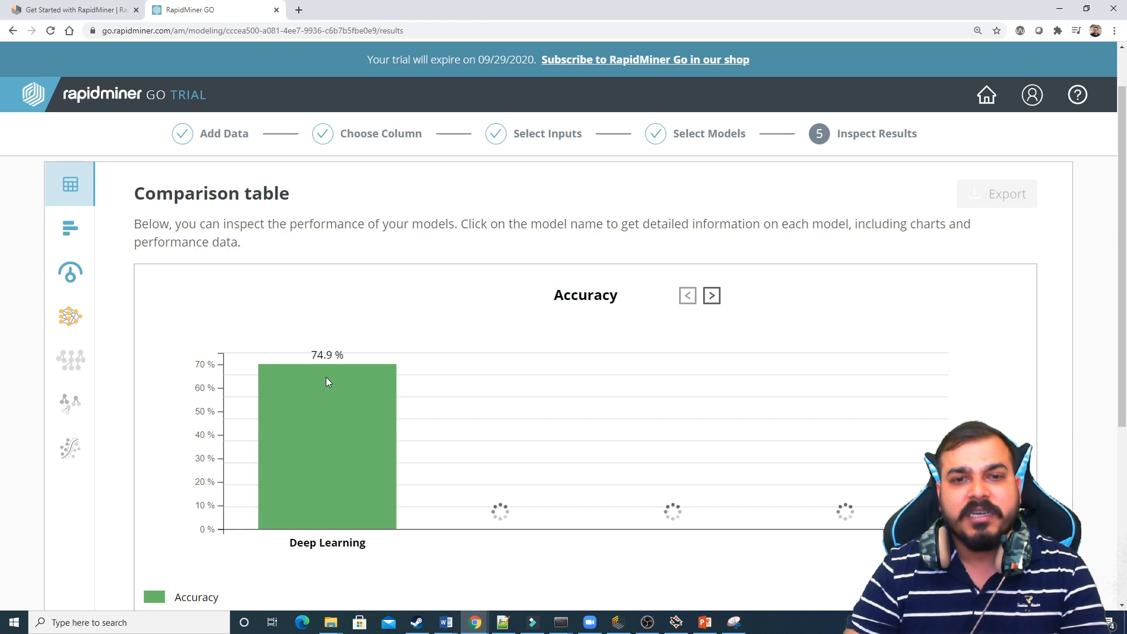
mouse_move(359, 352)
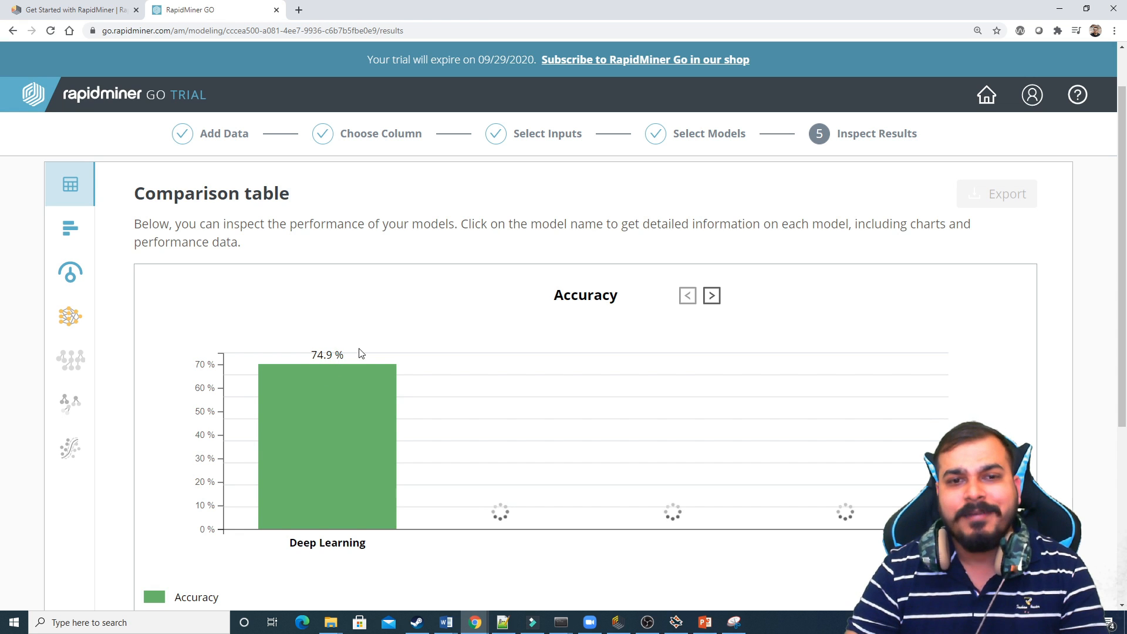
mouse_move(288, 360)
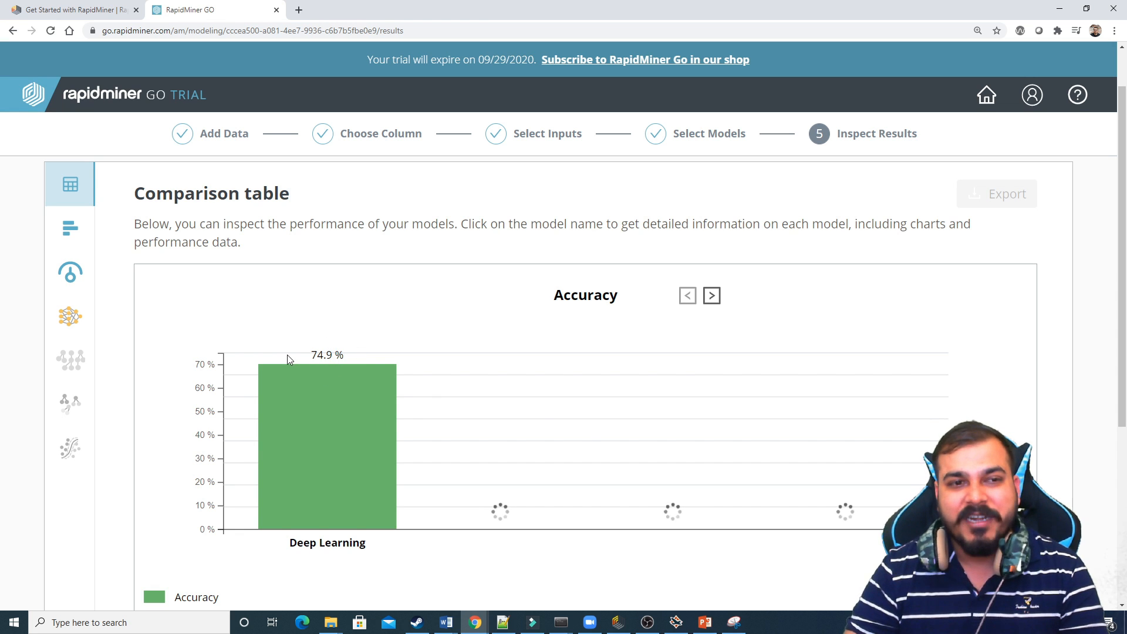
mouse_move(724, 137)
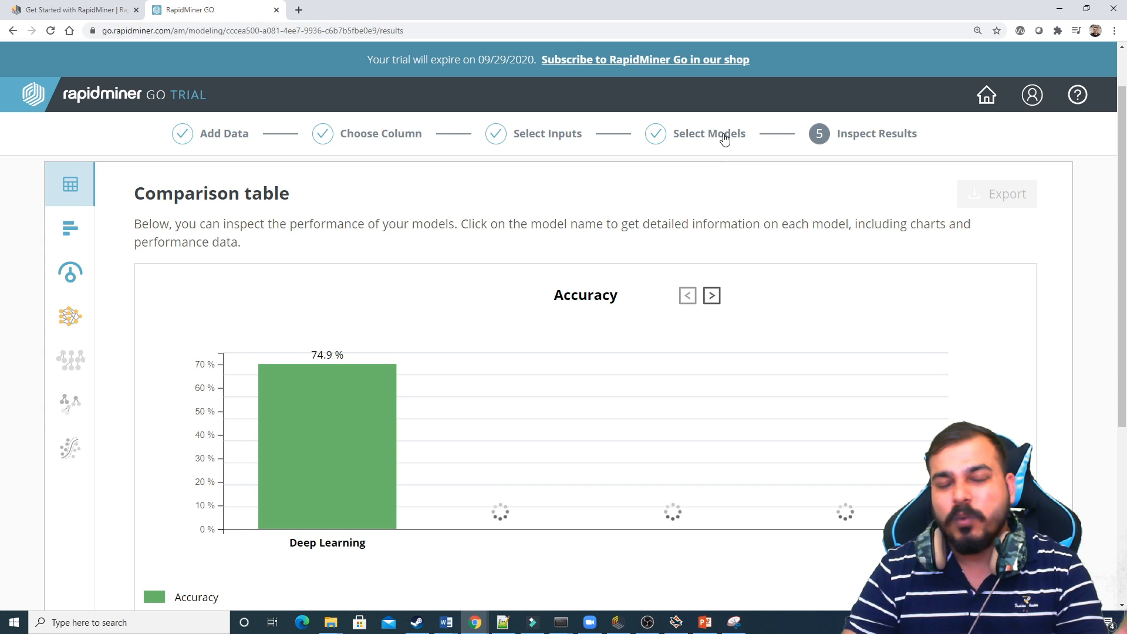
mouse_move(715, 304)
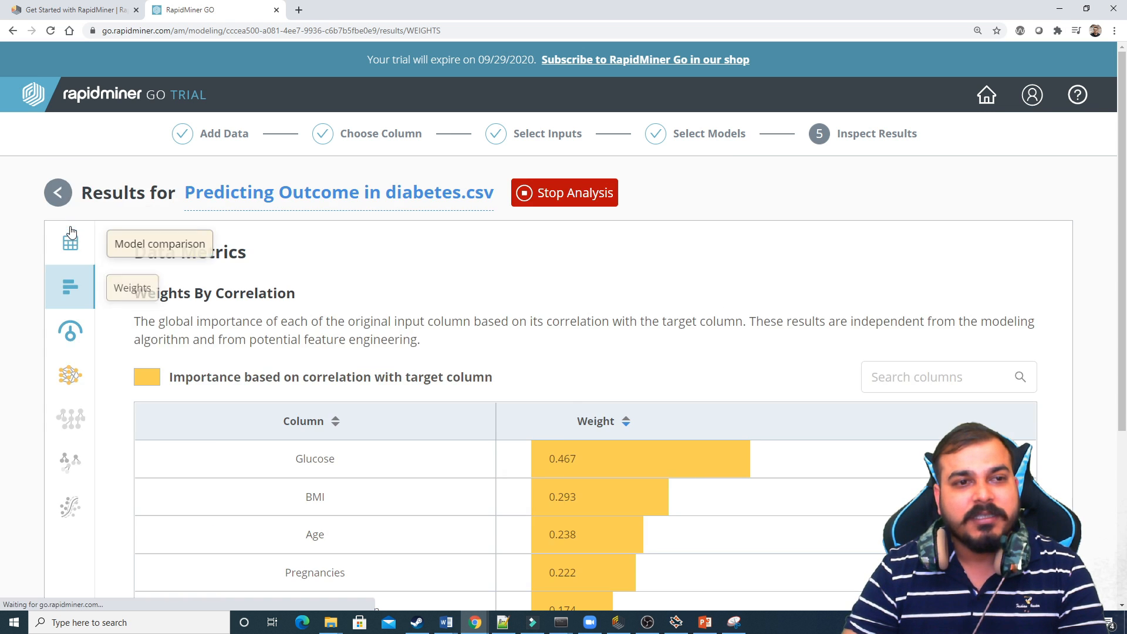
- Scroll the correlation weights, Glucose highest at 0.467, and return to model comparison
scroll(down, 3)
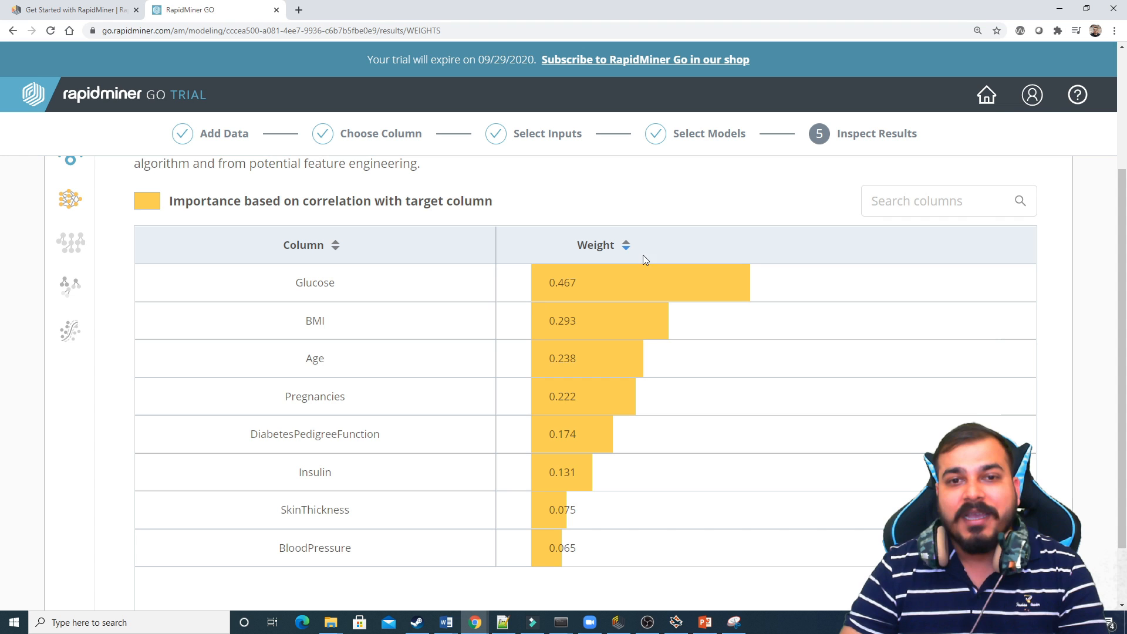
mouse_move(376, 301)
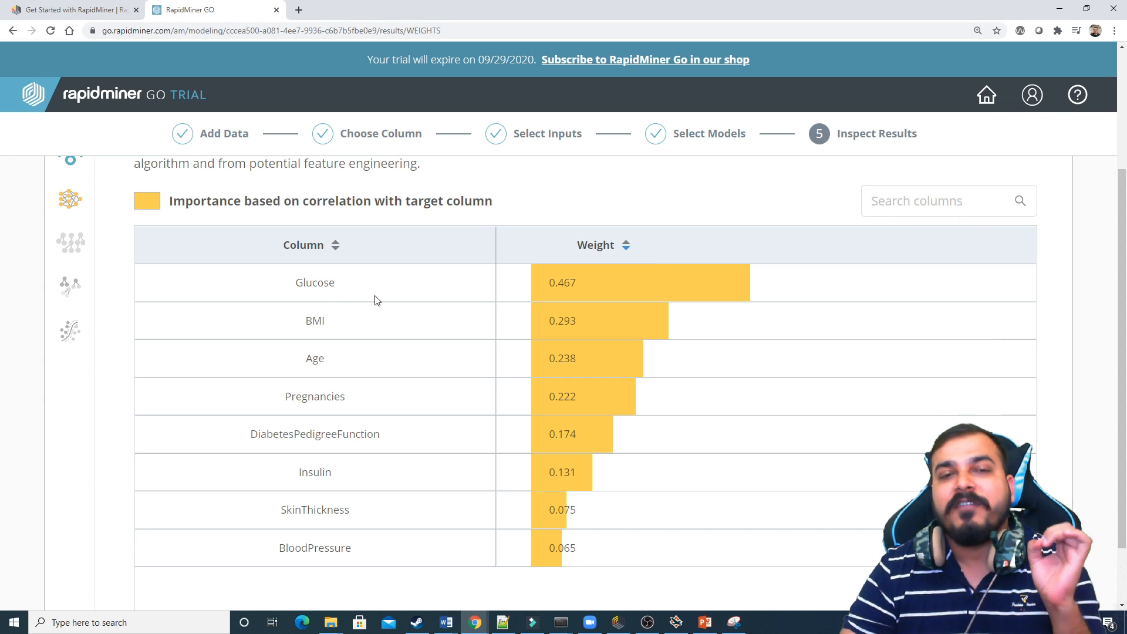
mouse_move(589, 294)
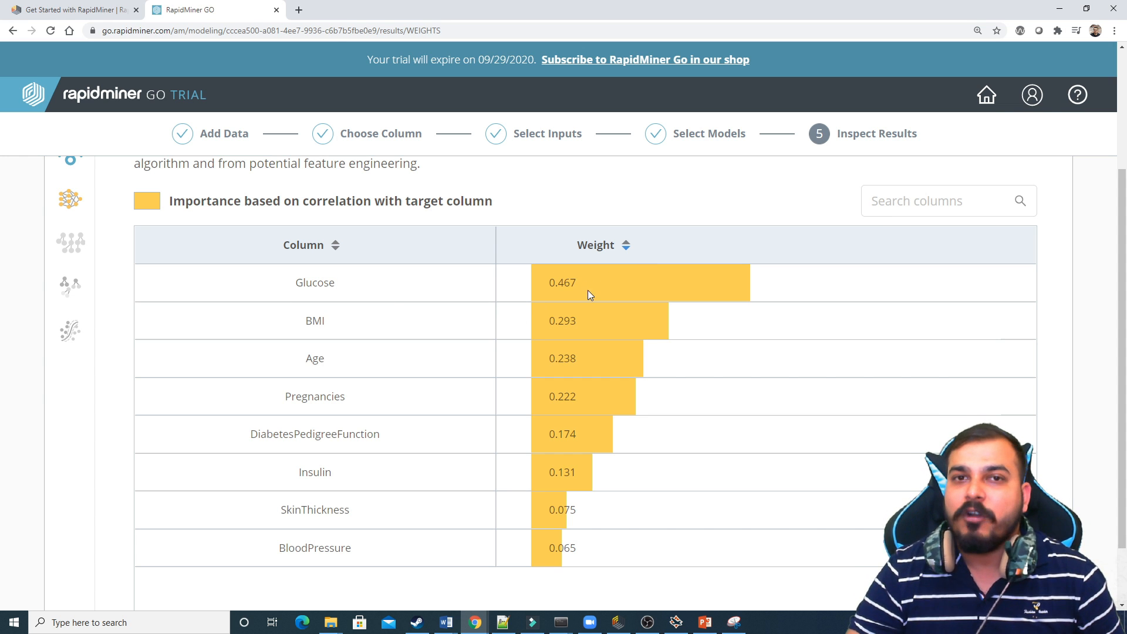
scroll(down, 3)
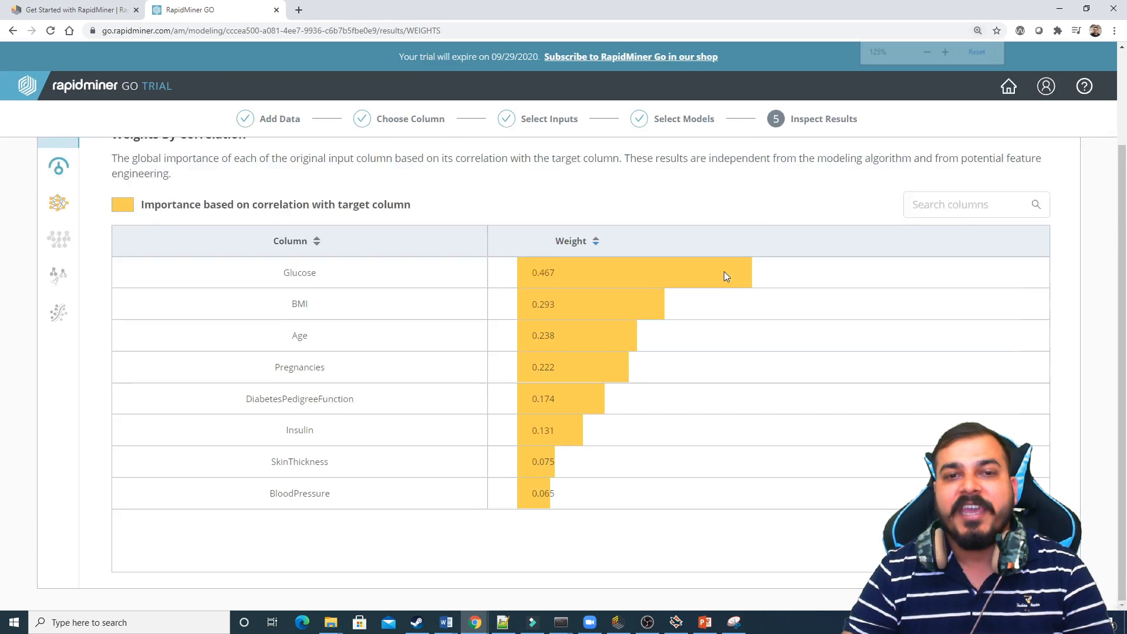
click(944, 52)
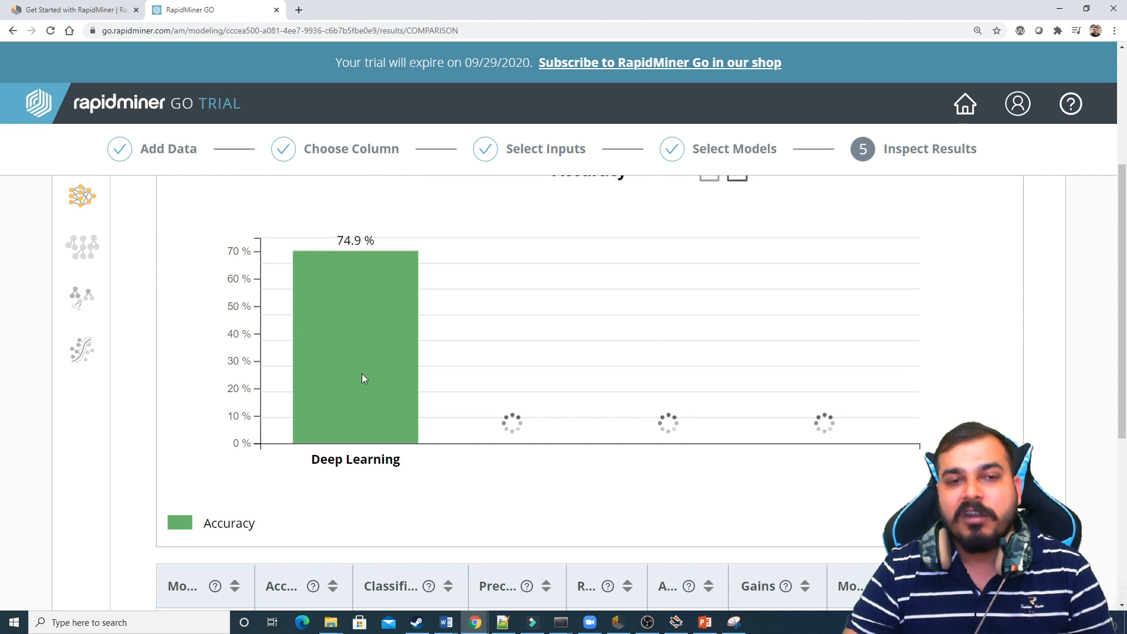
mouse_move(414, 382)
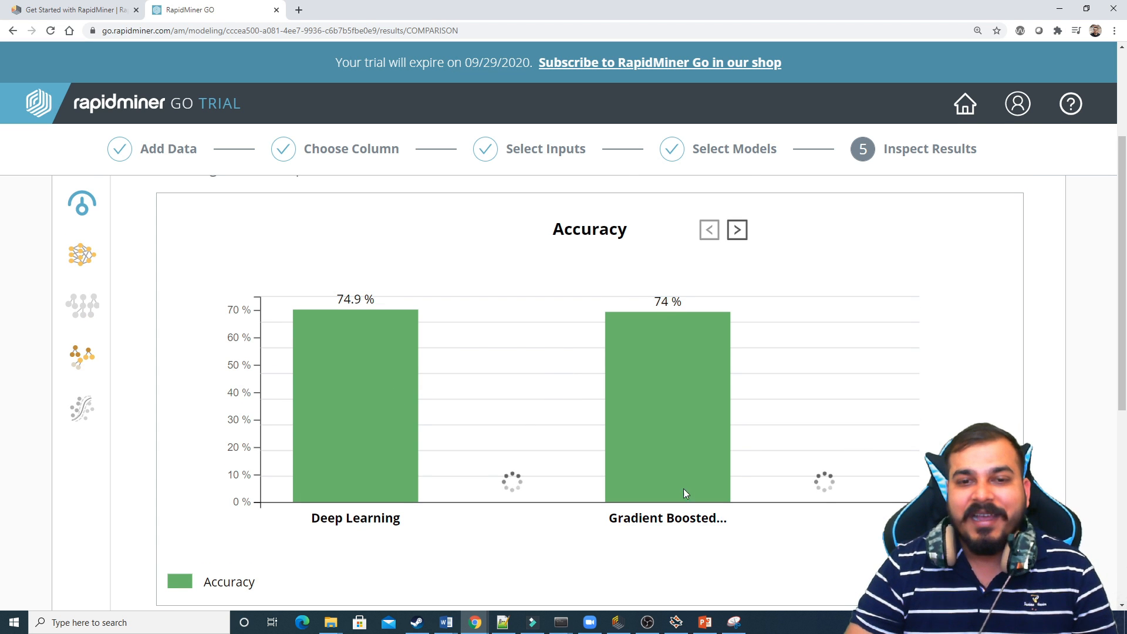
mouse_move(644, 376)
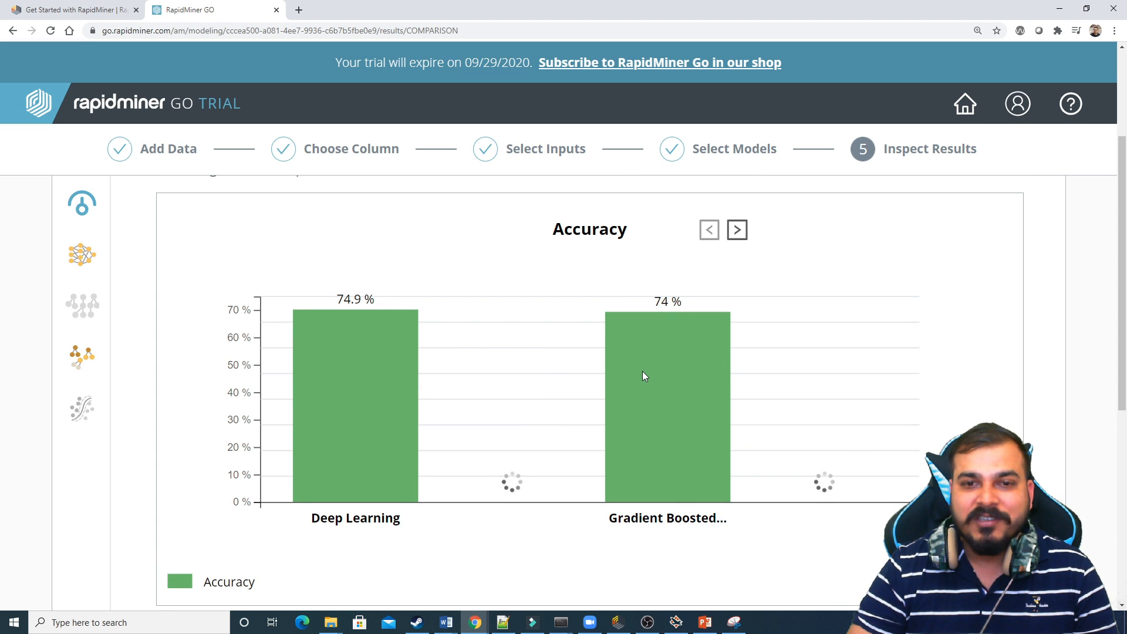
- Watch the accuracy chart fill in, Gradient Boosted Trees at 74%, then open Deep Learning's details
scroll(down, 3)
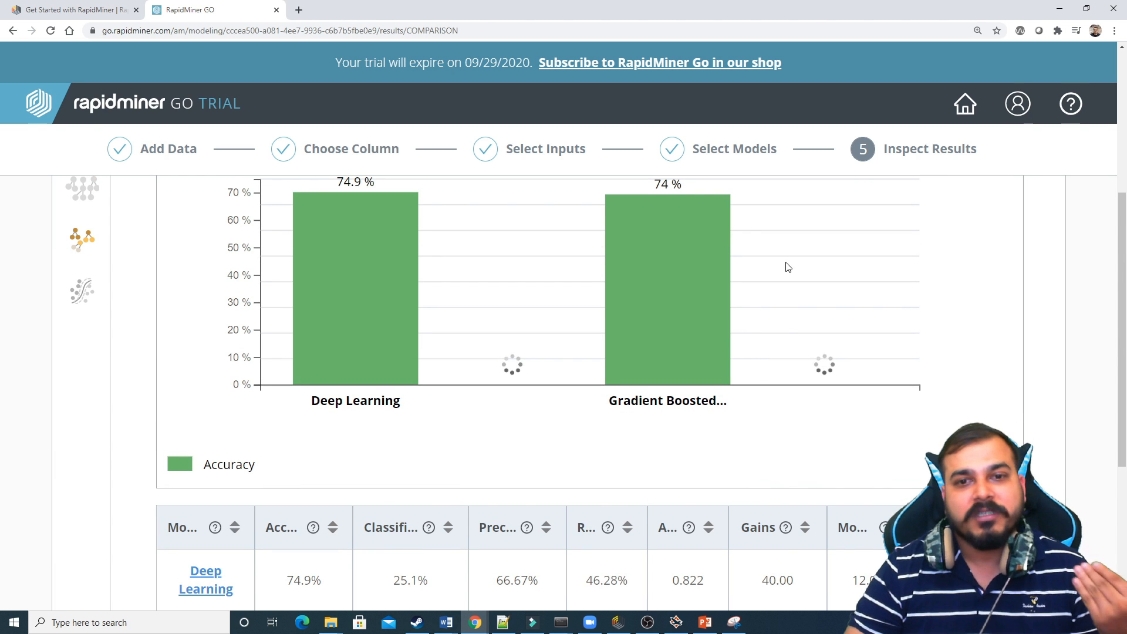
scroll(down, 3)
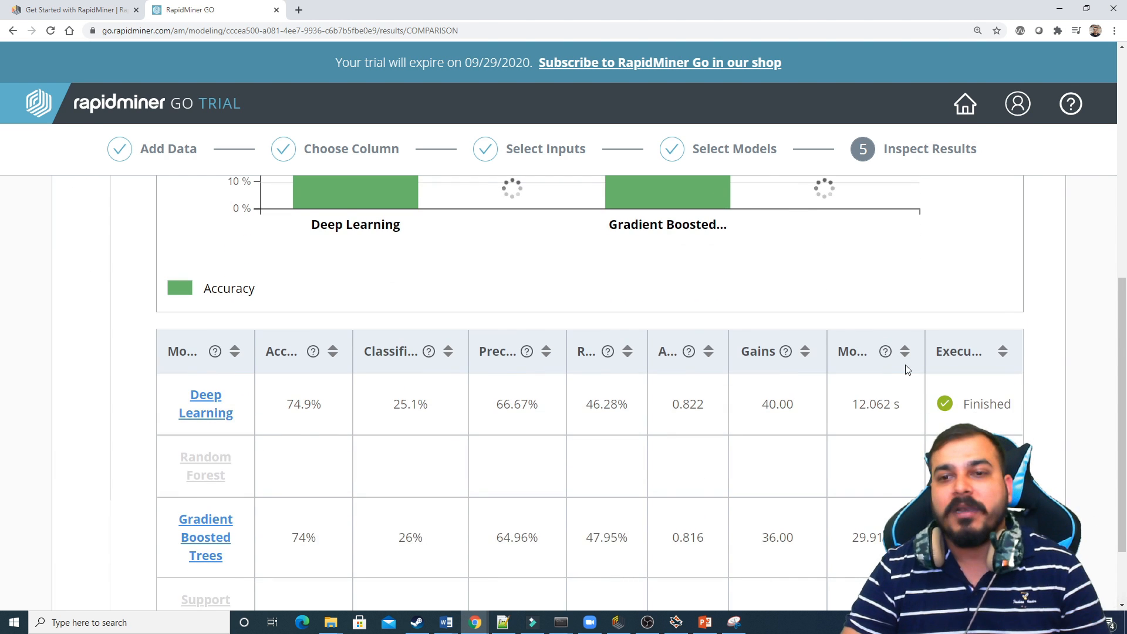
scroll(down, 3)
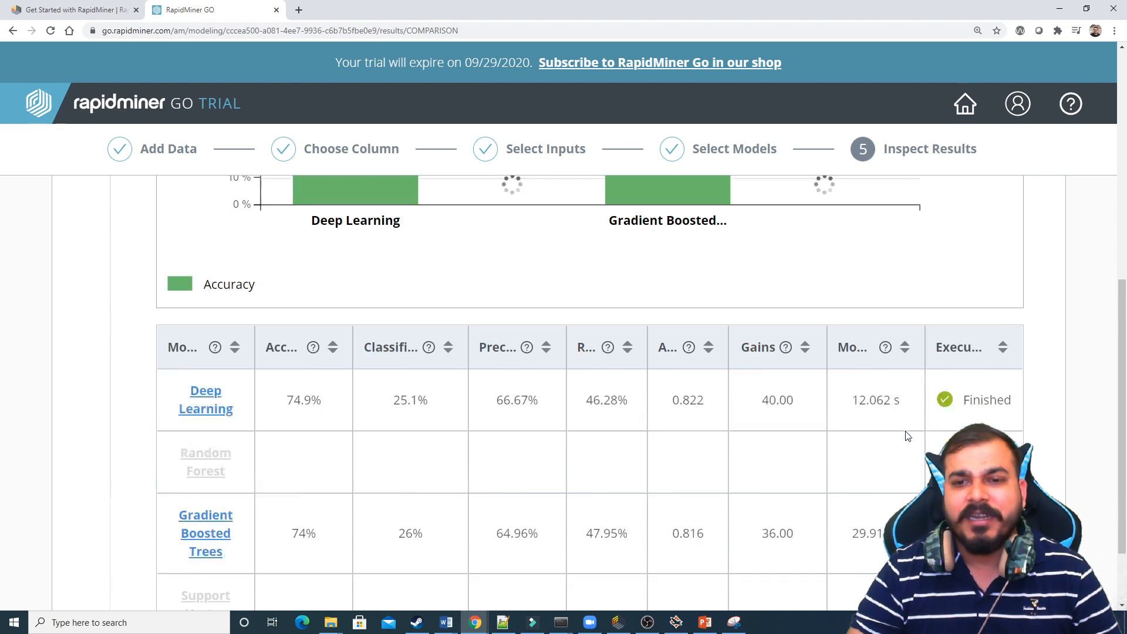
scroll(down, 3)
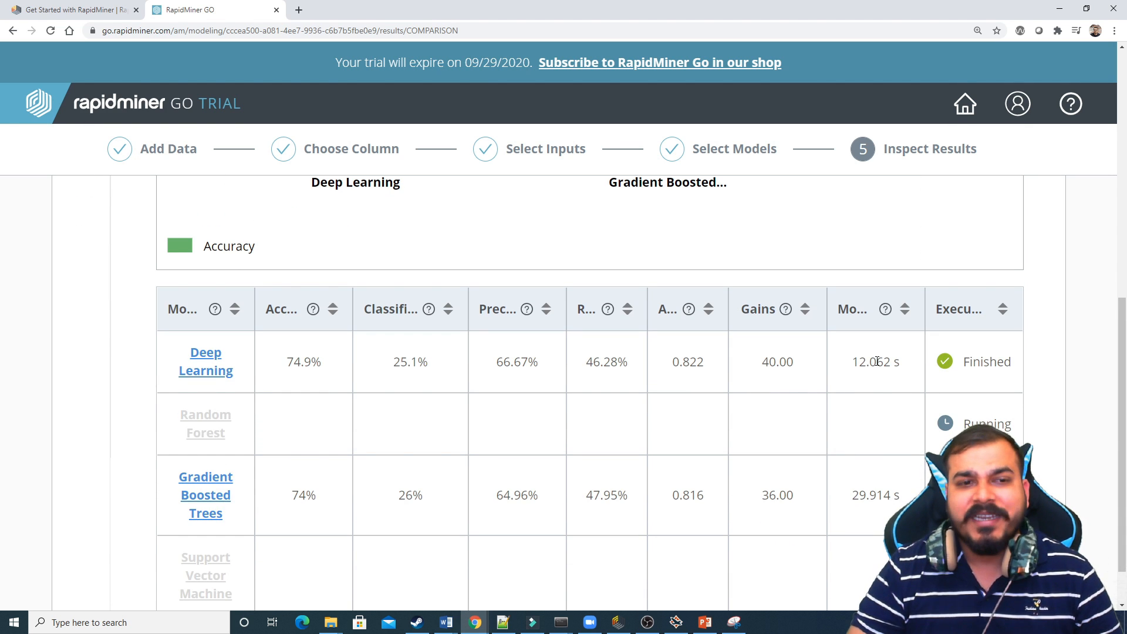
double_click(874, 494)
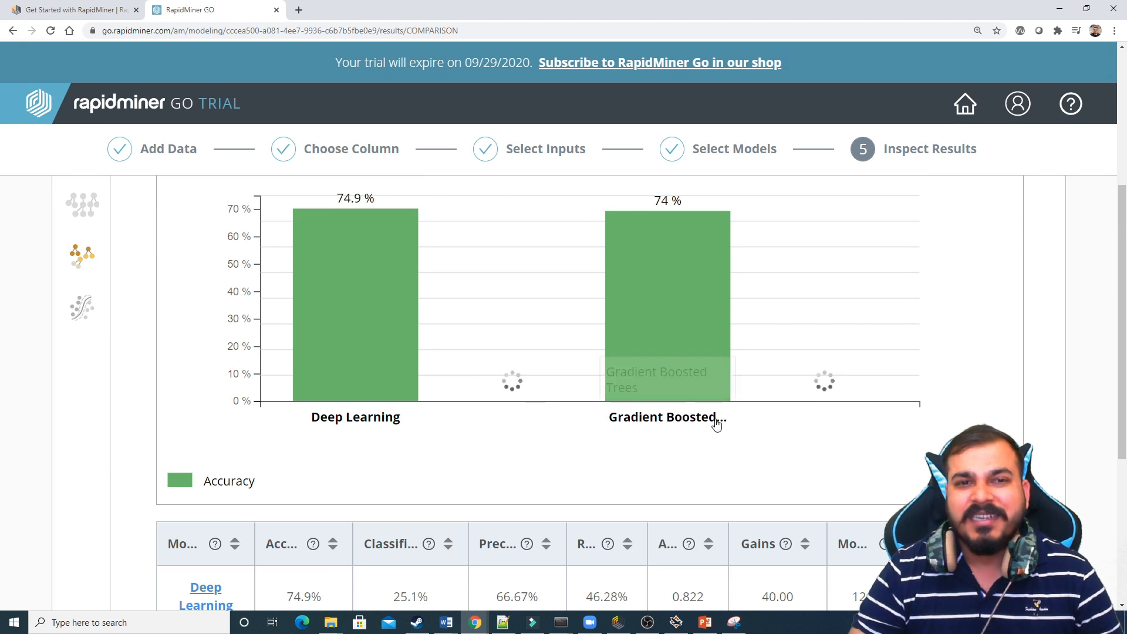
scroll(down, 3)
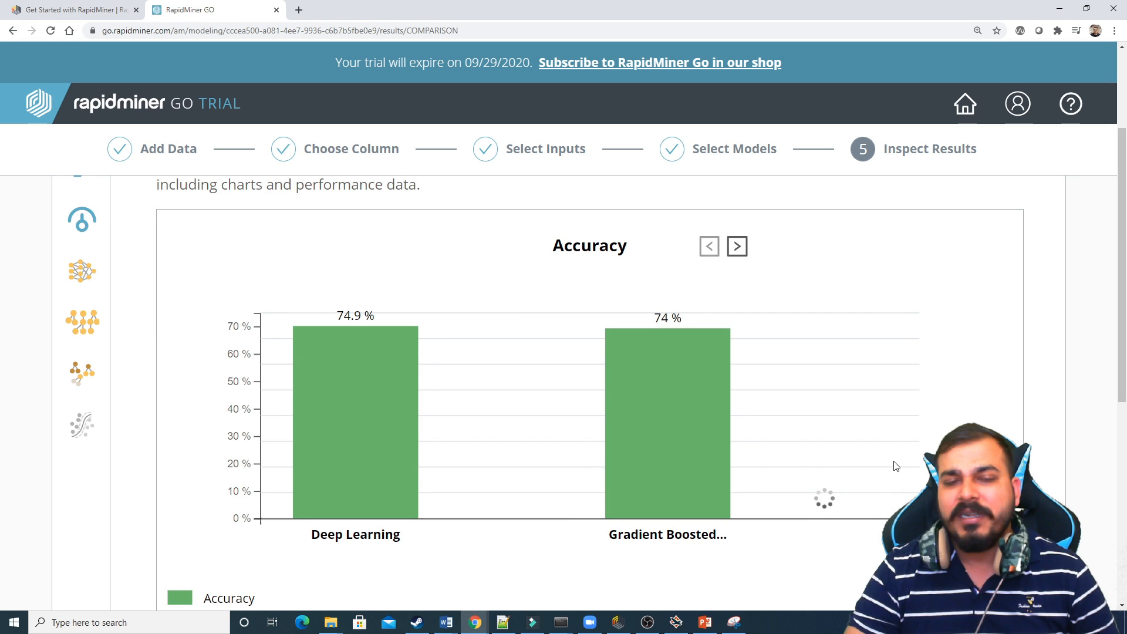
scroll(down, 3)
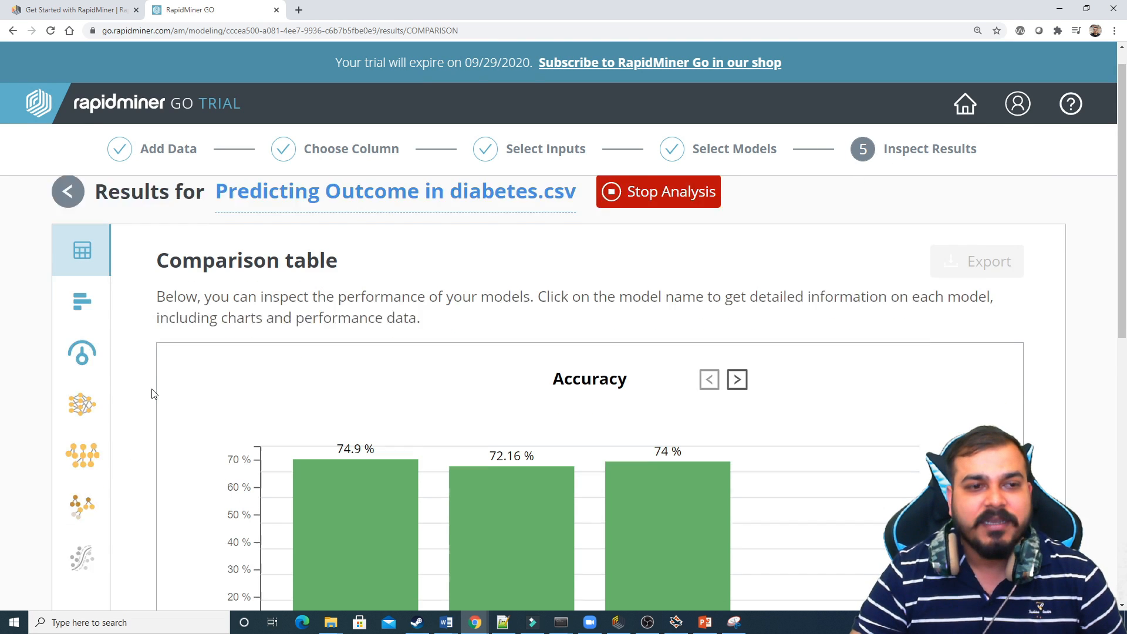
scroll(down, 3)
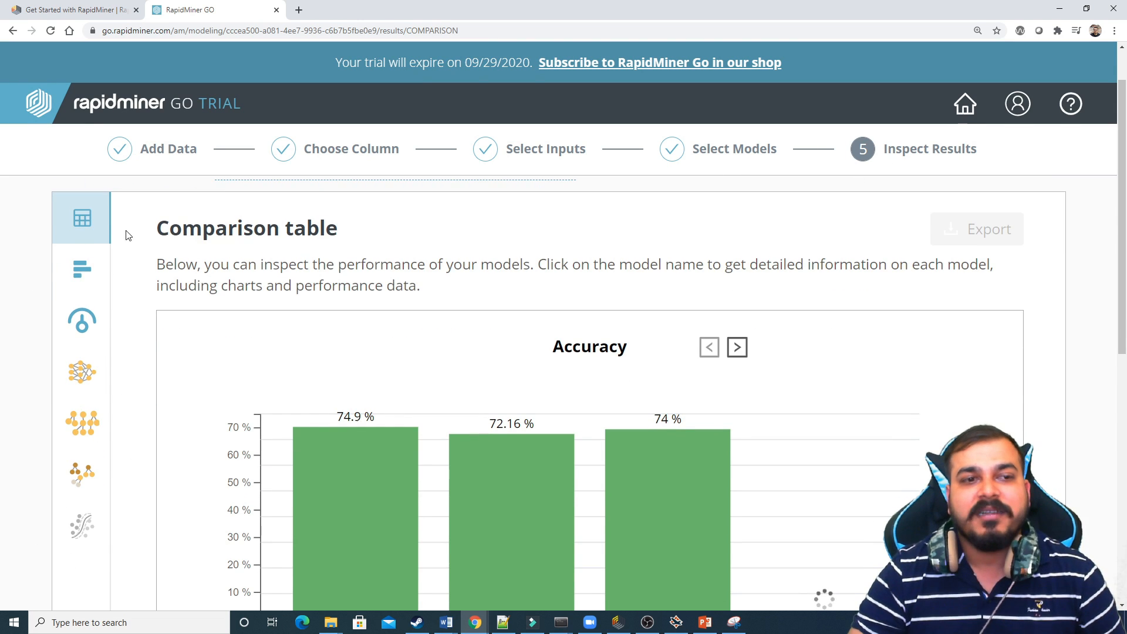
mouse_move(85, 368)
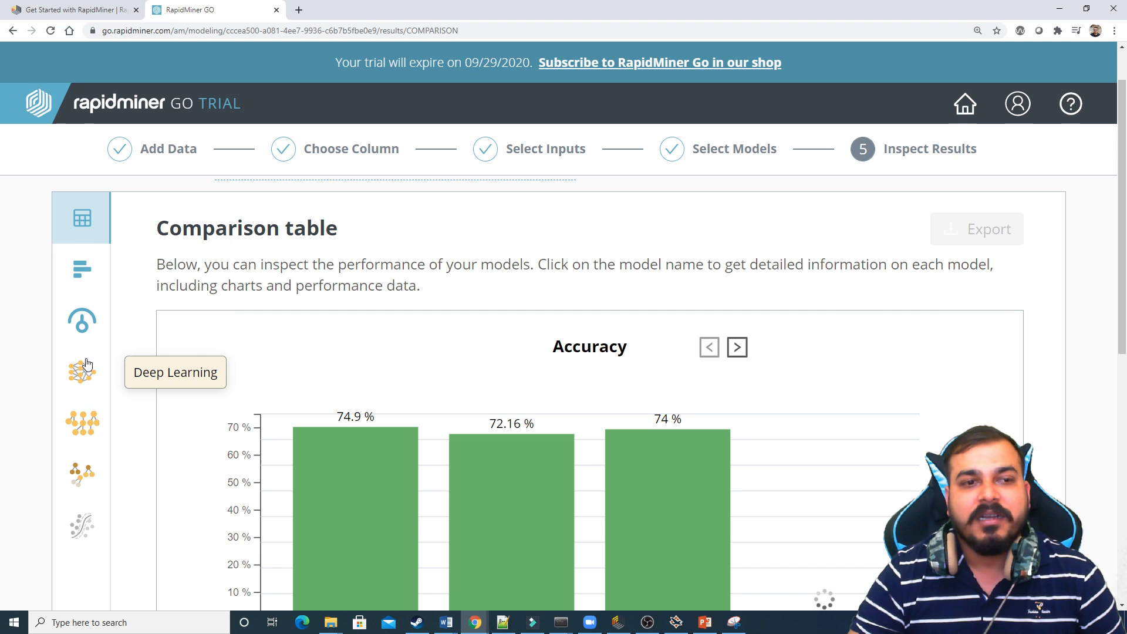
click(82, 371)
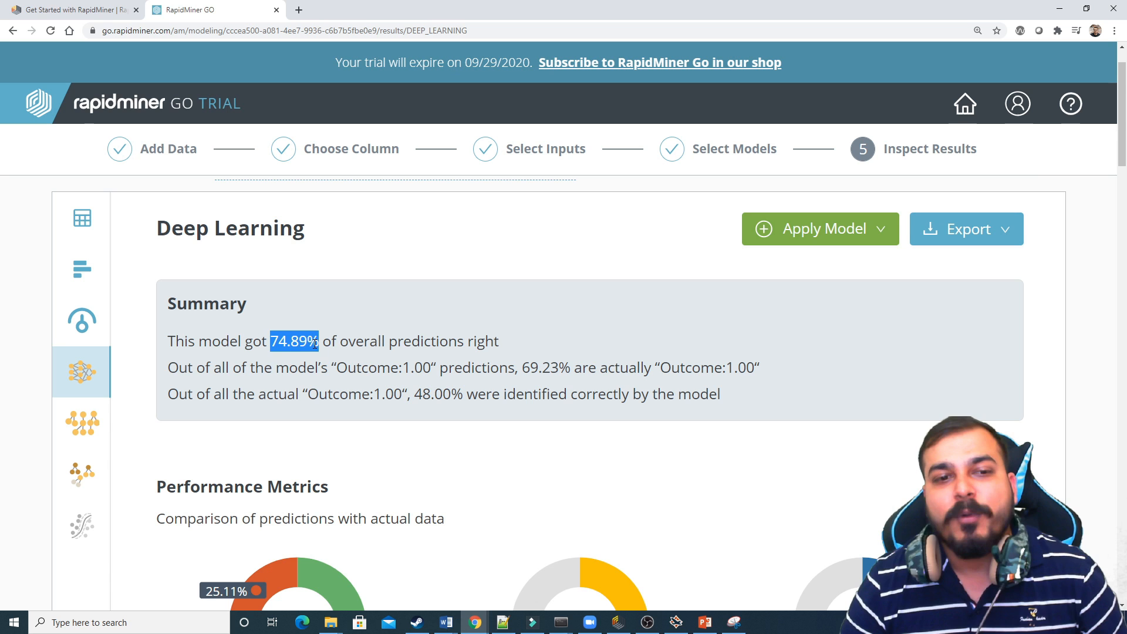
- Highlight the Deep Learning summary's accuracy, precision and recall sentences
drag(271, 340, 500, 341)
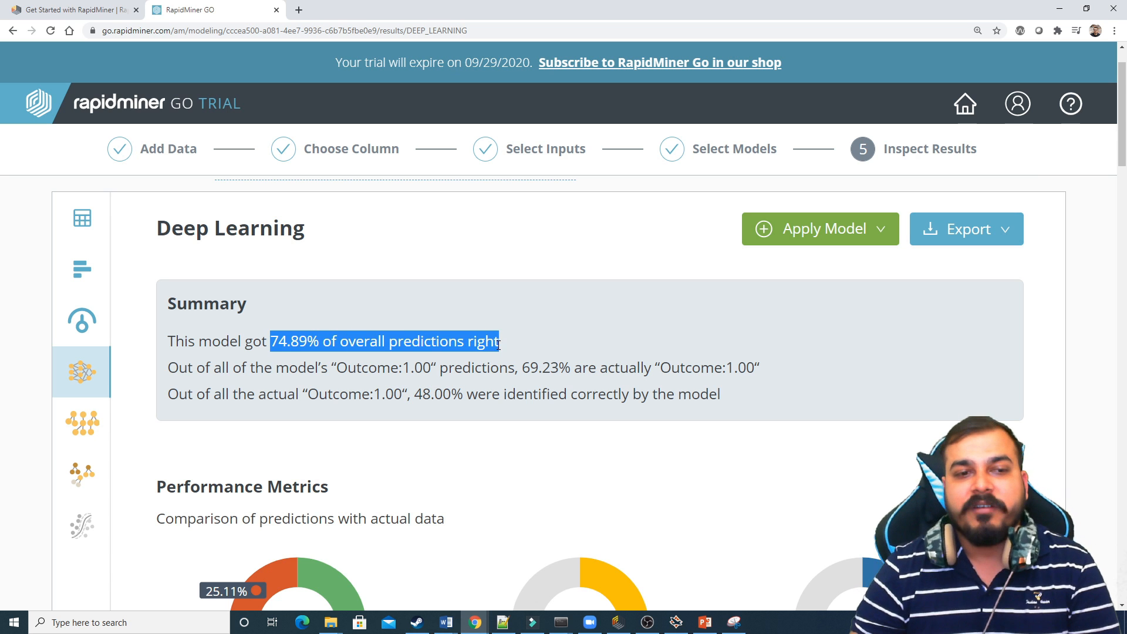
drag(246, 368, 385, 367)
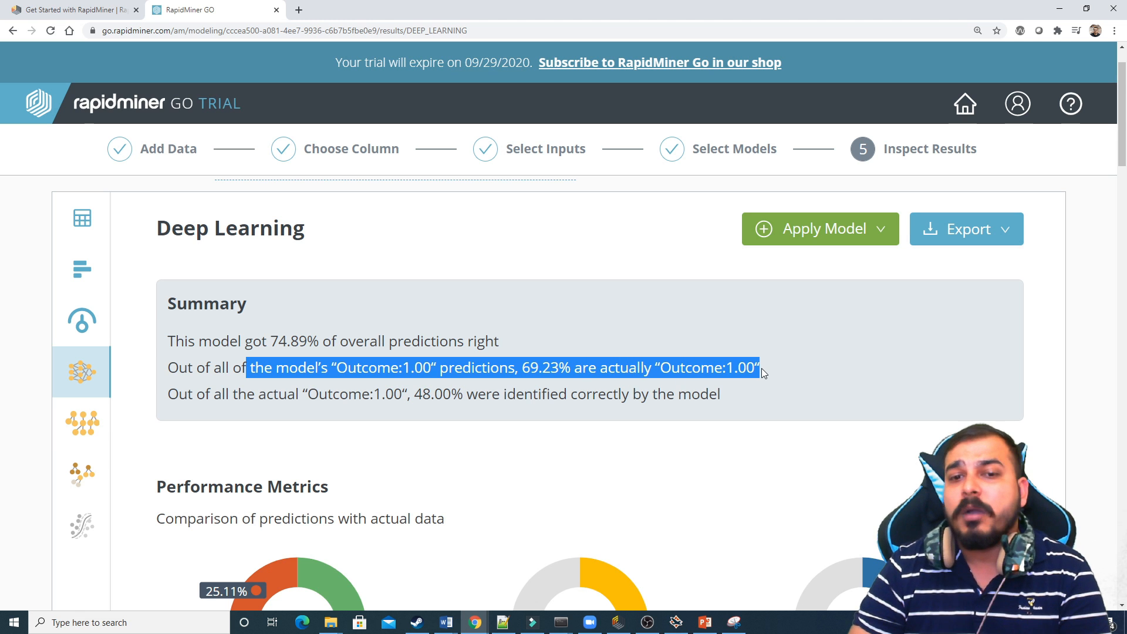
drag(377, 394, 589, 394)
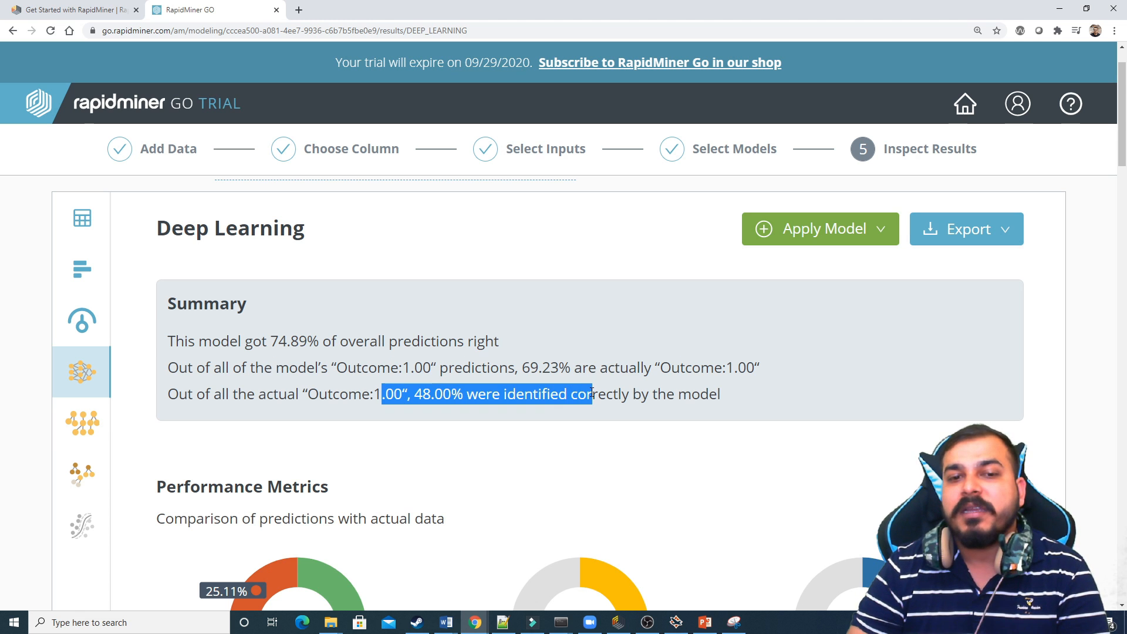
drag(591, 394, 721, 394)
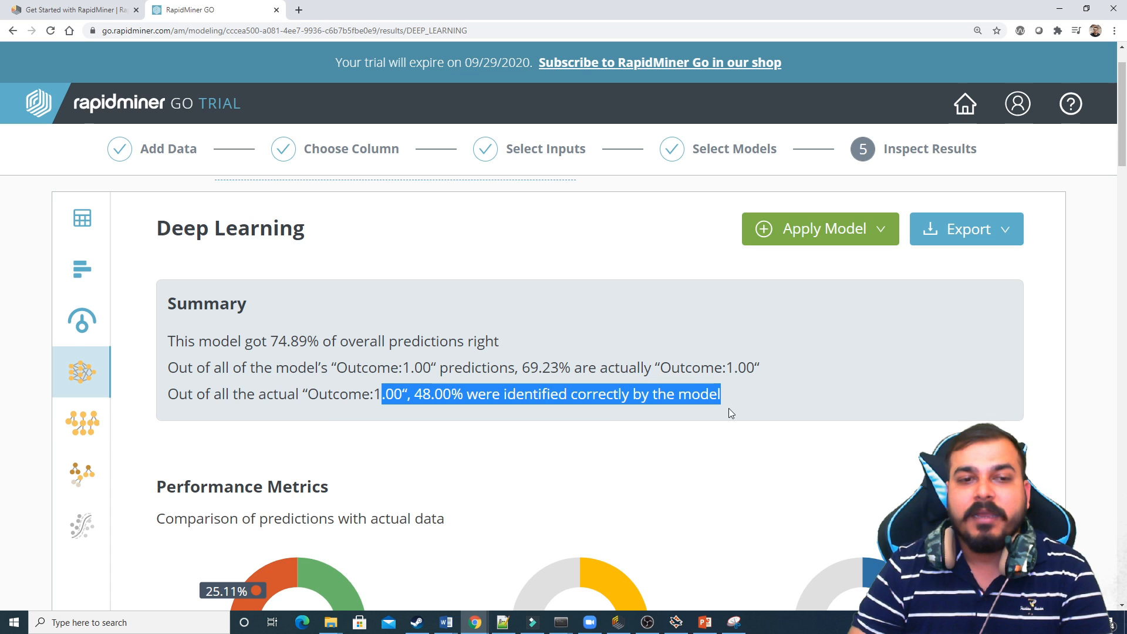
- Scroll through Deep Learning's Performance Metrics and Confusion Matrix
scroll(down, 3)
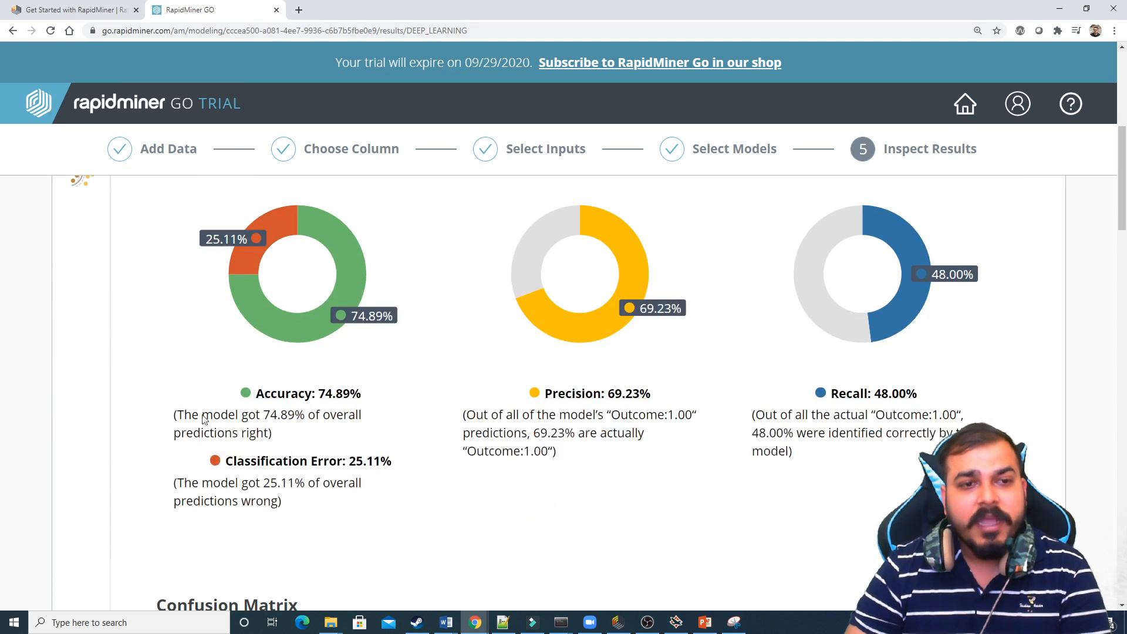
mouse_move(738, 396)
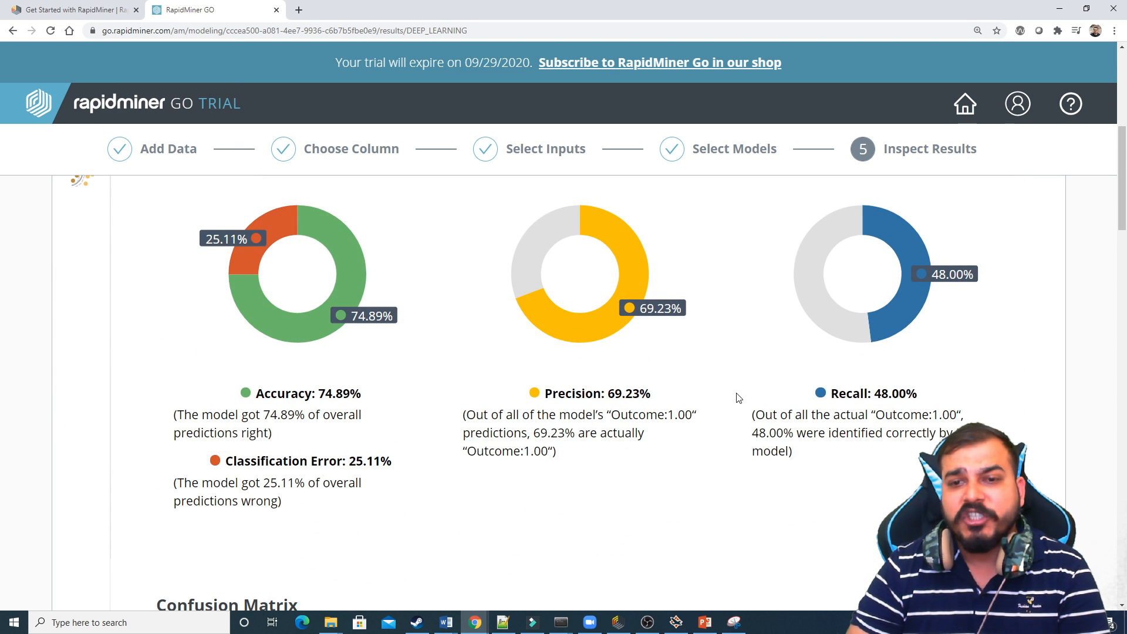
scroll(down, 3)
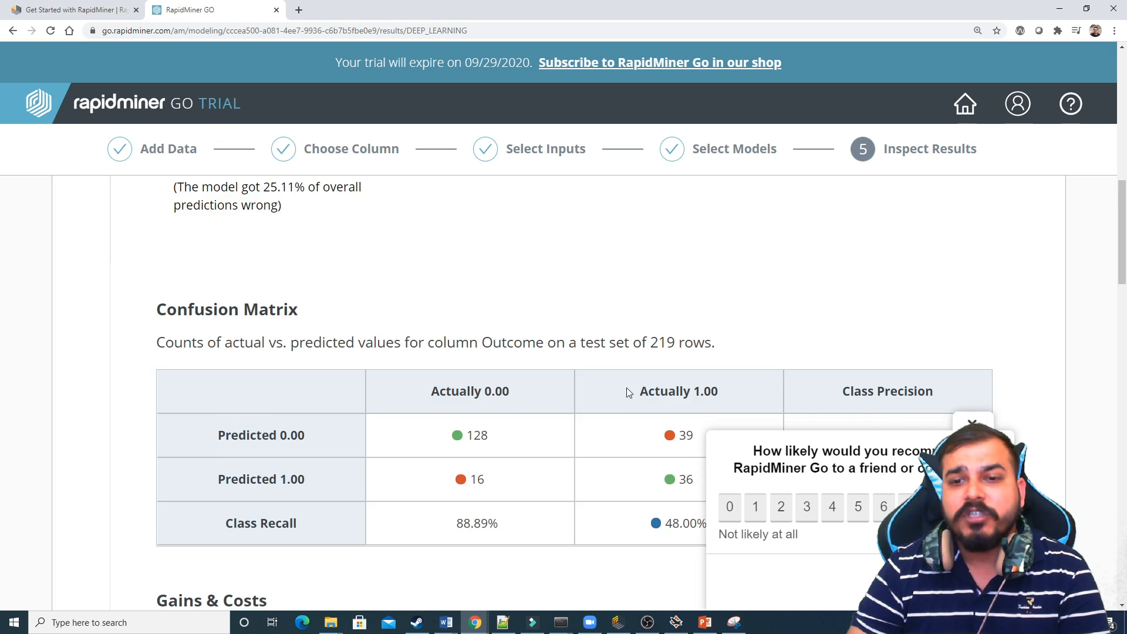
scroll(down, 3)
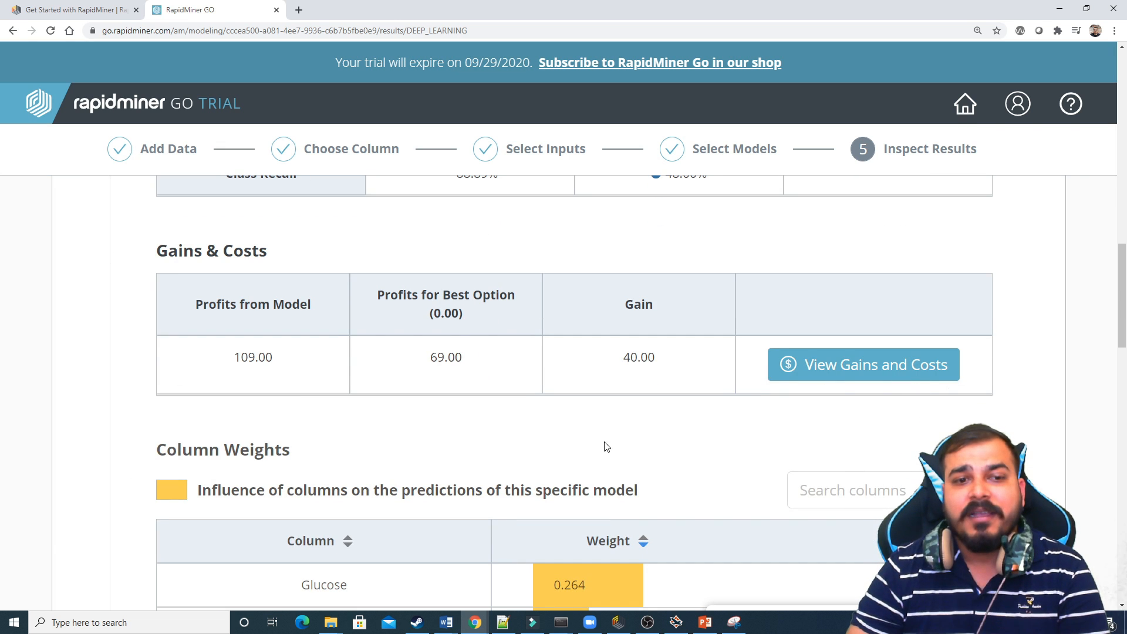
click(863, 363)
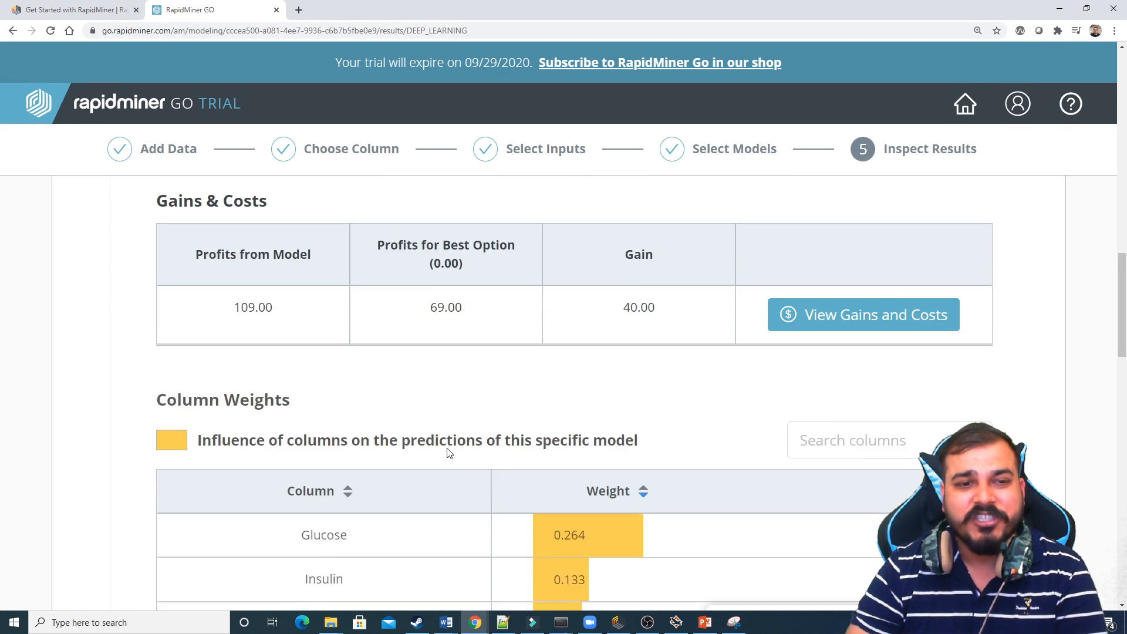
- Scroll through the ROC curve (AUC 0.822) and the model visualisation's column importances
scroll(down, 3)
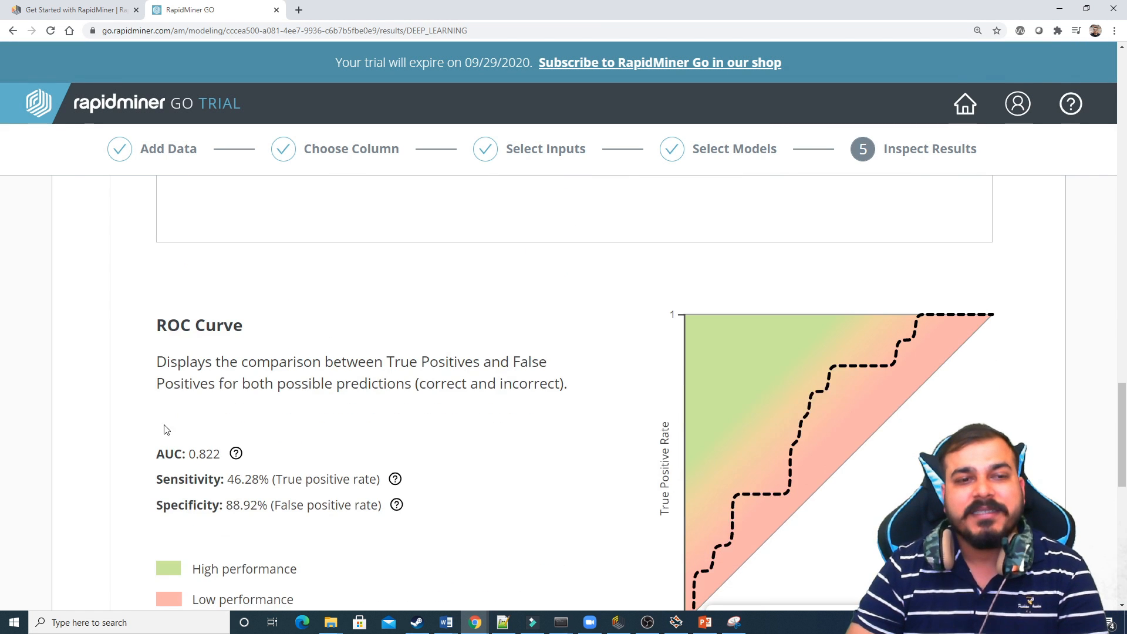
scroll(down, 3)
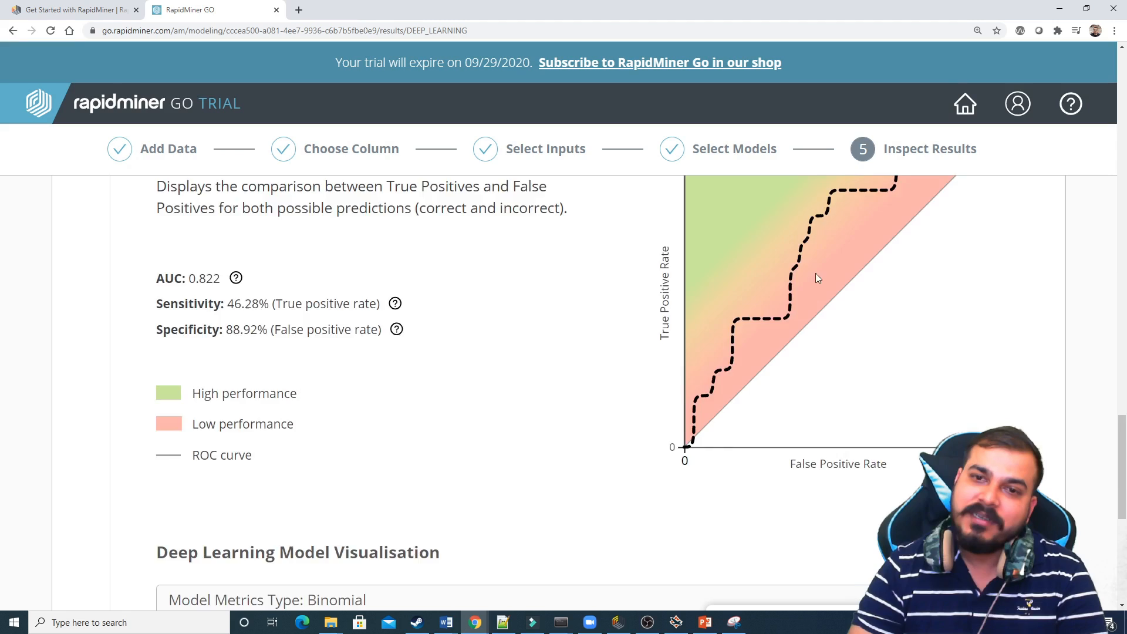
scroll(down, 3)
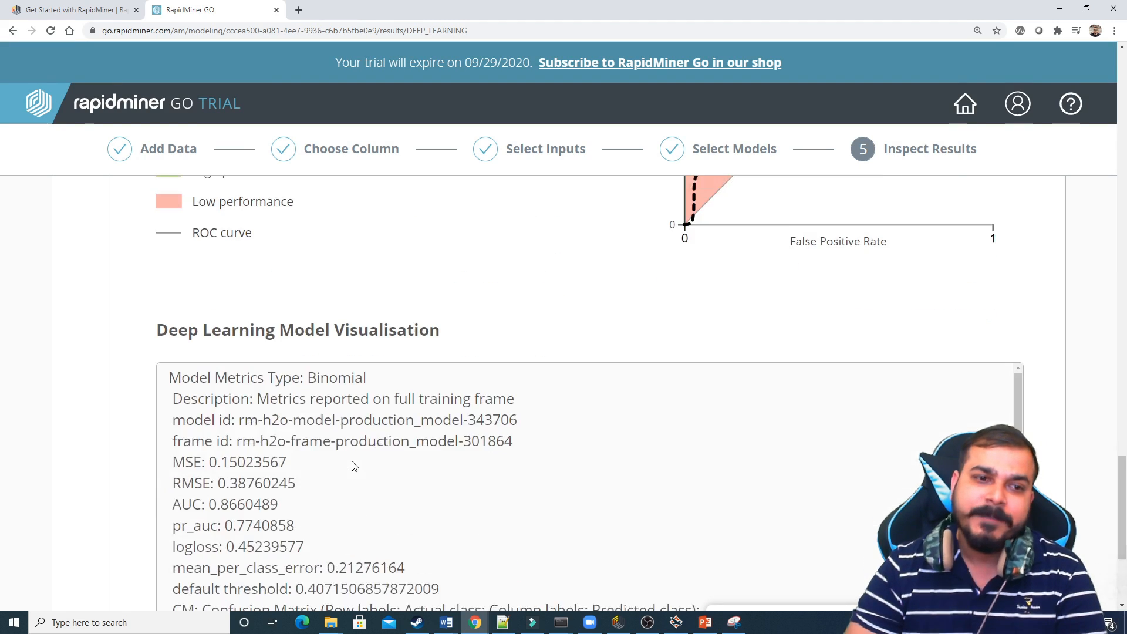
scroll(down, 3)
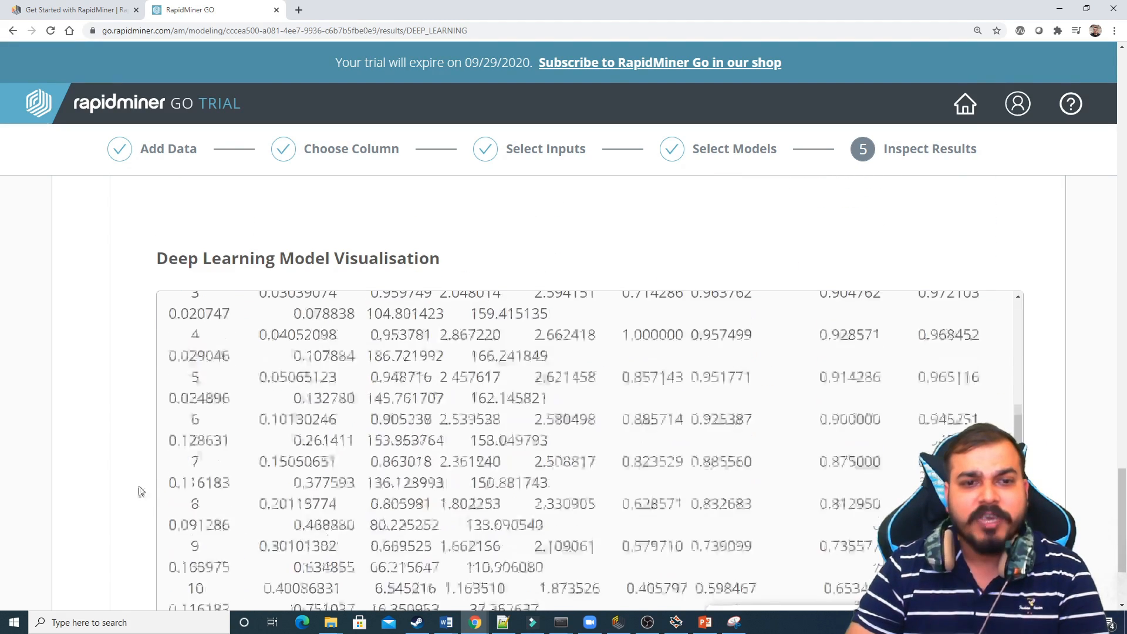
scroll(down, 3)
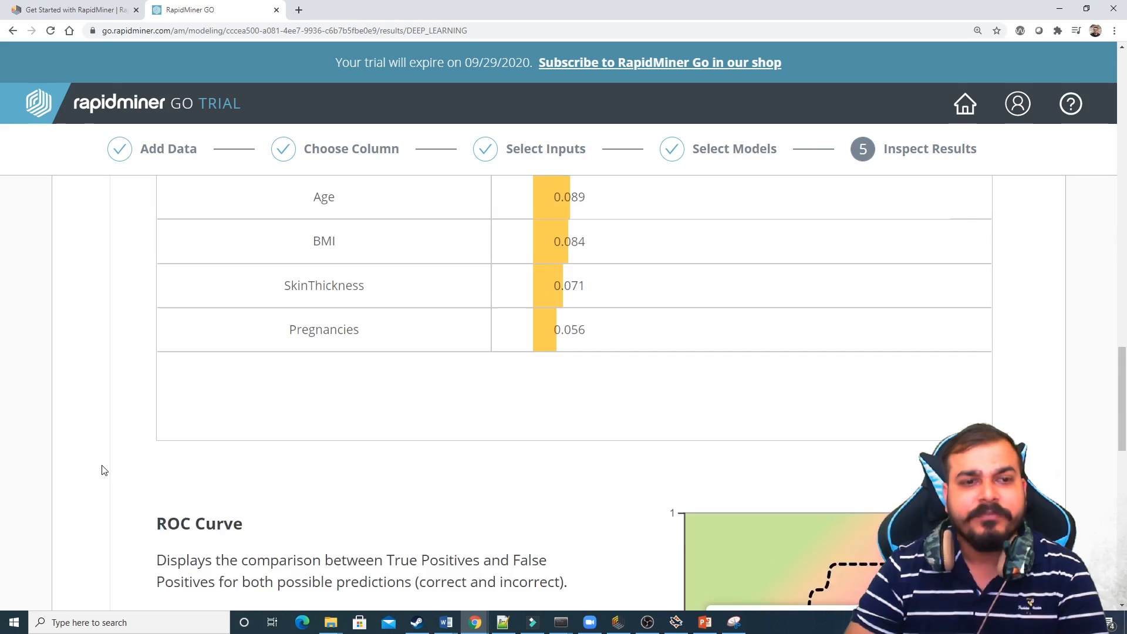
scroll(down, 3)
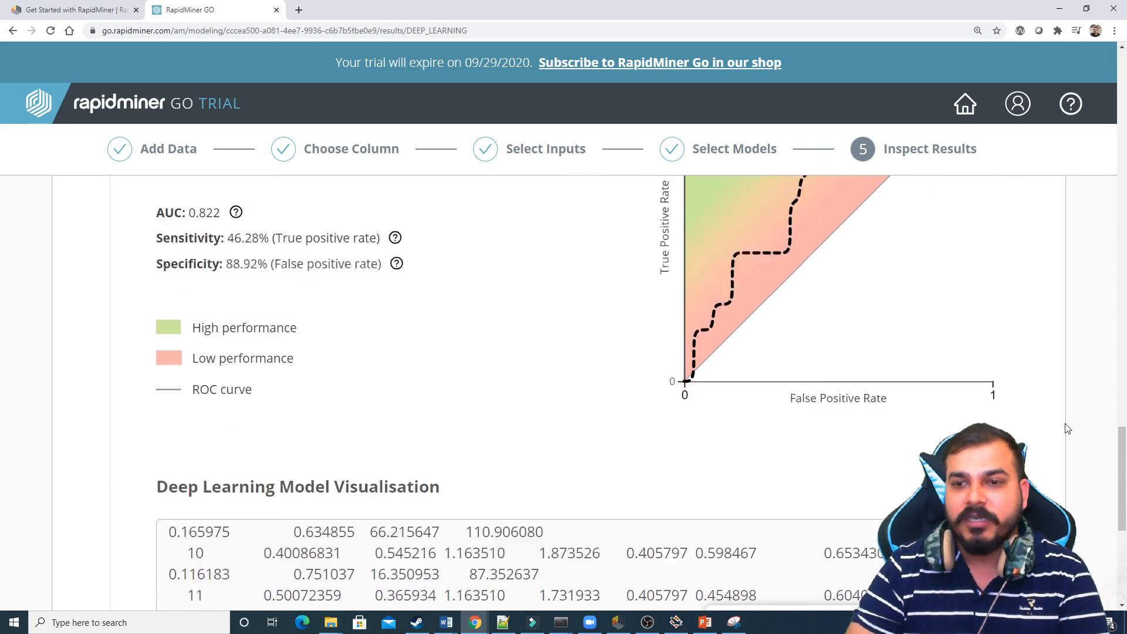
scroll(down, 3)
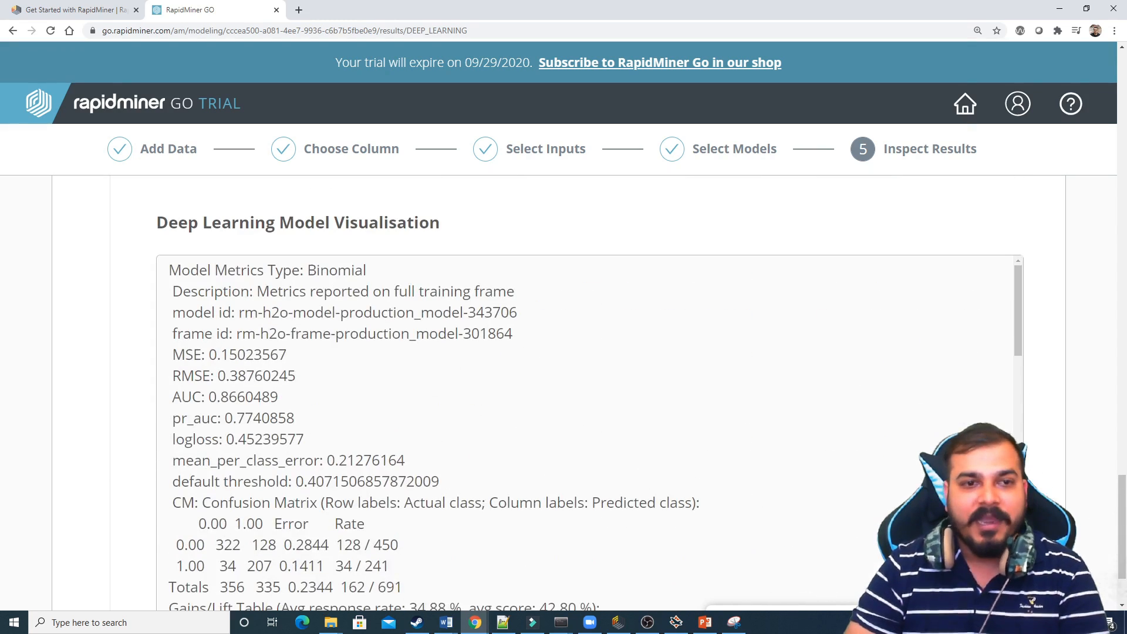
scroll(down, 3)
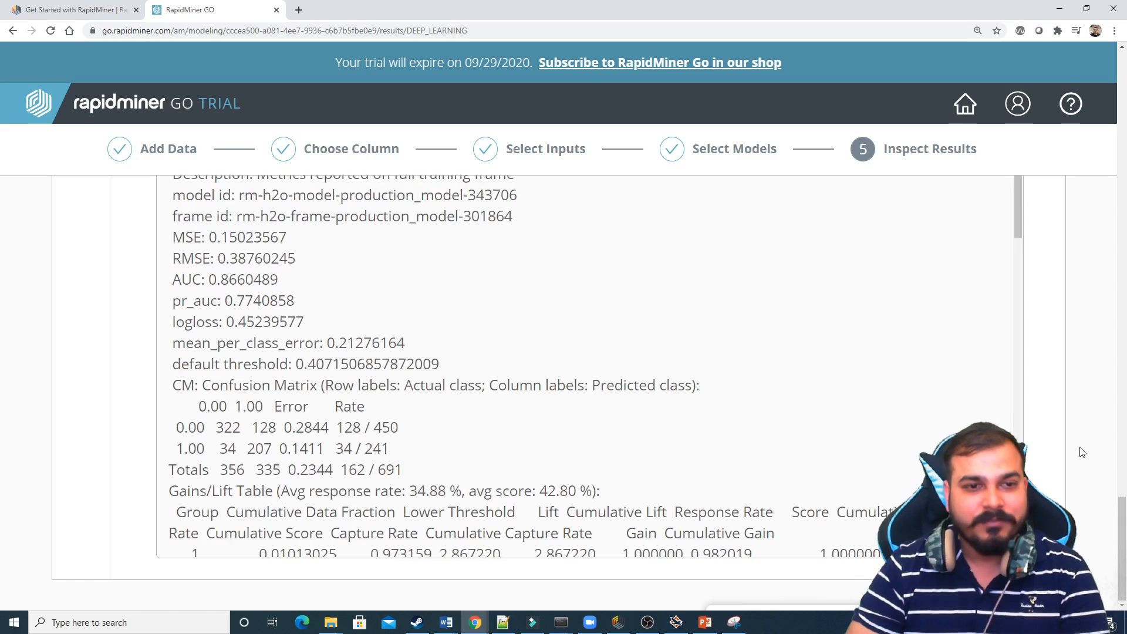
scroll(up, 3)
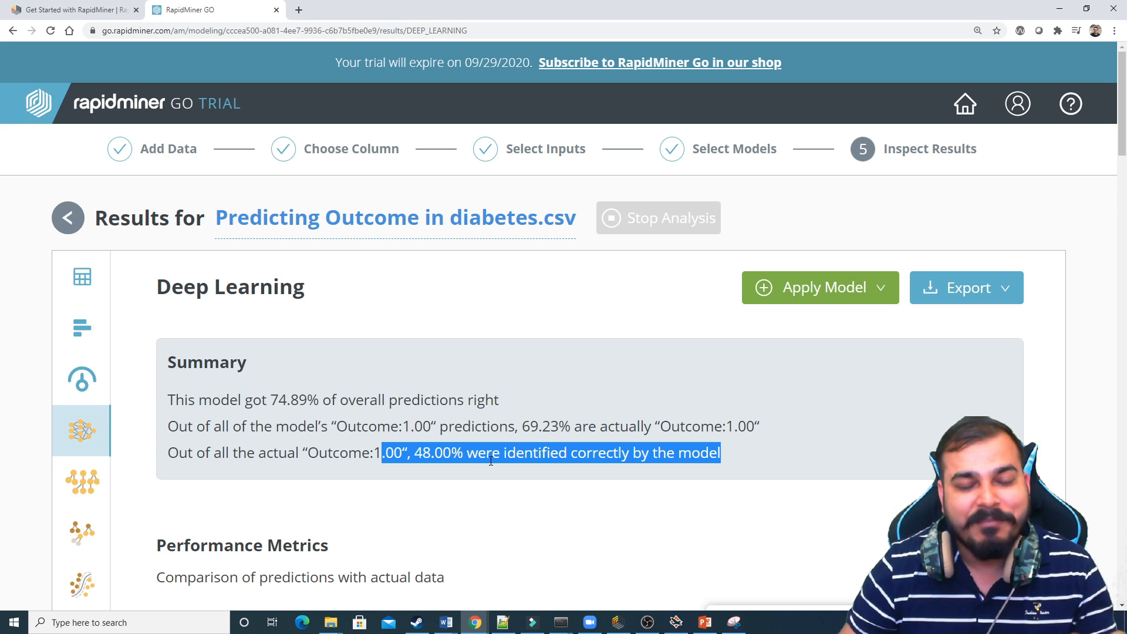
mouse_move(81, 481)
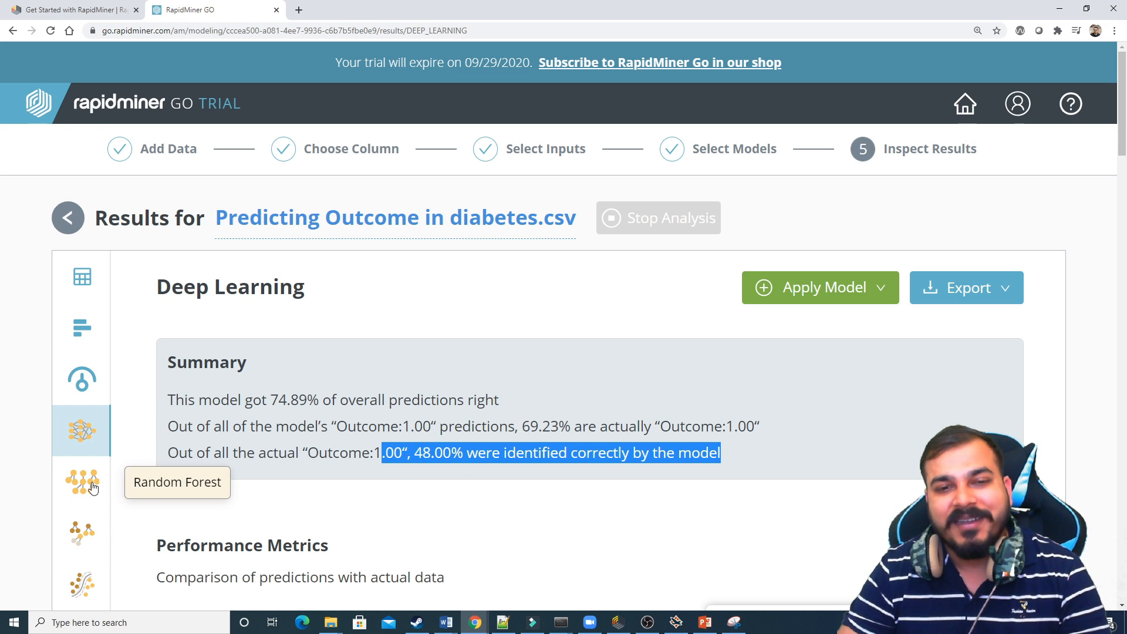
mouse_move(101, 495)
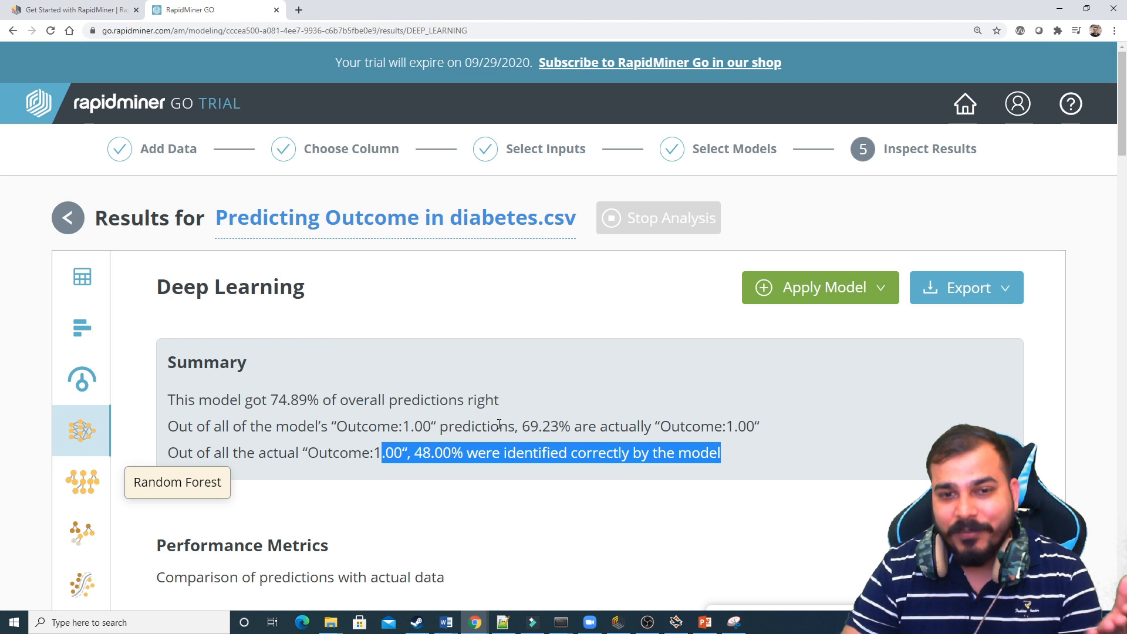
mouse_move(542, 257)
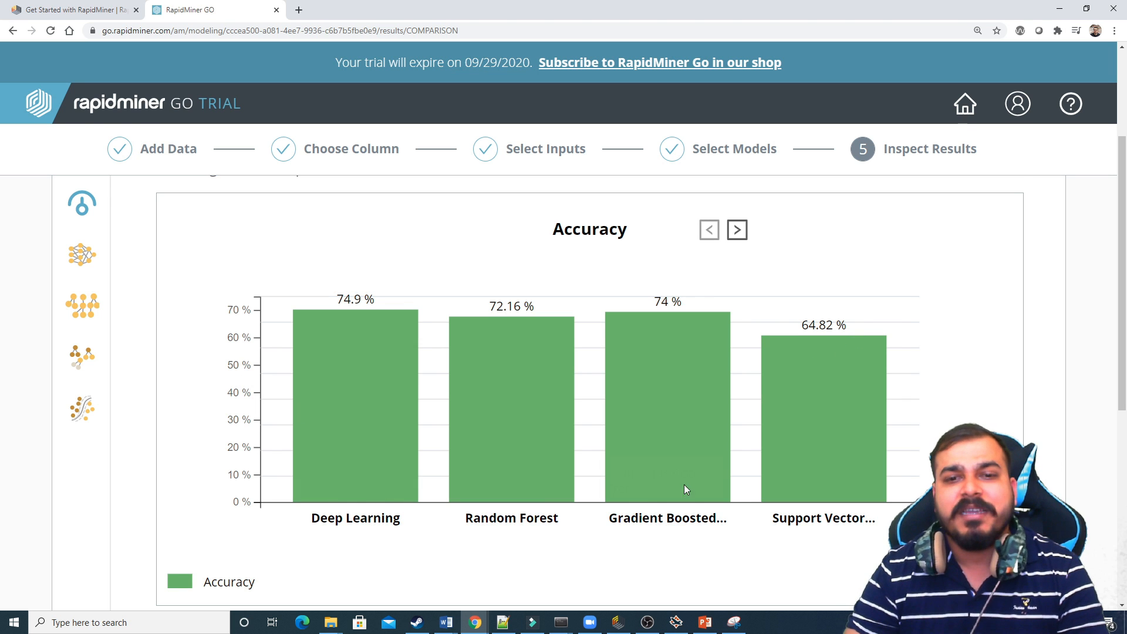
- Scroll to the model list and open Random Forest's results, 72.15% correct
scroll(down, 3)
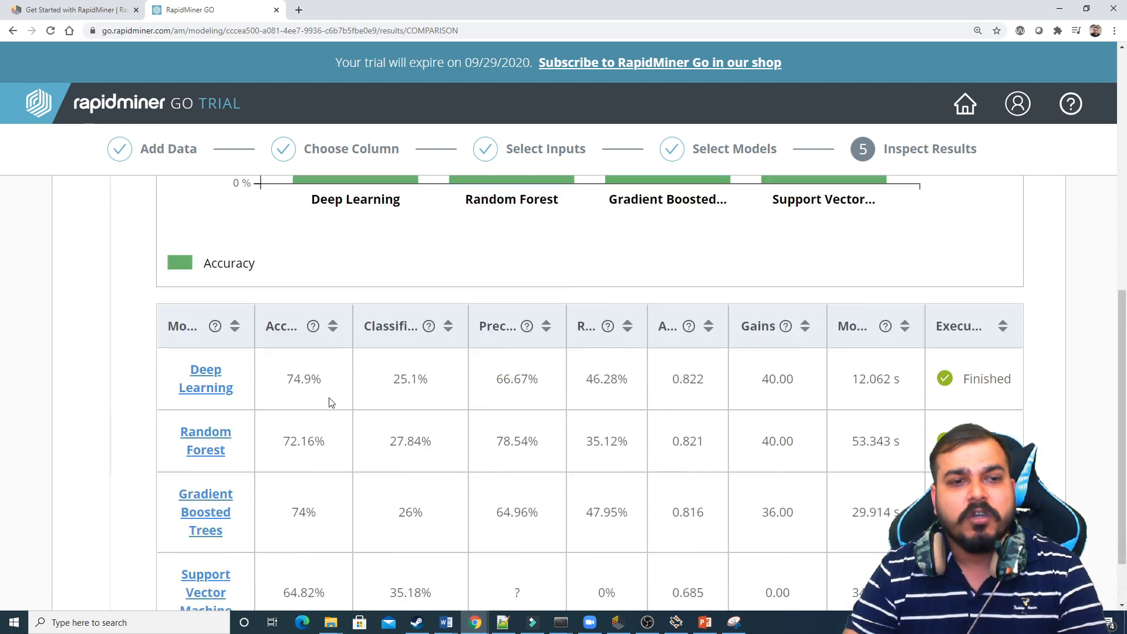
click(205, 440)
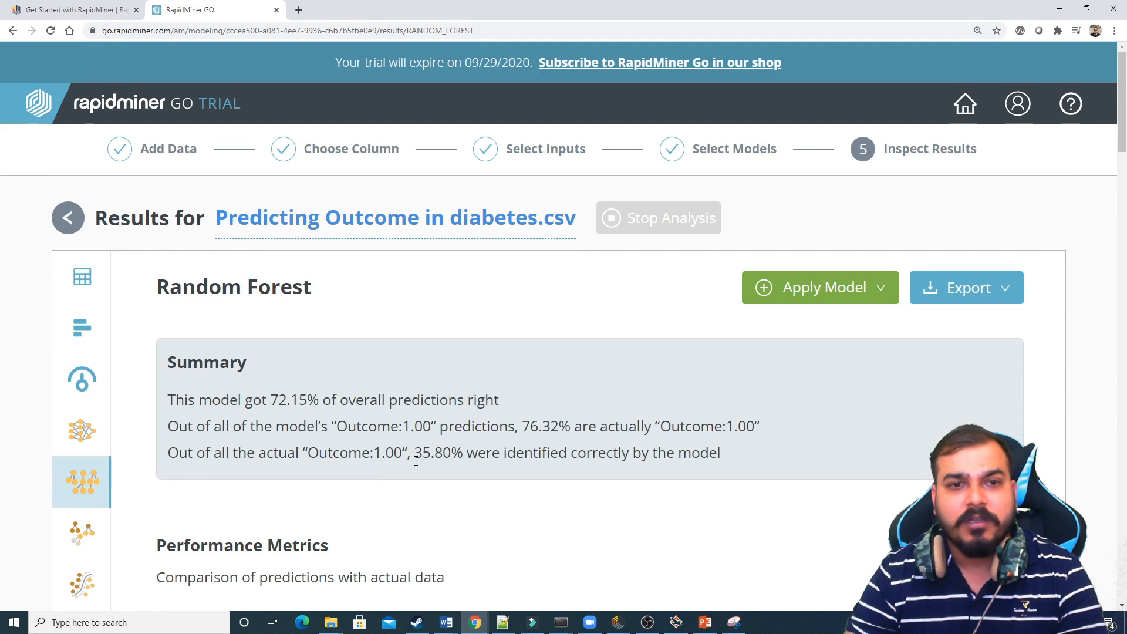
- Scroll to Random Forest's tree visualisation and view Tree 129, Tree 132 and another tree
scroll(down, 3)
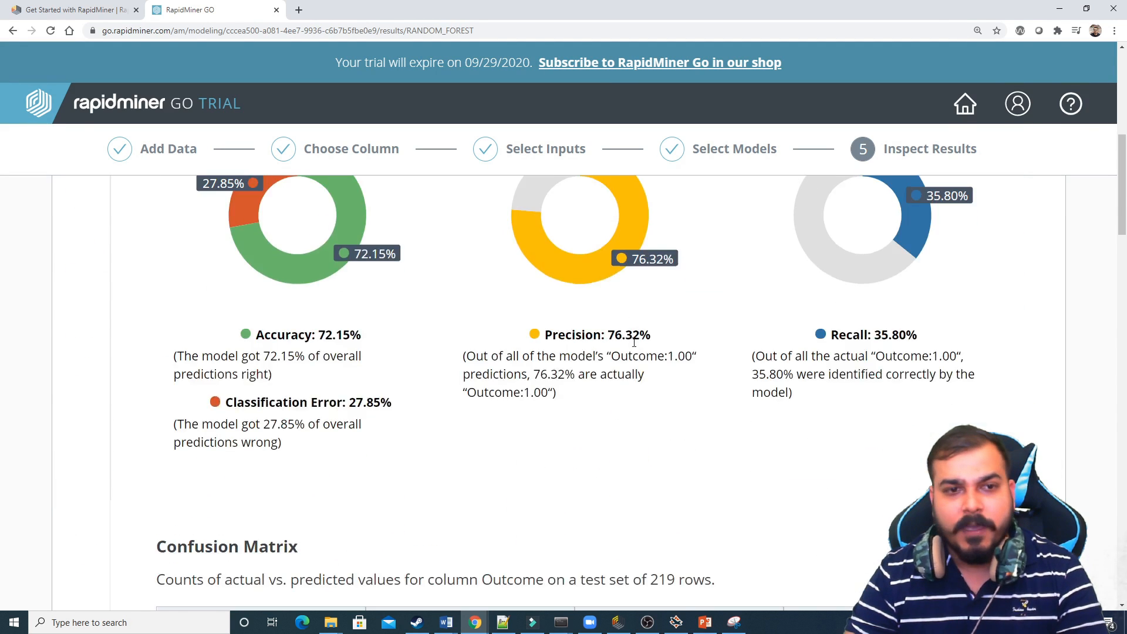
scroll(down, 3)
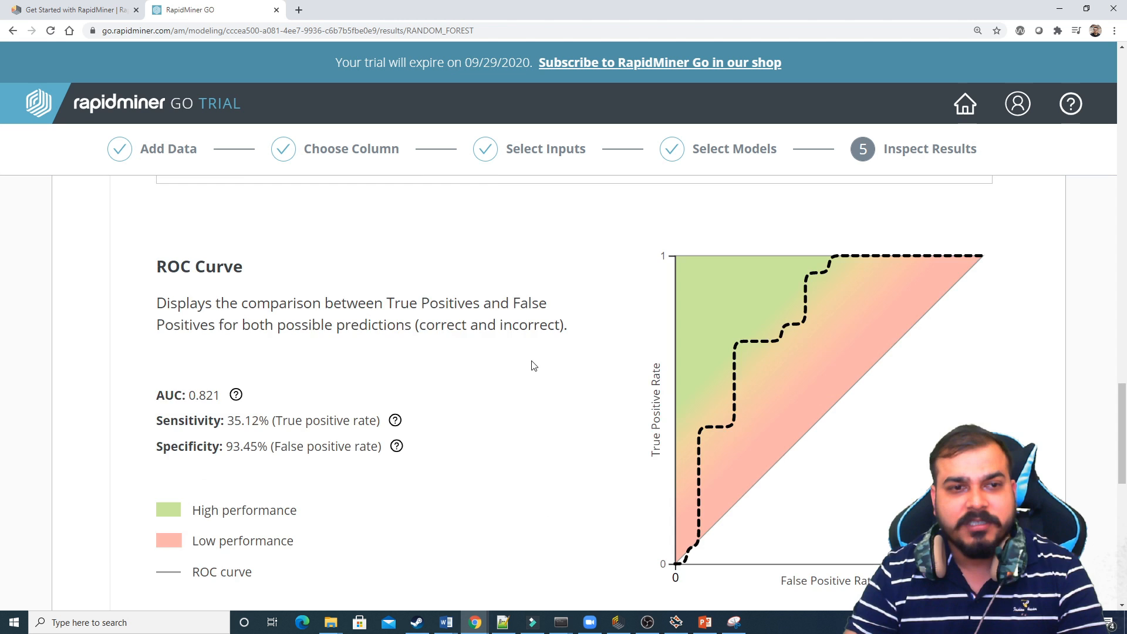
scroll(down, 3)
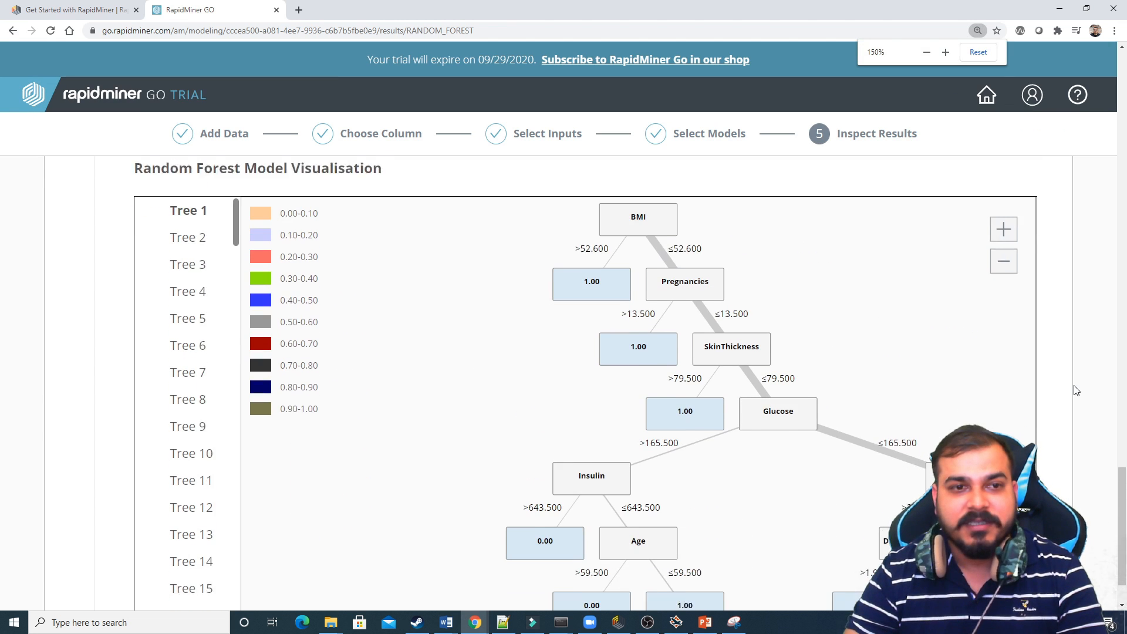
scroll(down, 3)
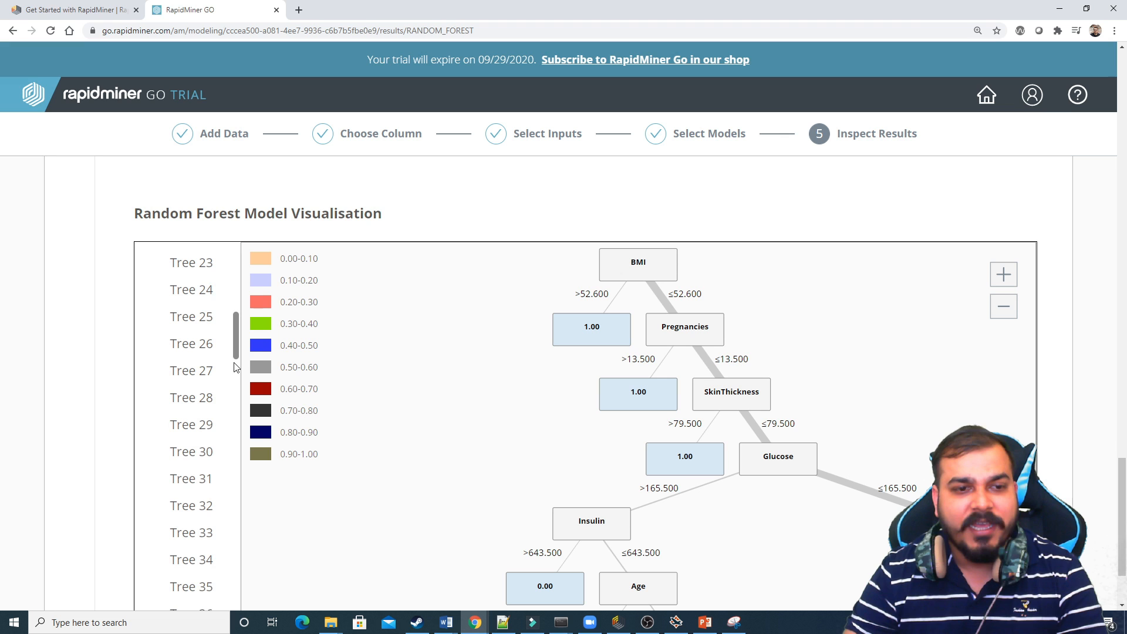
scroll(down, 3)
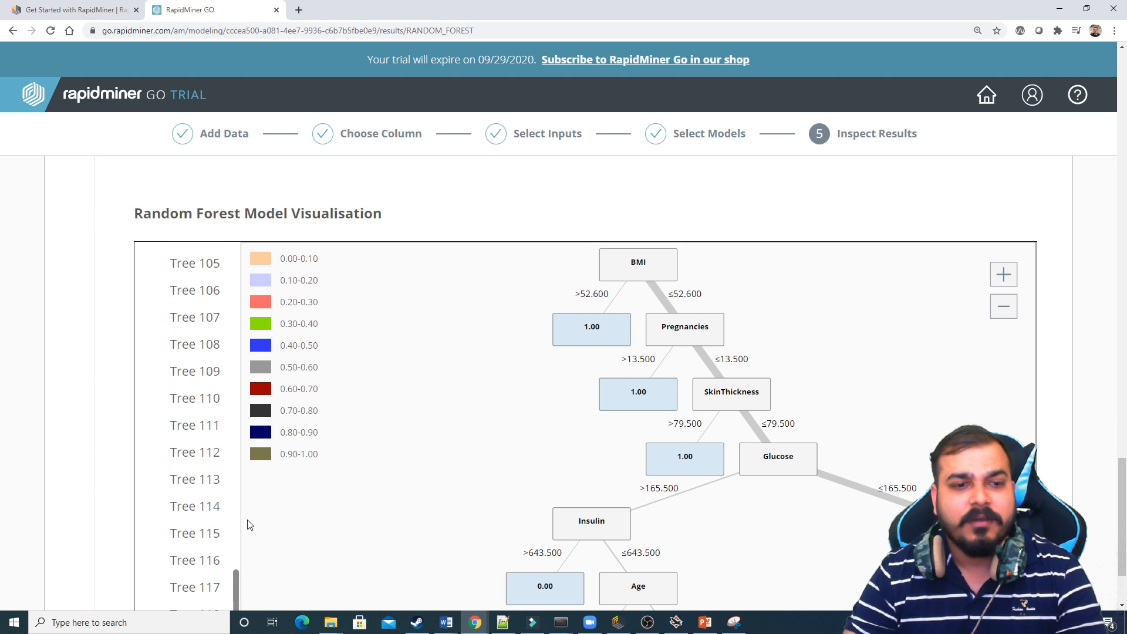
scroll(down, 3)
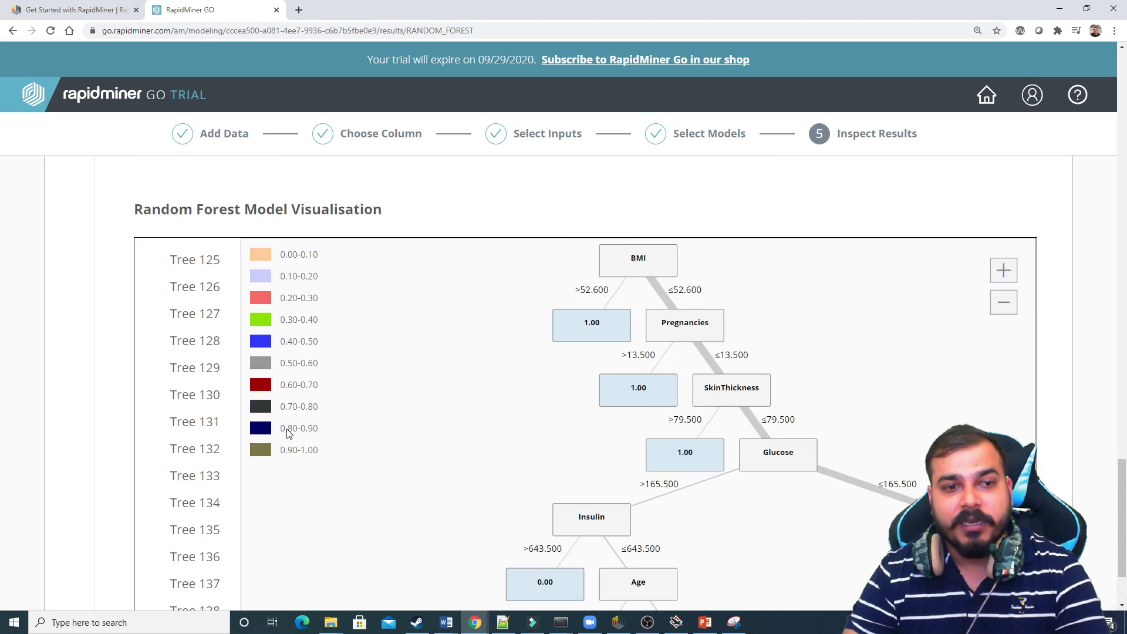
scroll(down, 3)
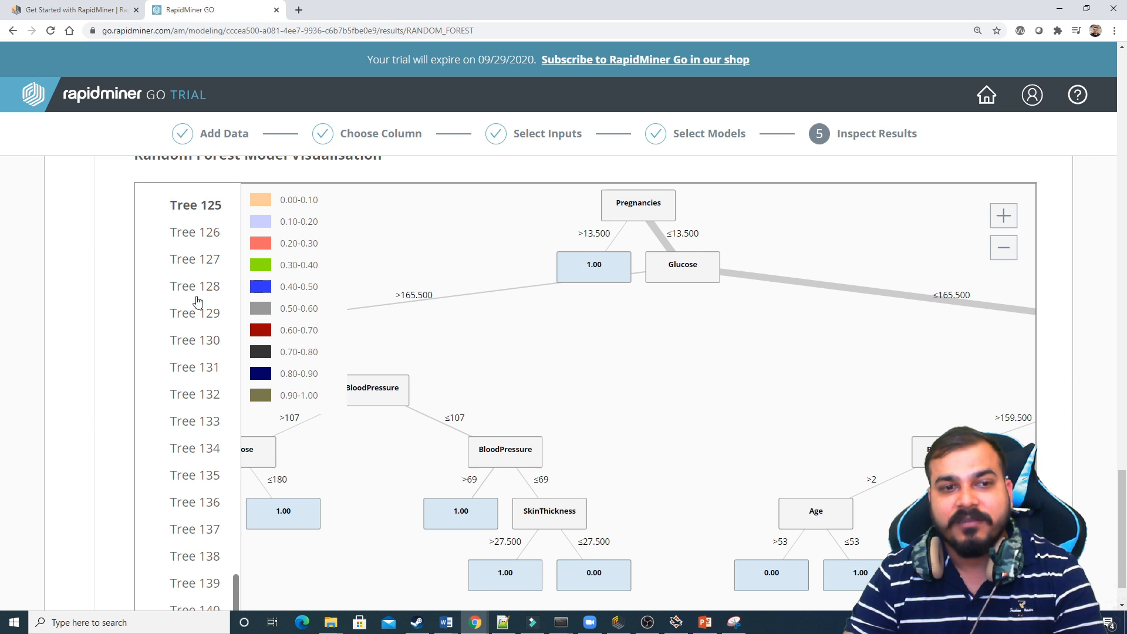
click(195, 313)
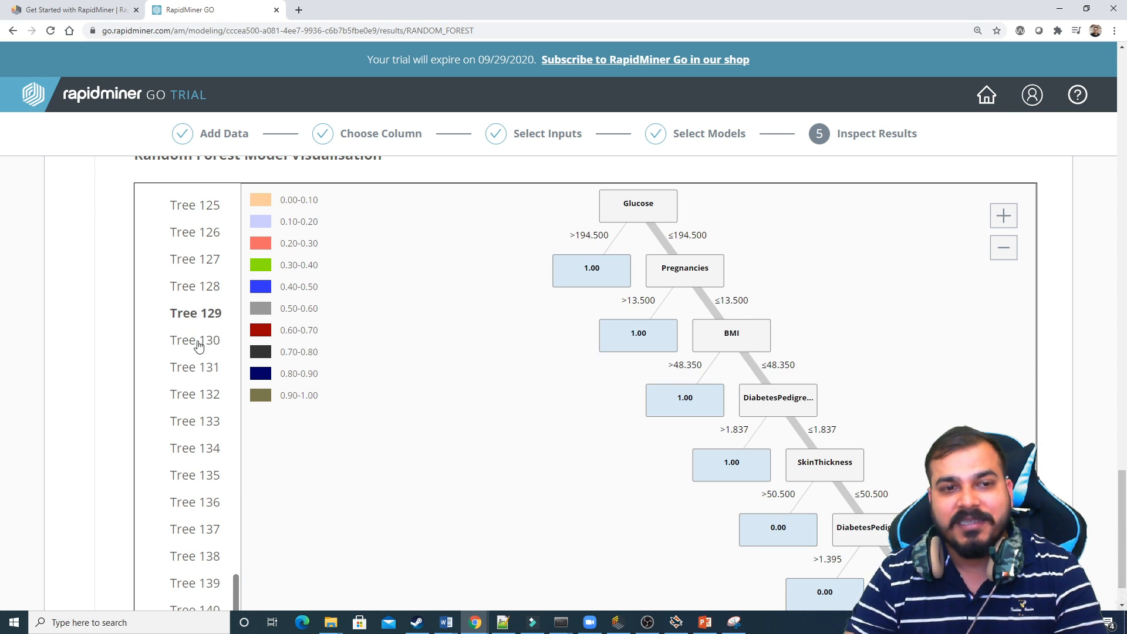
click(195, 393)
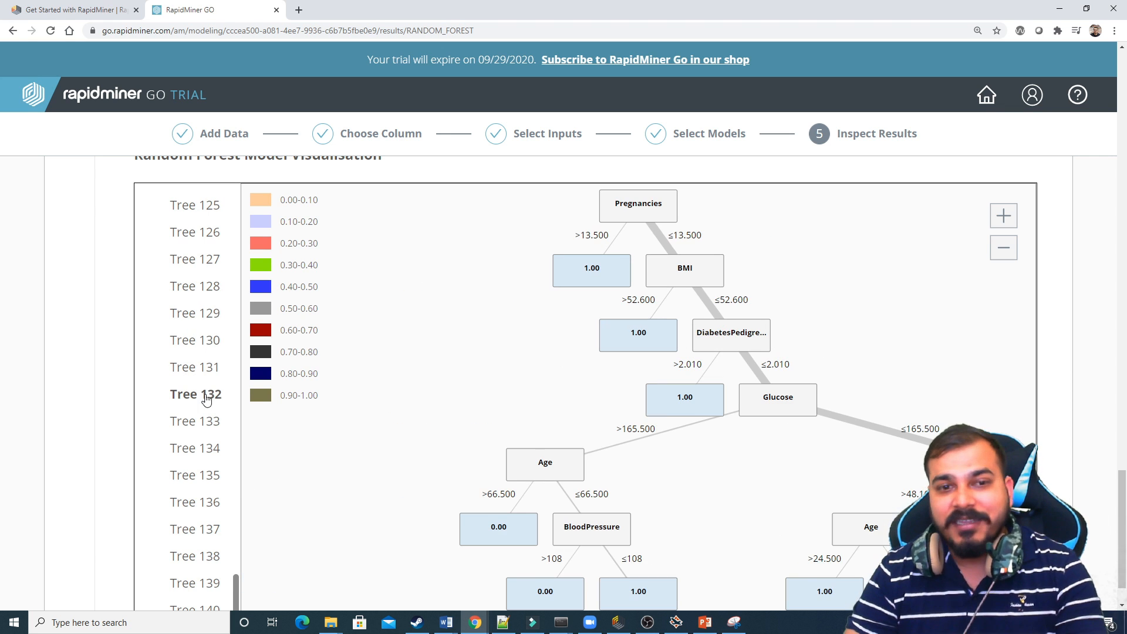
click(194, 421)
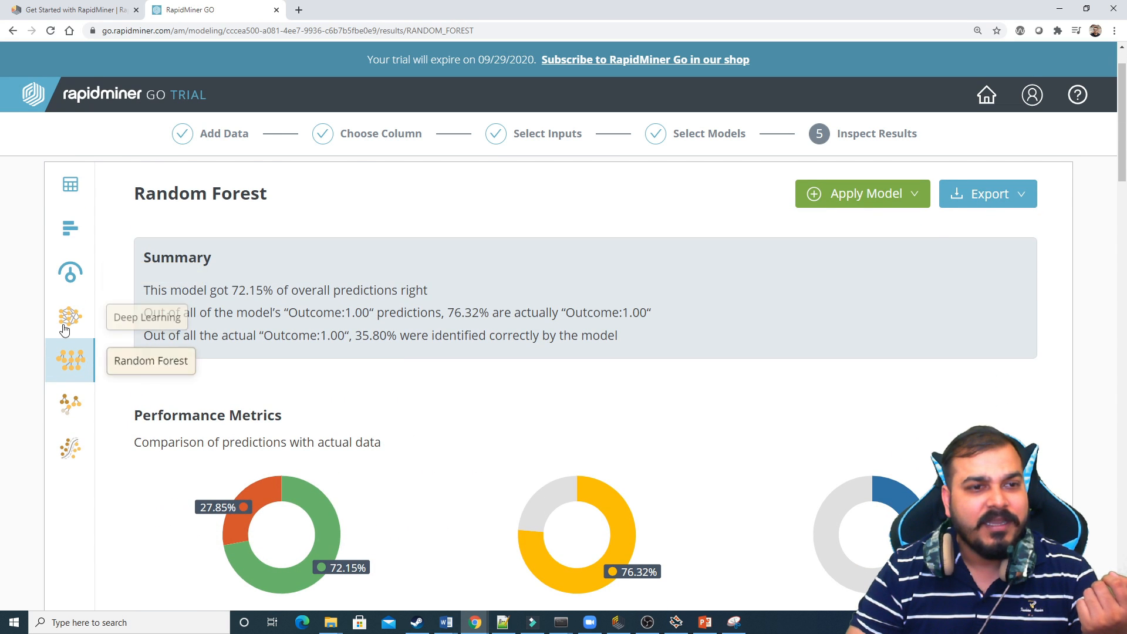
- Briefly revisit Deep Learning's results, then open Gradient Boosted Trees' results
click(70, 316)
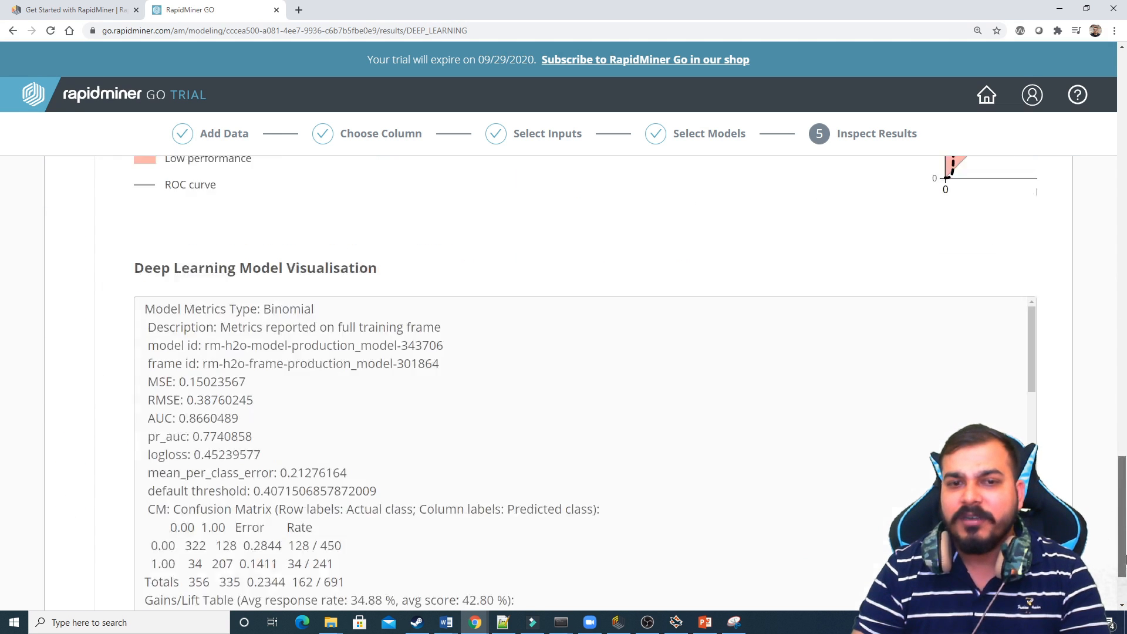
scroll(down, 3)
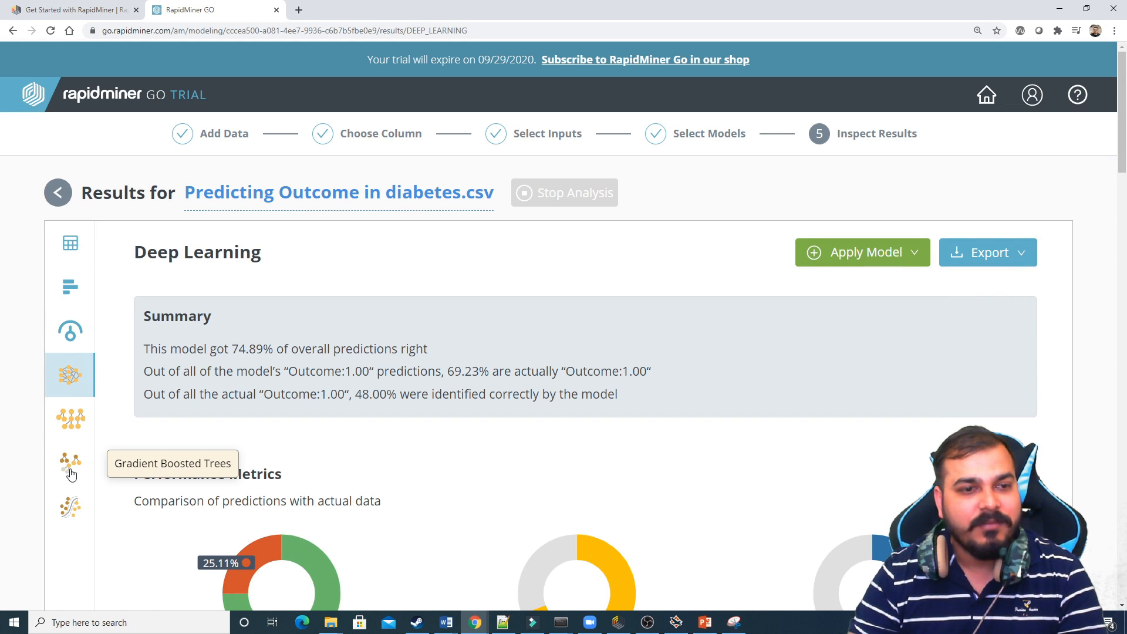
click(69, 462)
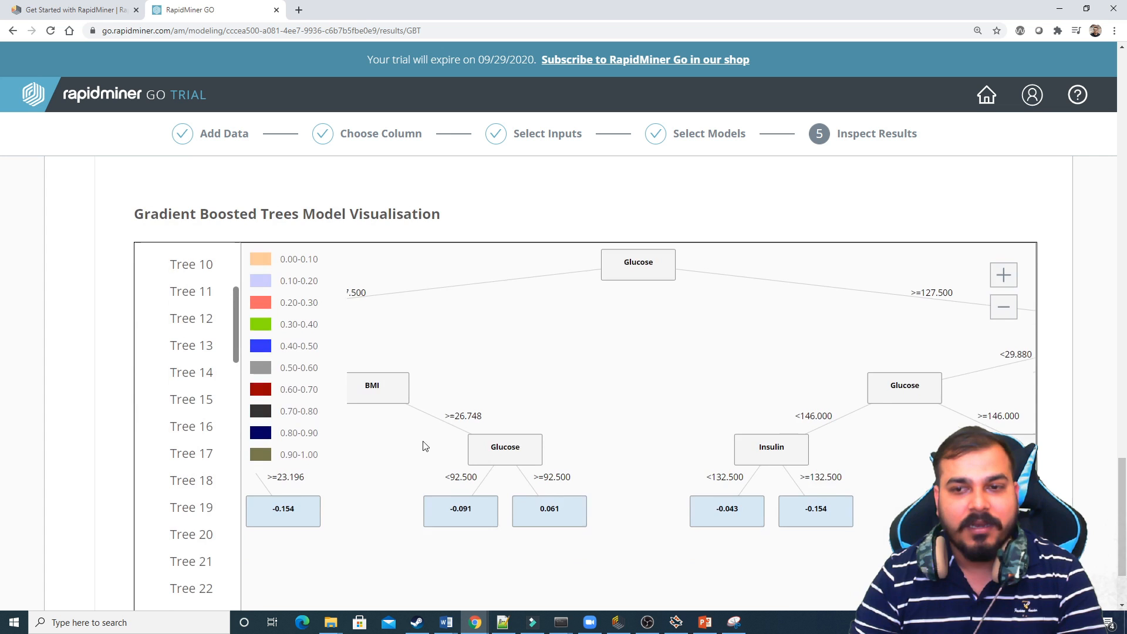
- Scroll to the boosted tree visualisation and display Tree 78, then Tree 77
scroll(down, 3)
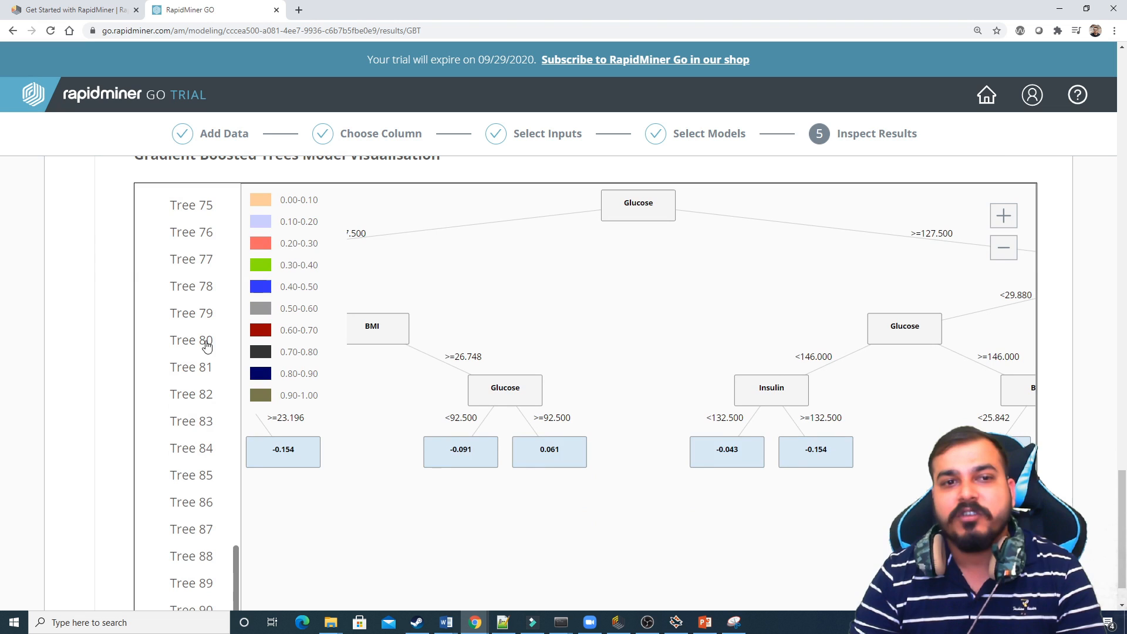
click(190, 286)
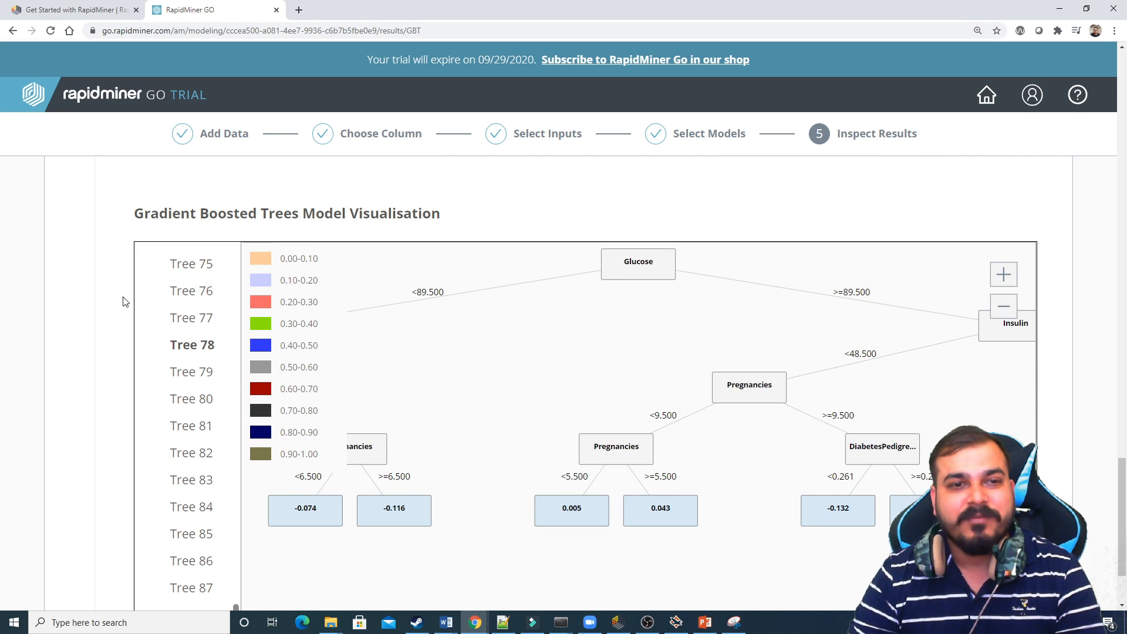
click(191, 317)
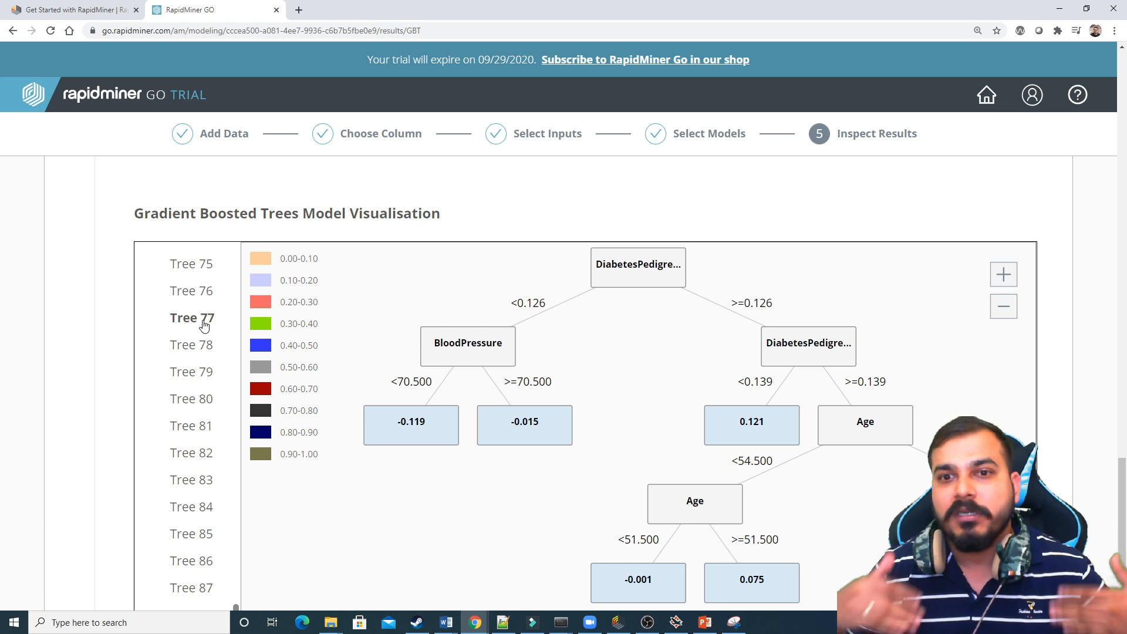
mouse_move(133, 282)
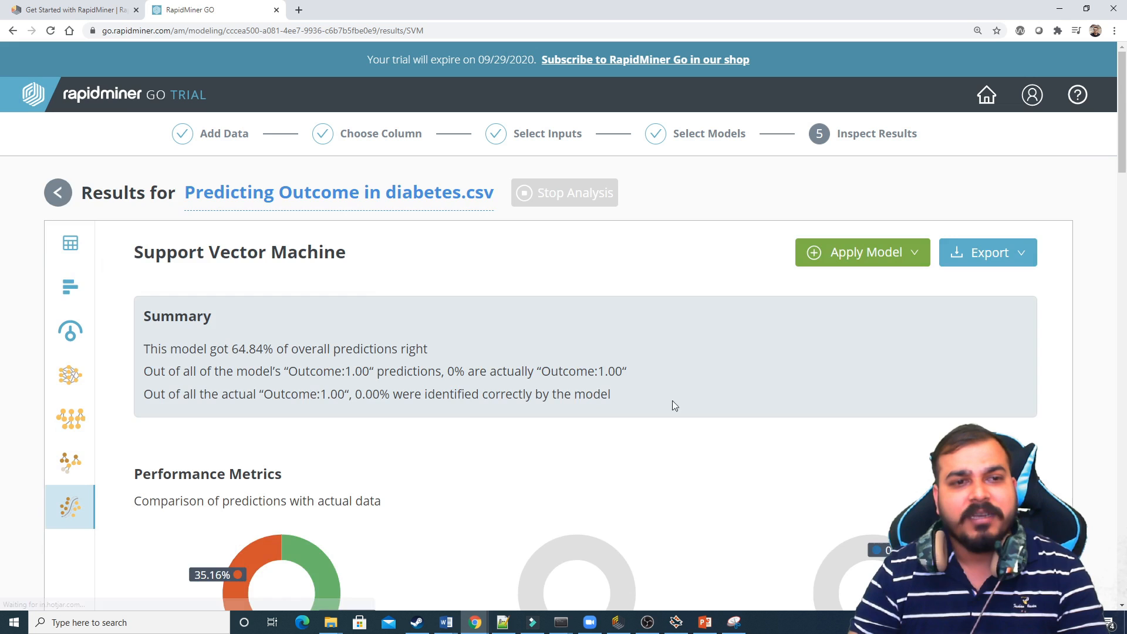
- Scroll through SVM's 64.84% accuracy, 0% precision, confusion matrix and gains & costs
scroll(down, 3)
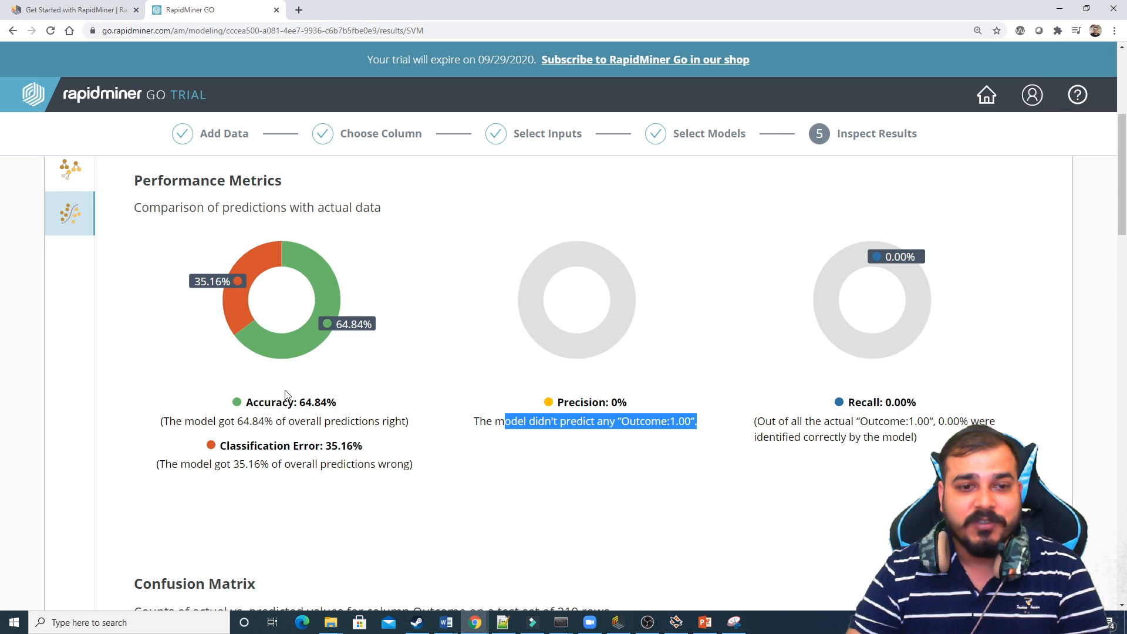
scroll(down, 3)
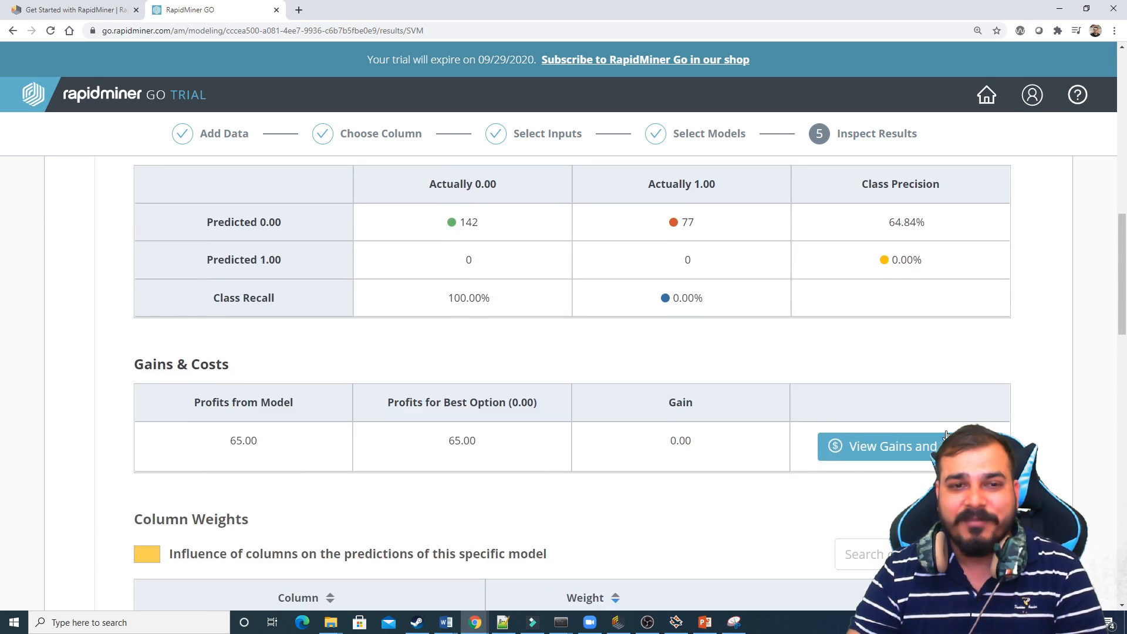
scroll(down, 3)
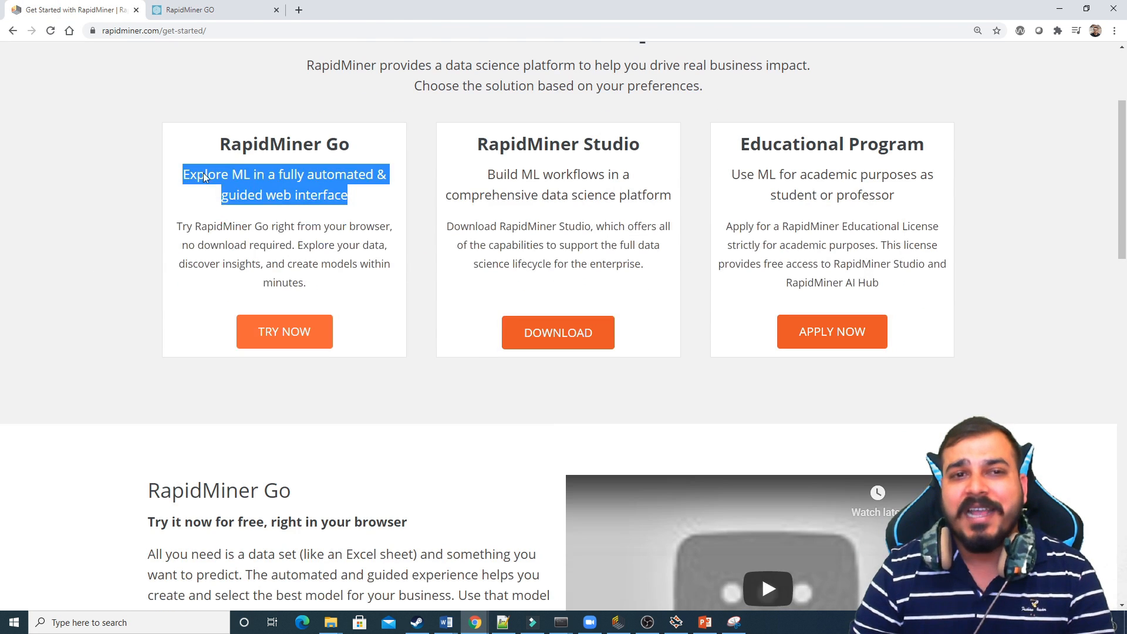
mouse_move(489, 151)
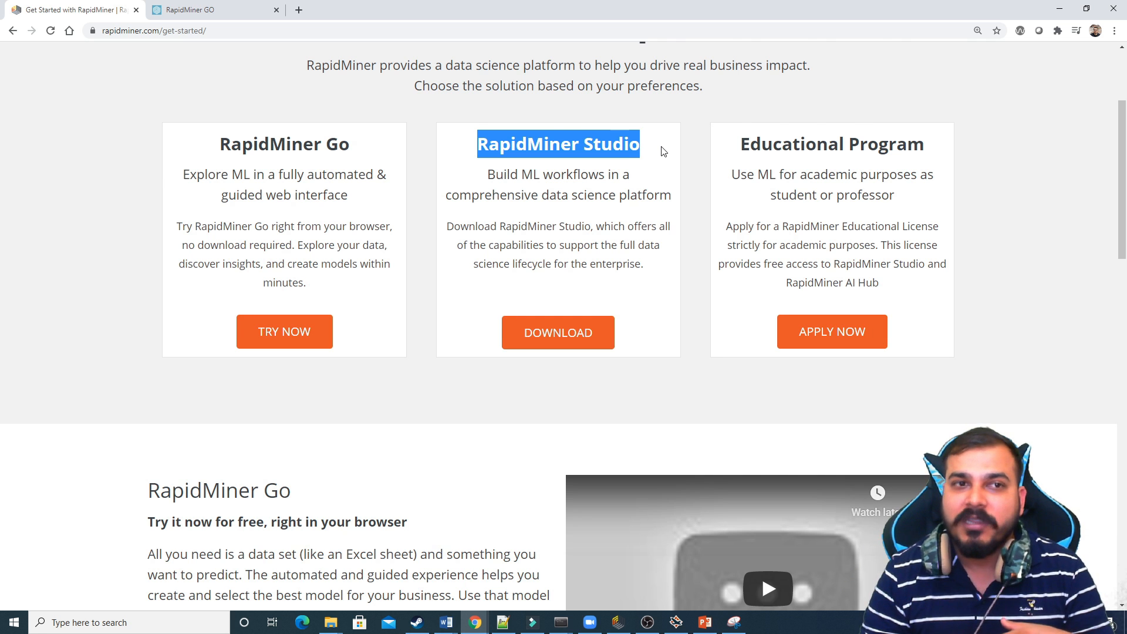
- Return from the get-started page to the RapidMiner GO results tab
scroll(up, 3)
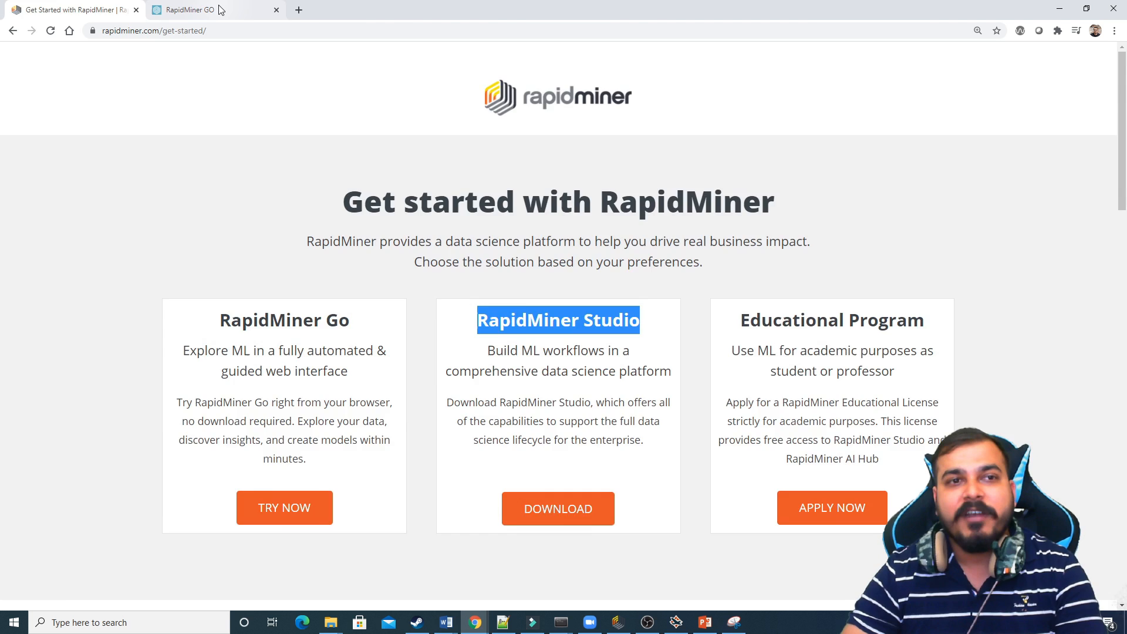
click(208, 10)
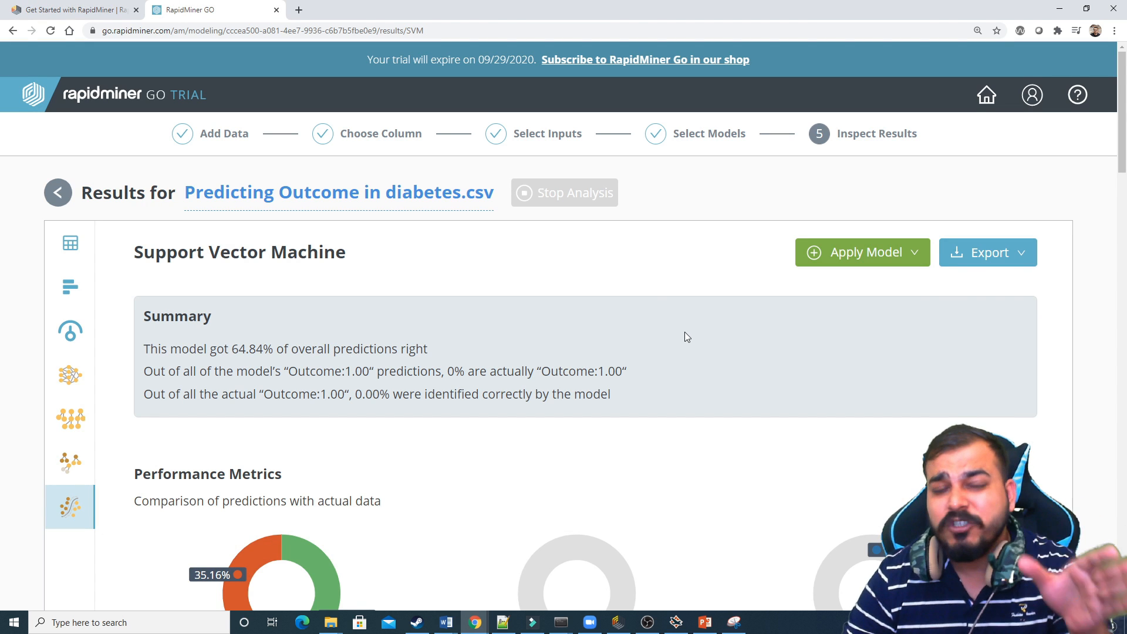
mouse_move(662, 328)
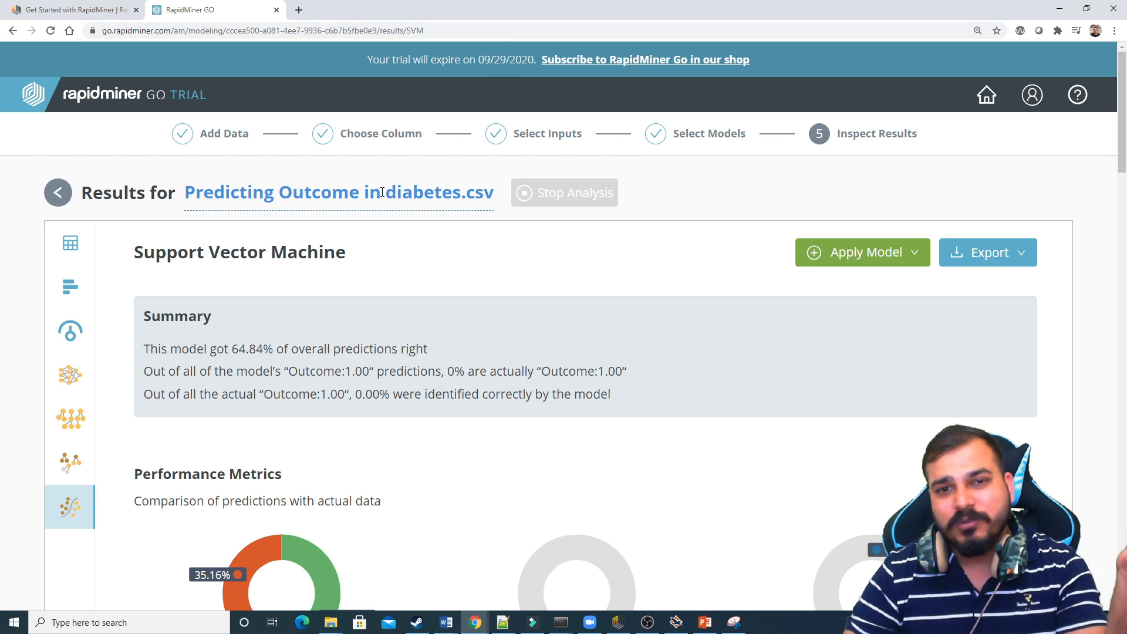
mouse_move(672, 348)
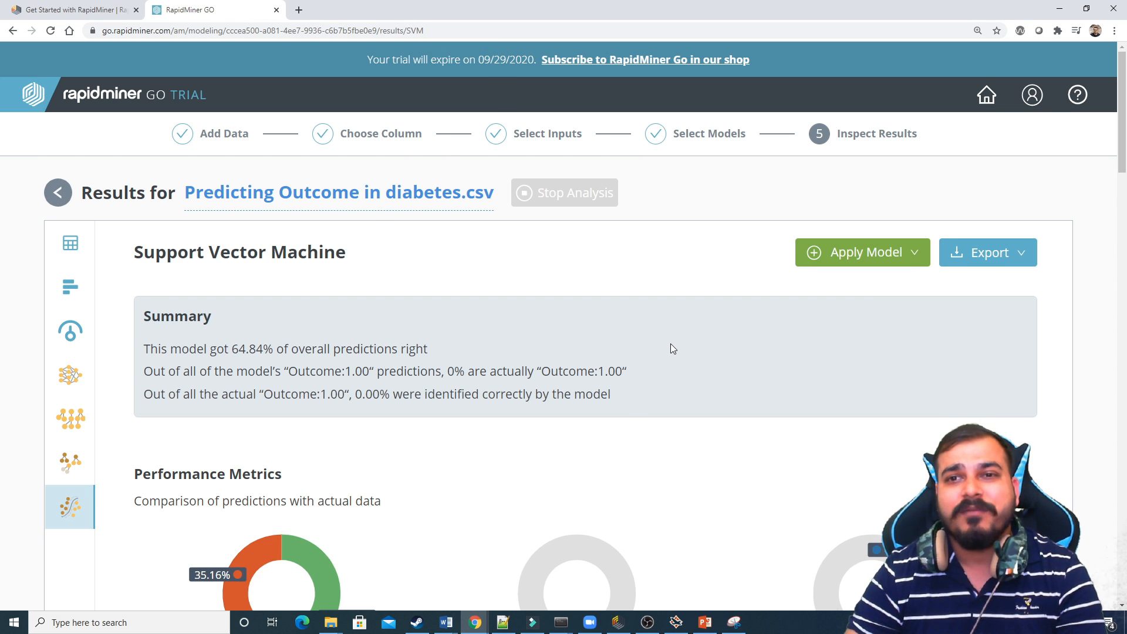
mouse_move(636, 342)
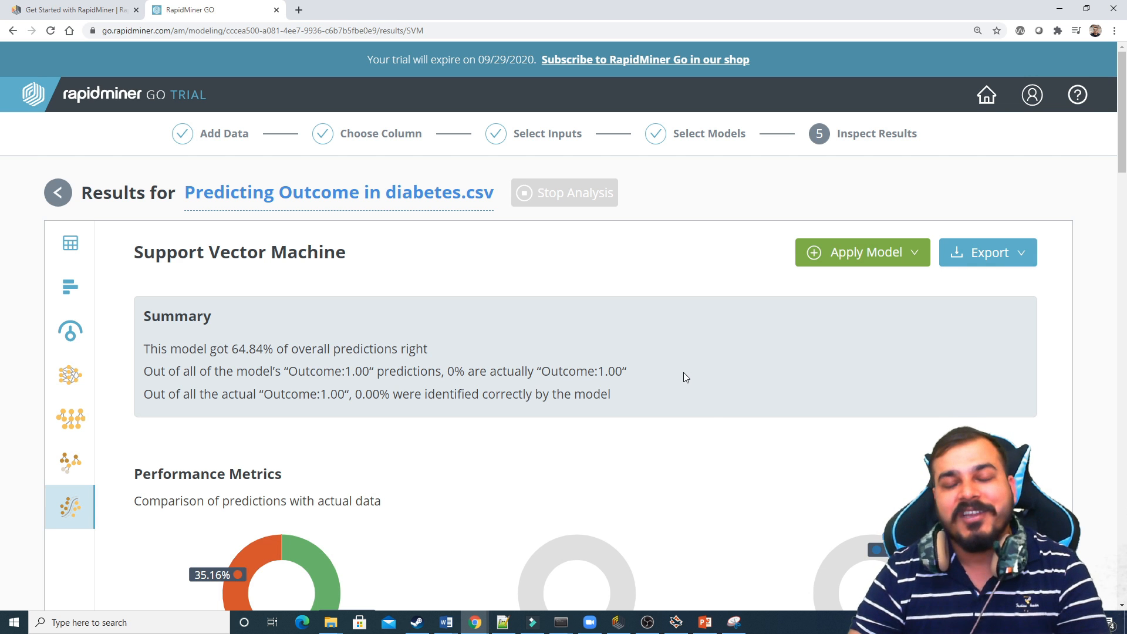
mouse_move(696, 384)
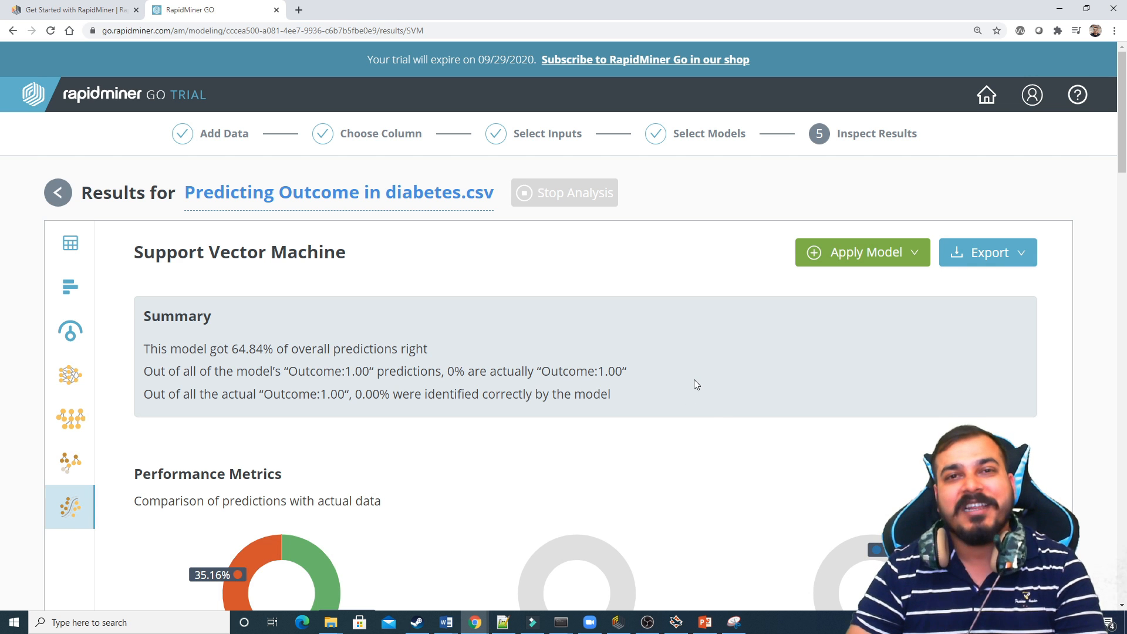
mouse_move(754, 399)
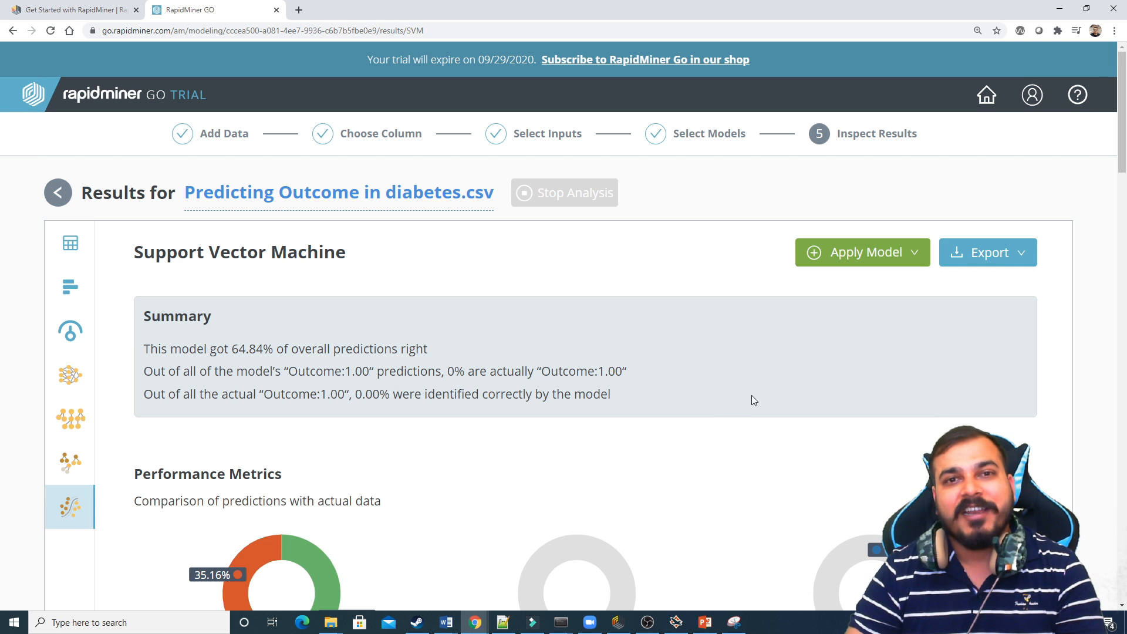